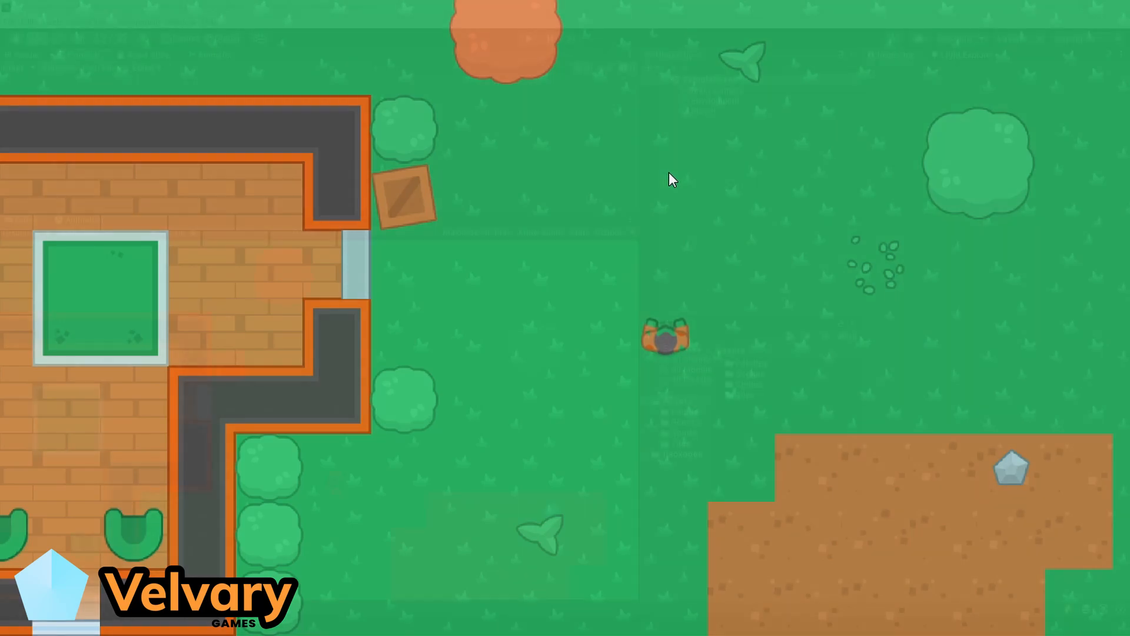
With SampleScene open, open the Window menu in the top menu bar.
left_click(527, 38)
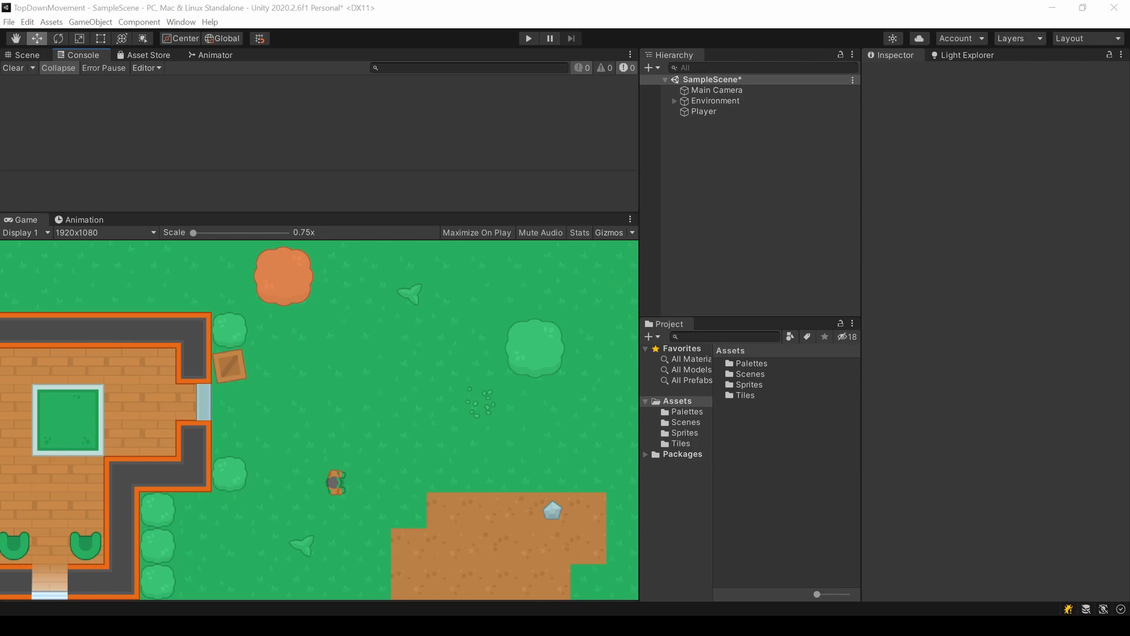
left_click(181, 21)
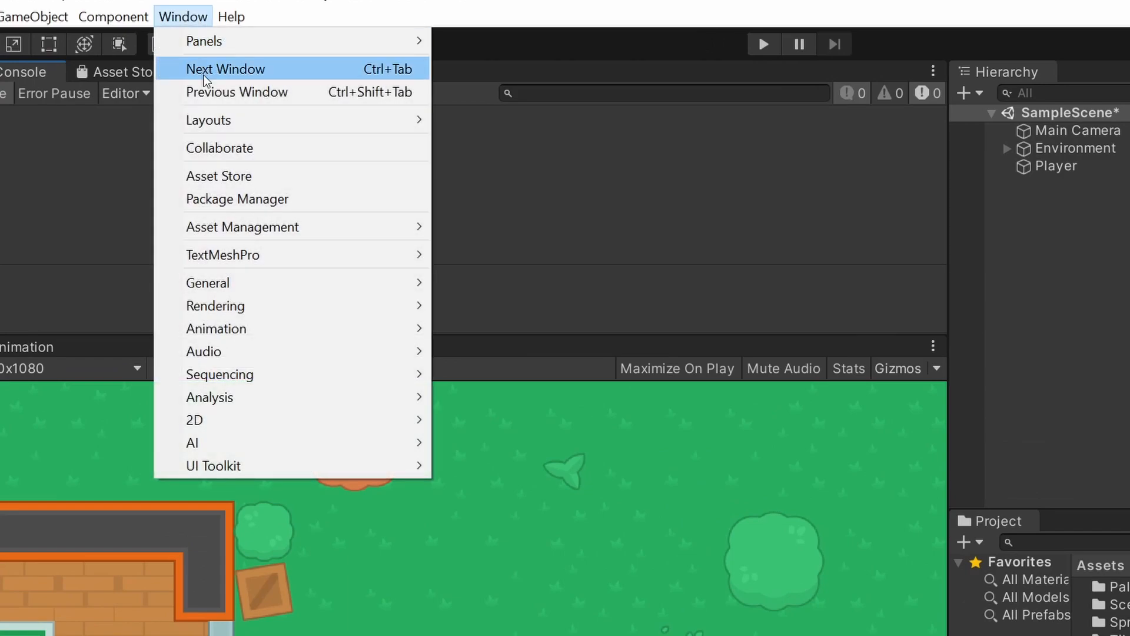
Install the Input System package from the Unity Registry in Package Manager.
left_click(236, 199)
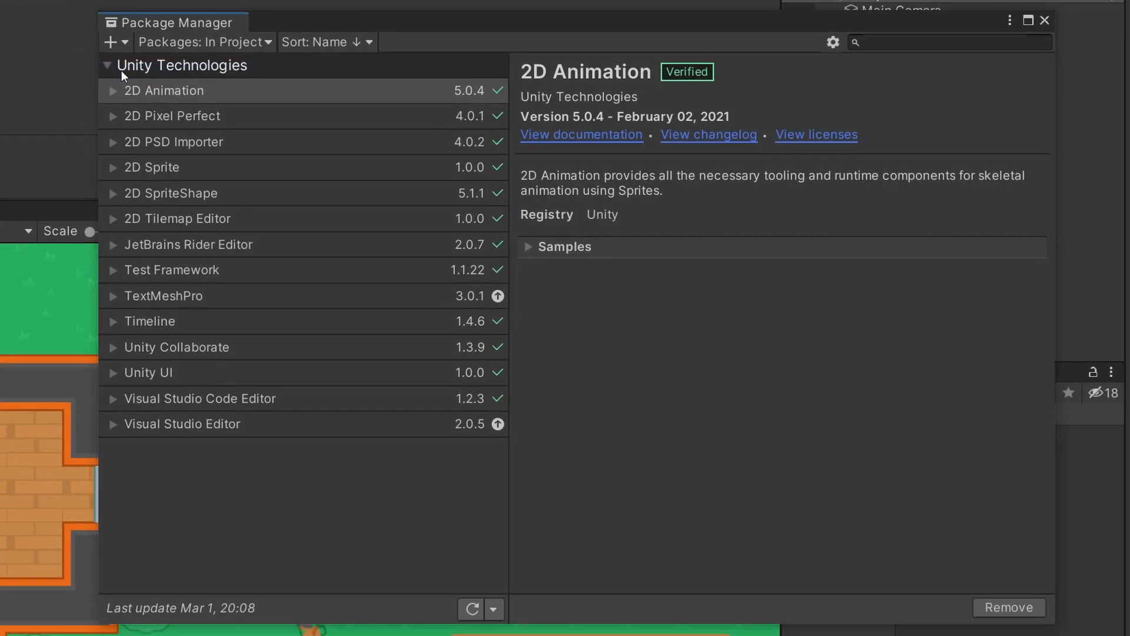
left_click(204, 41)
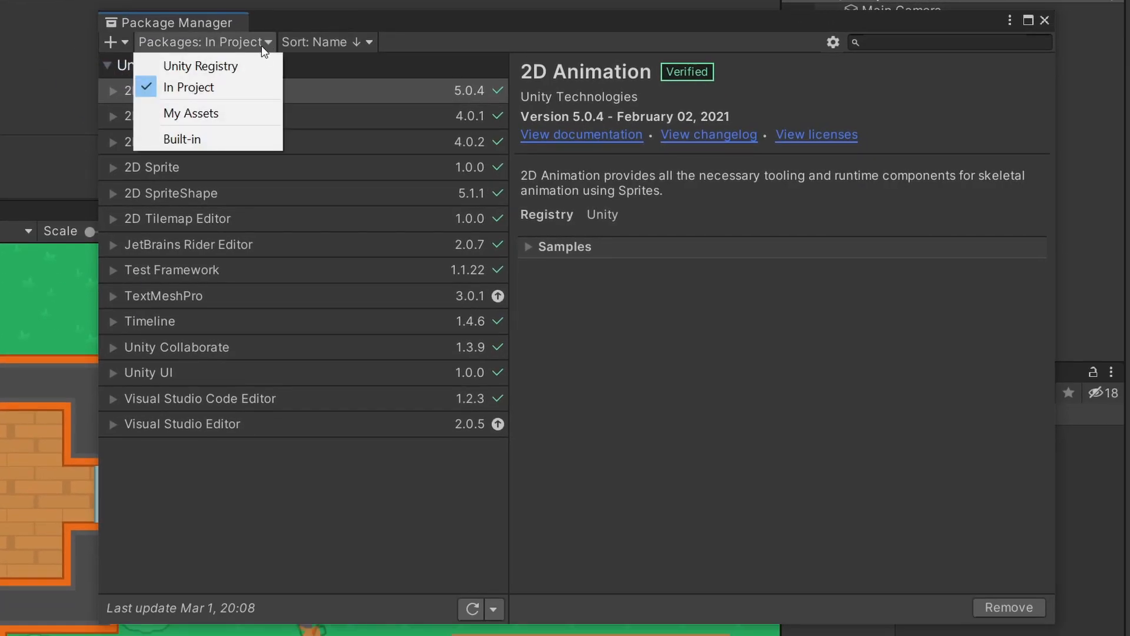
left_click(200, 65)
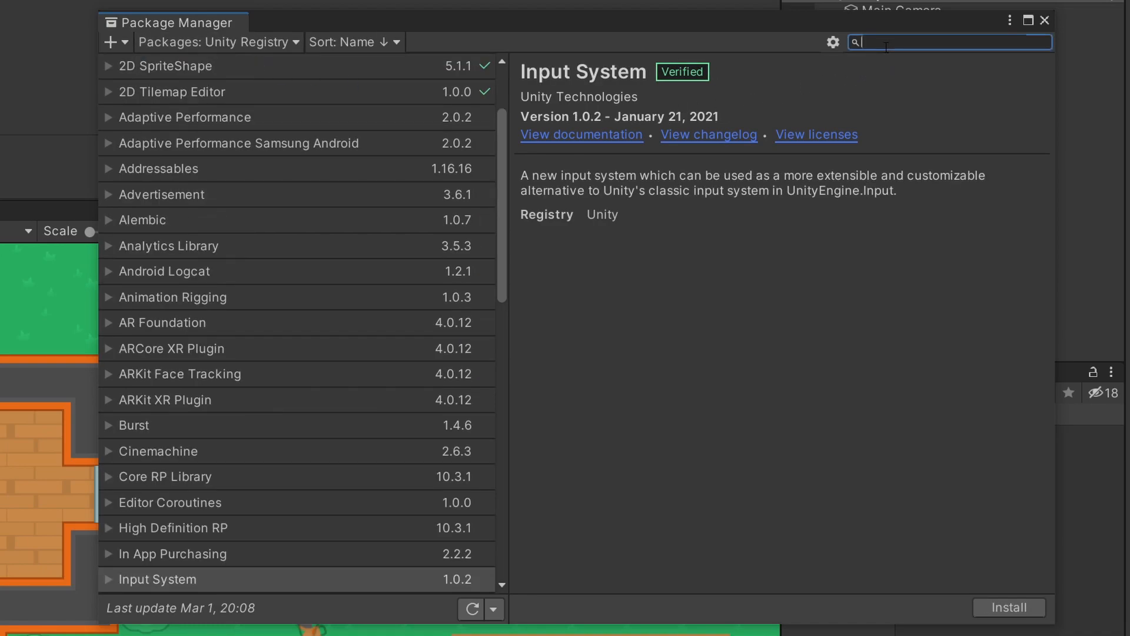
type("input")
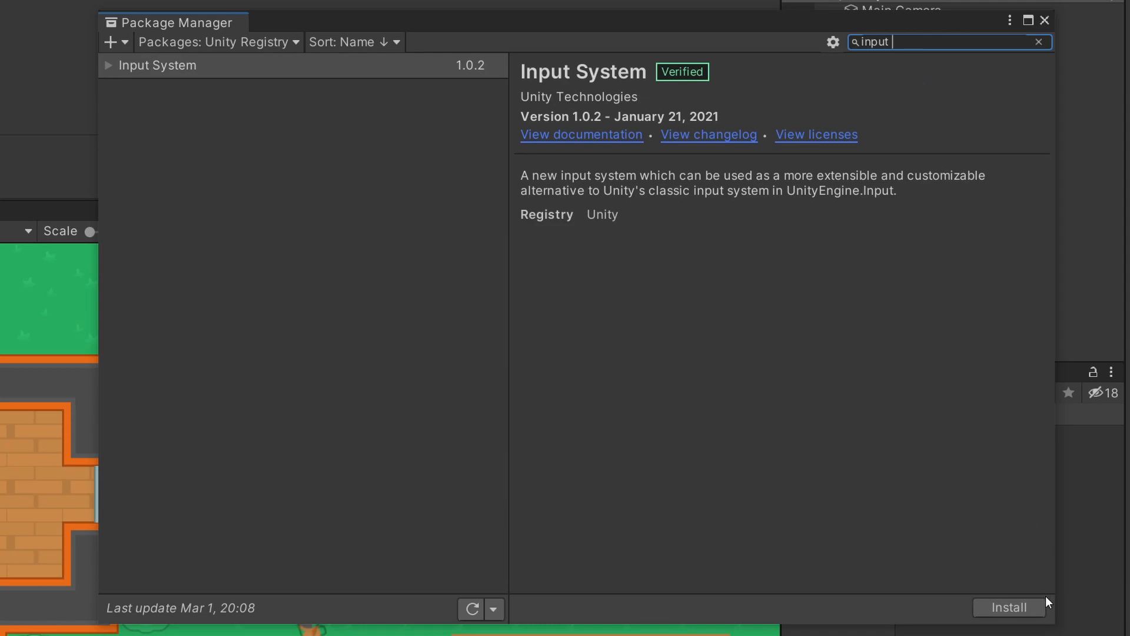
left_click(1008, 607)
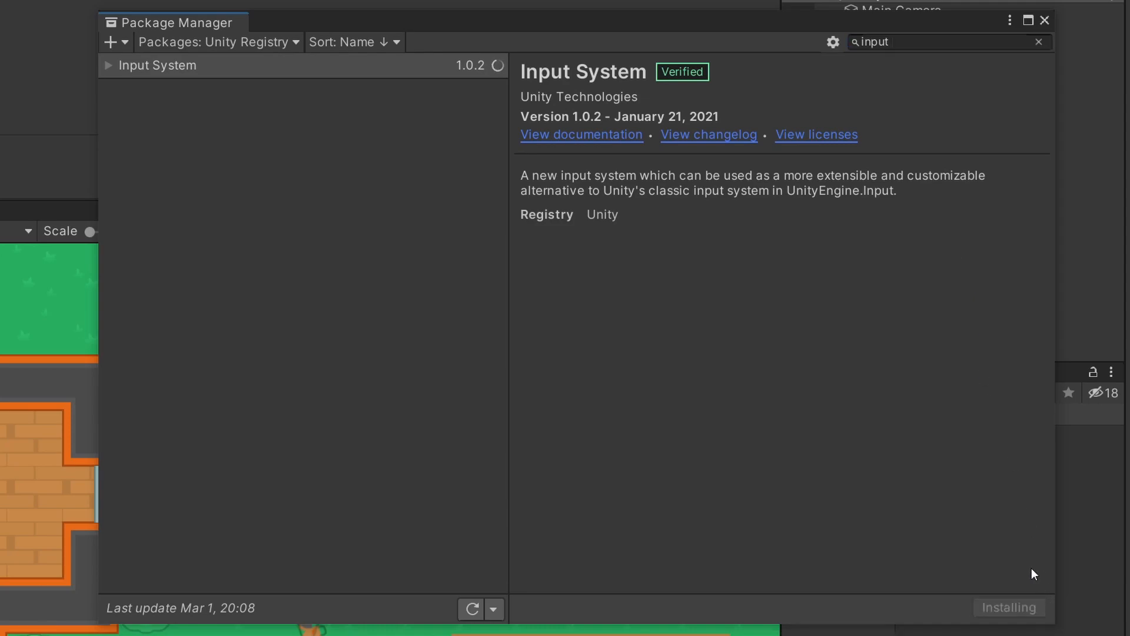
left_click(1043, 20)
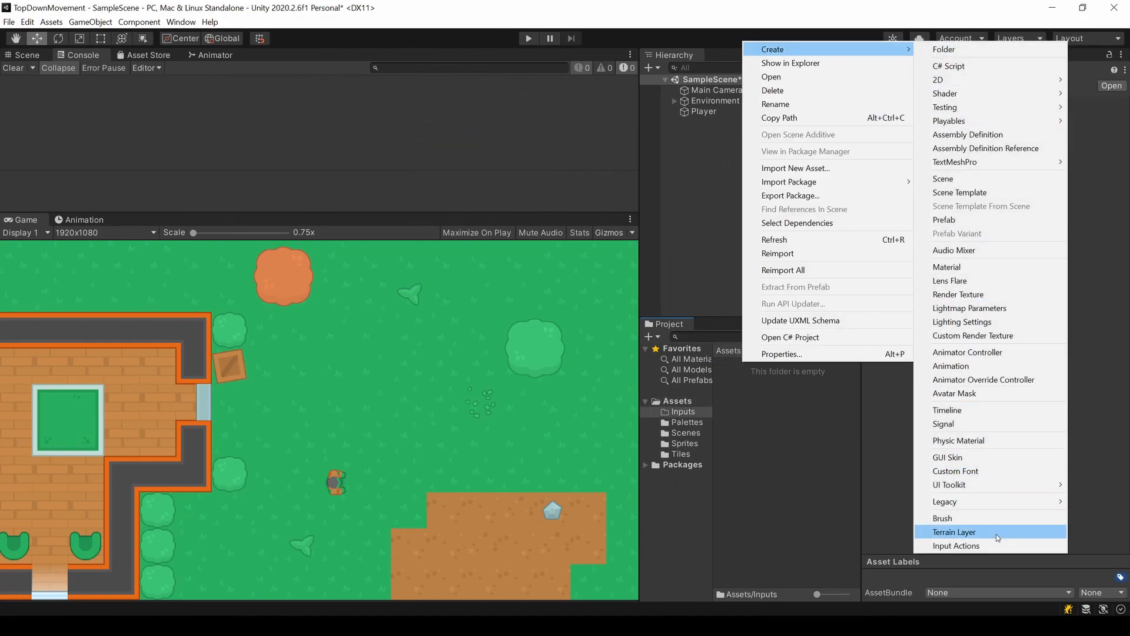
Create the PlayerInput actions asset with a Gameplay map and a Value-type Movement action.
left_click(957, 545)
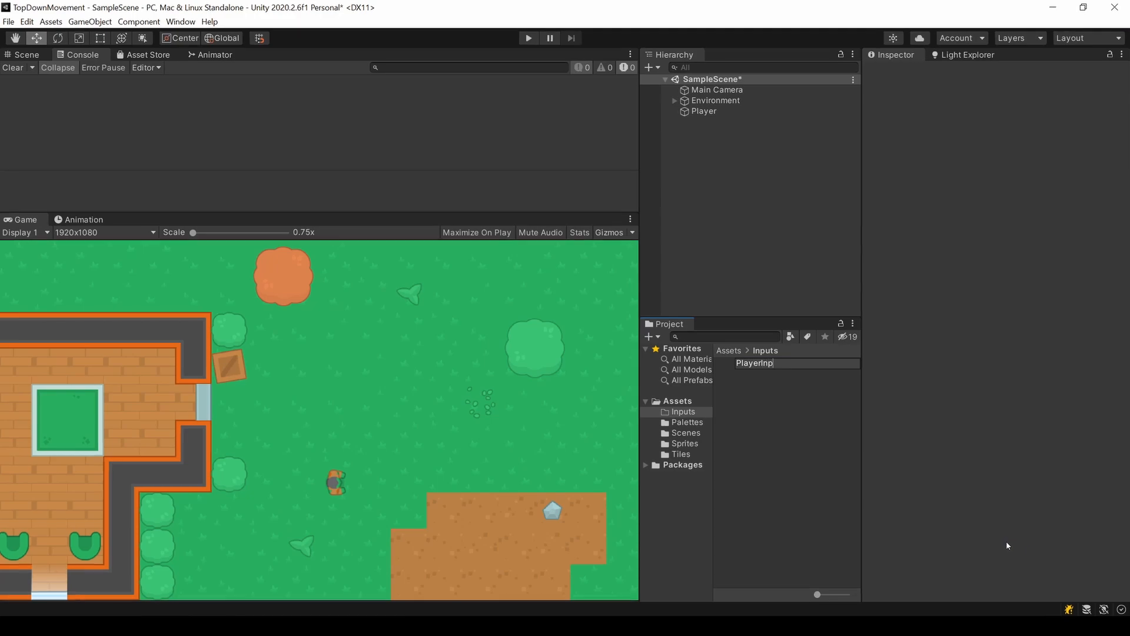
double_click(754, 363)
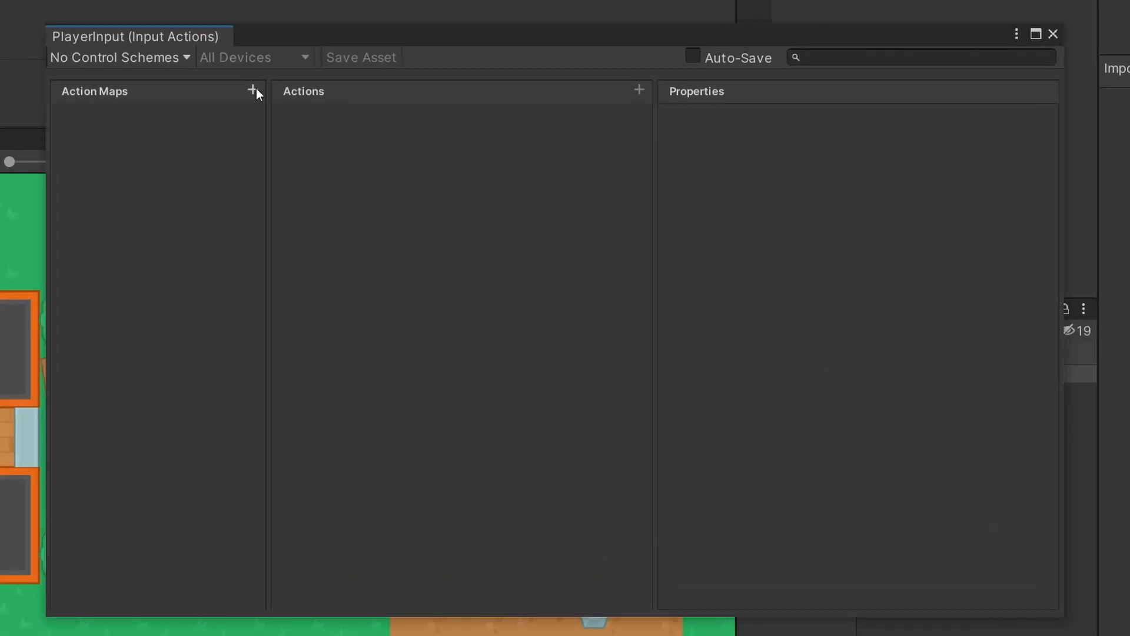
left_click(252, 90)
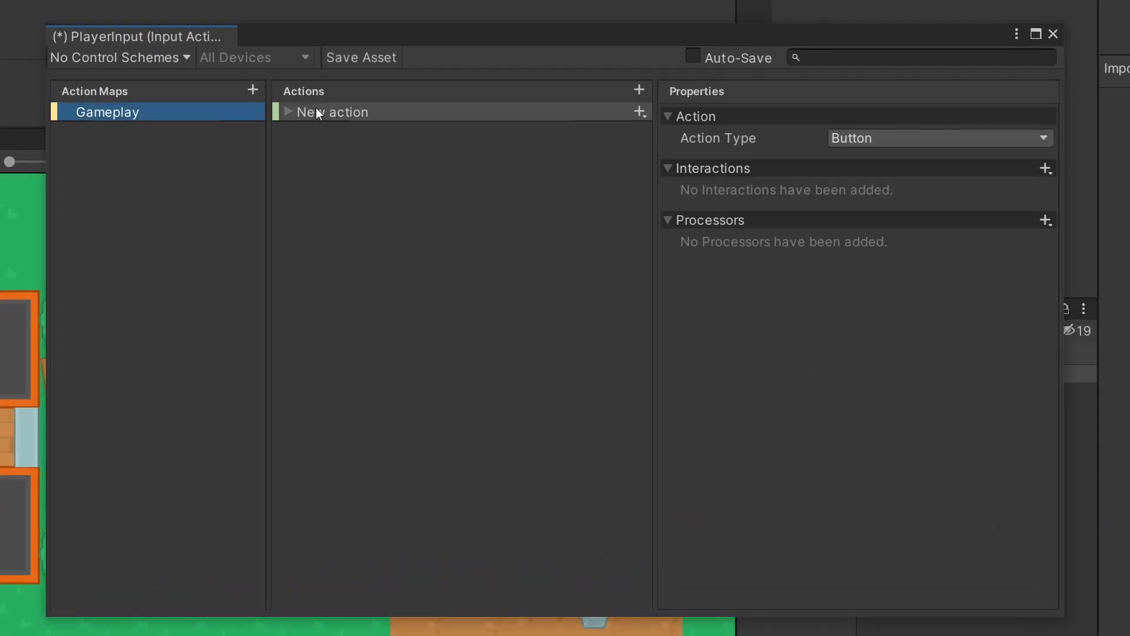
double_click(332, 111)
type("Movement")
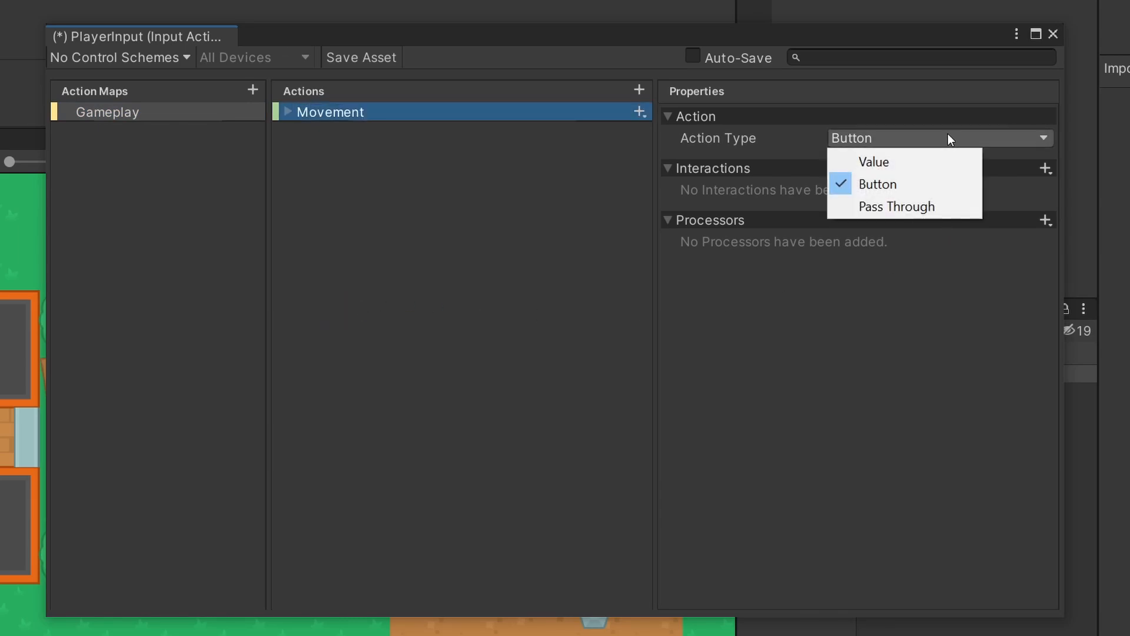
left_click(873, 161)
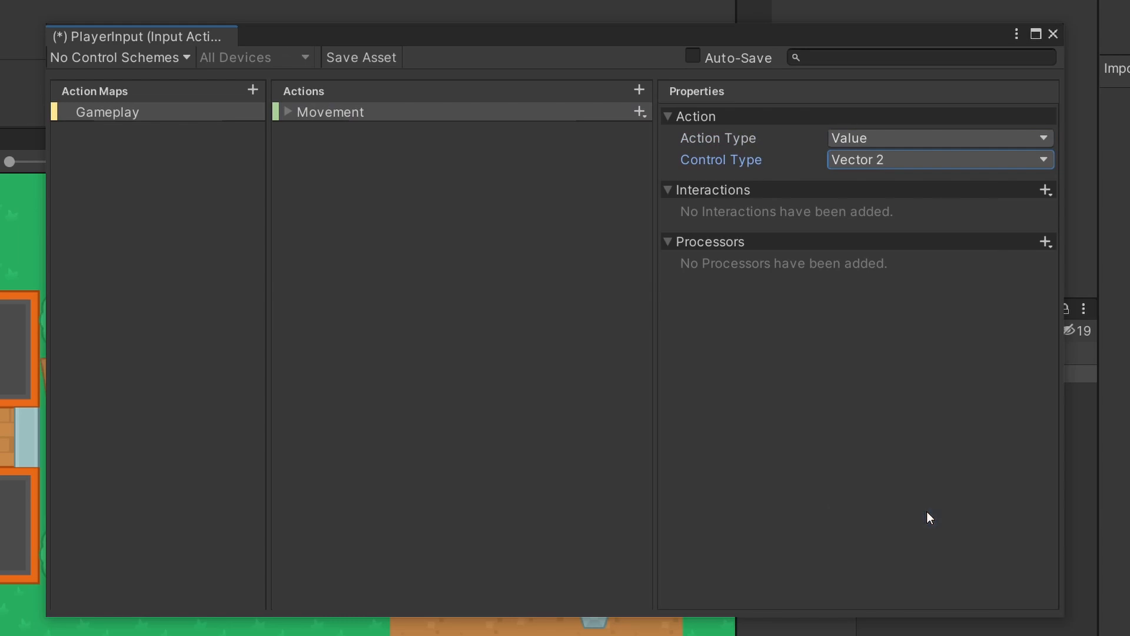
mouse_move(626, 192)
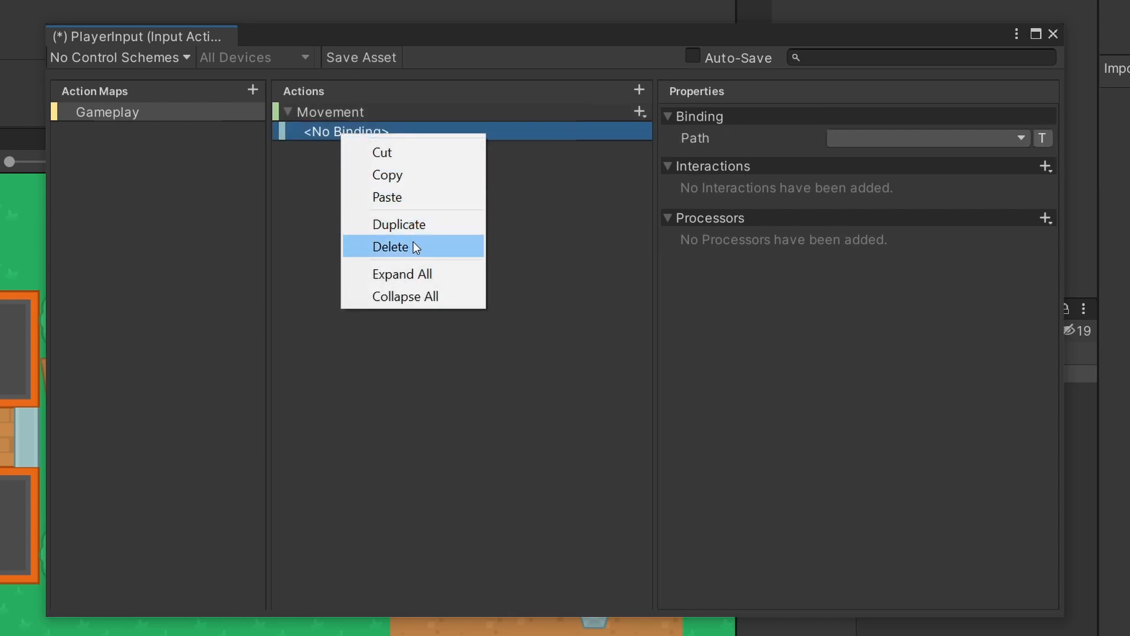
Replace Movement's empty binding with a 2D Vector composite bound to W, A, S, D.
left_click(393, 247)
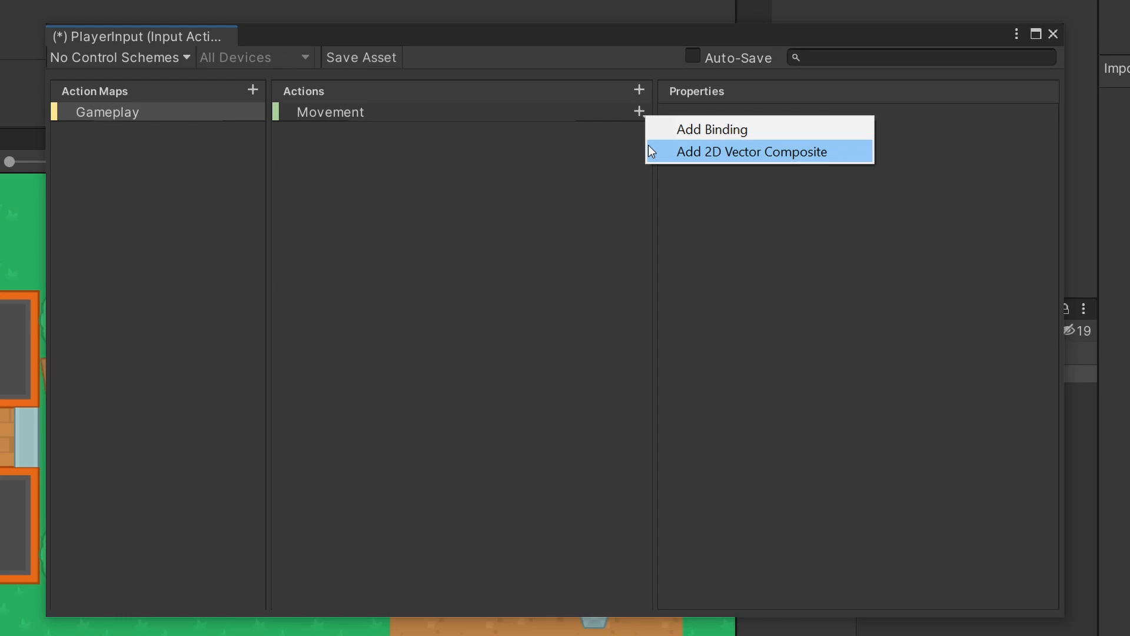
left_click(755, 152)
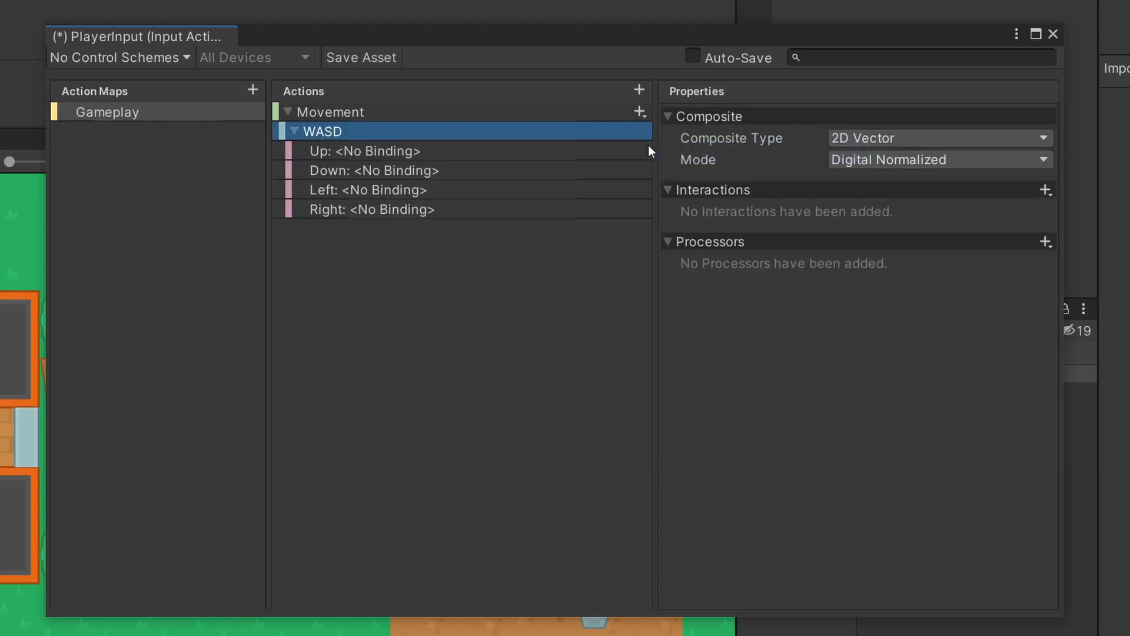
left_click(373, 170)
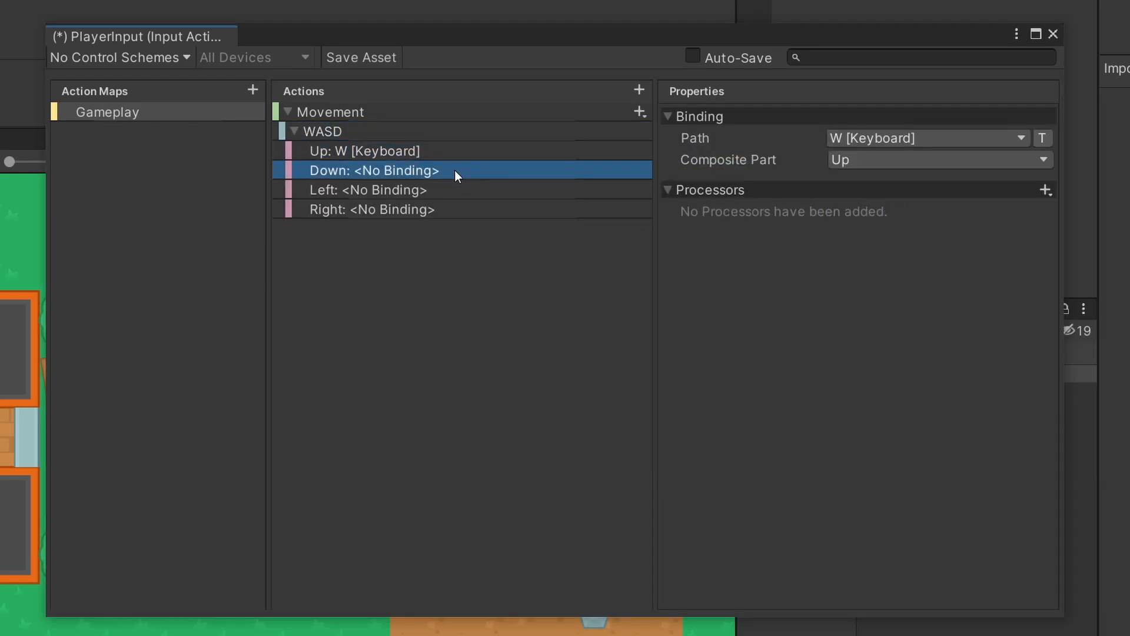
left_click(372, 209)
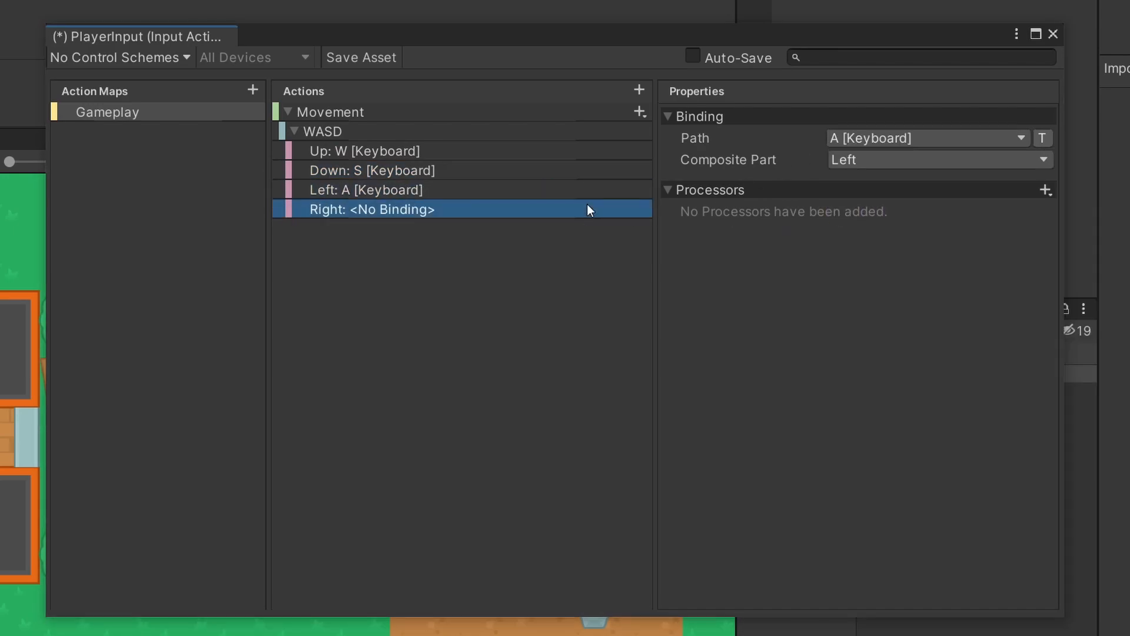
left_click(361, 58)
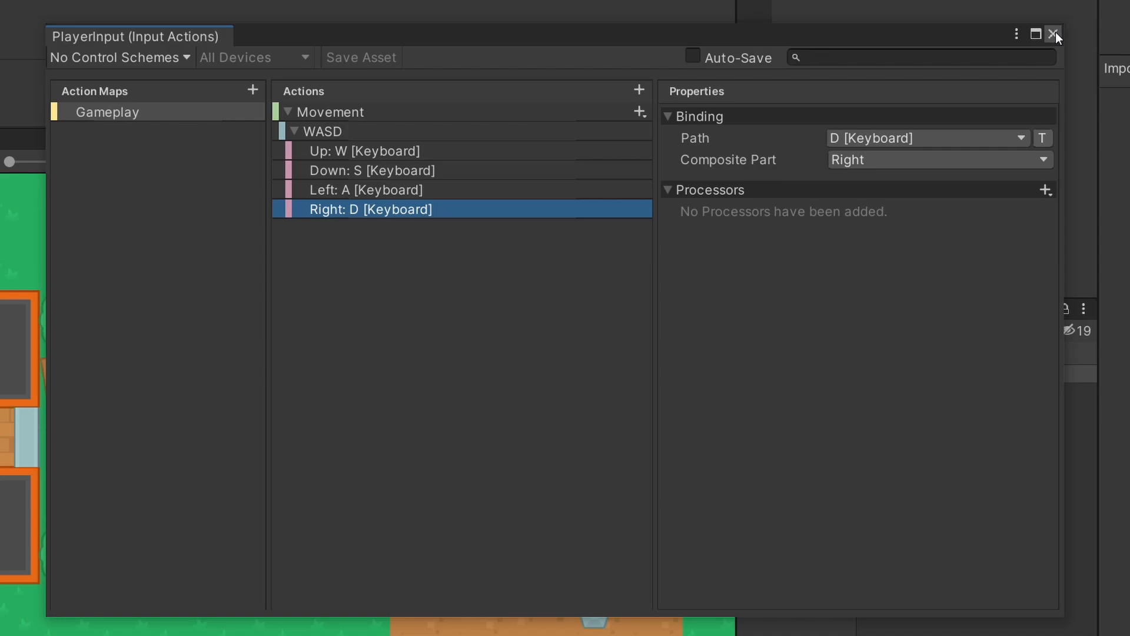
Enable C# class generation with file path Assets/Scripts/PlayerInput.cs and apply.
left_click(1056, 35)
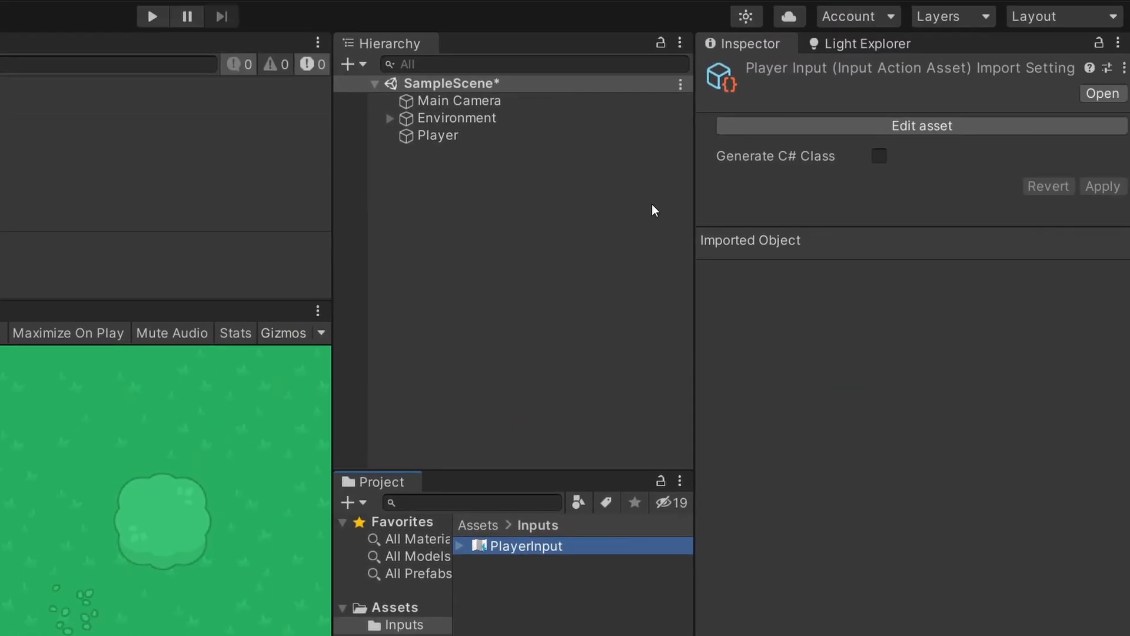
left_click(879, 156)
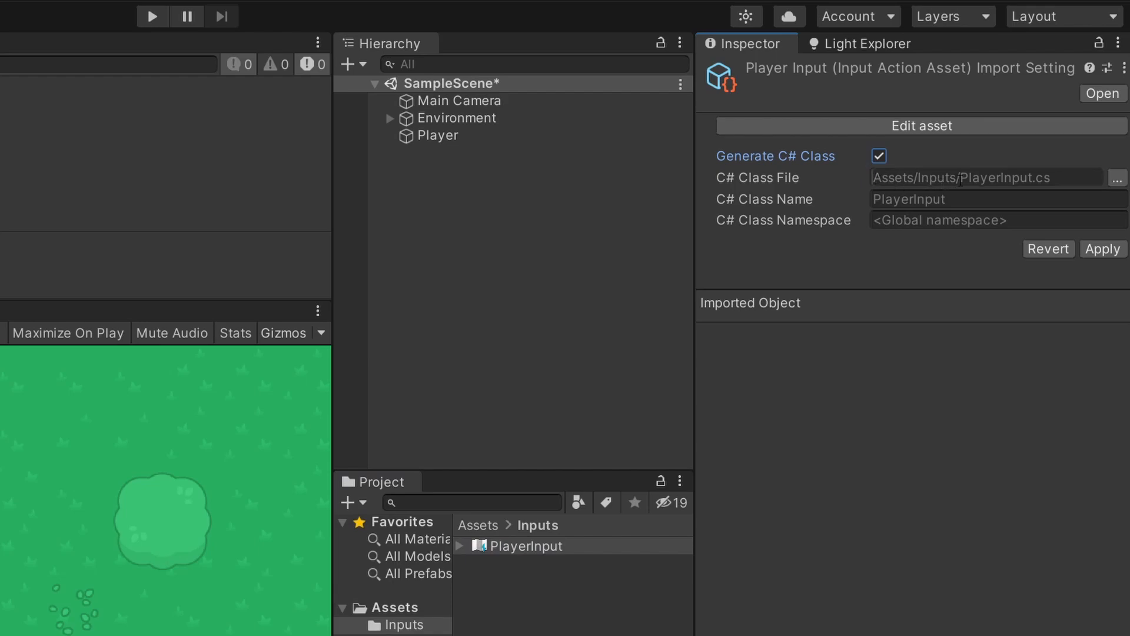
type("Assets/Scripts/PlayerInput.cs")
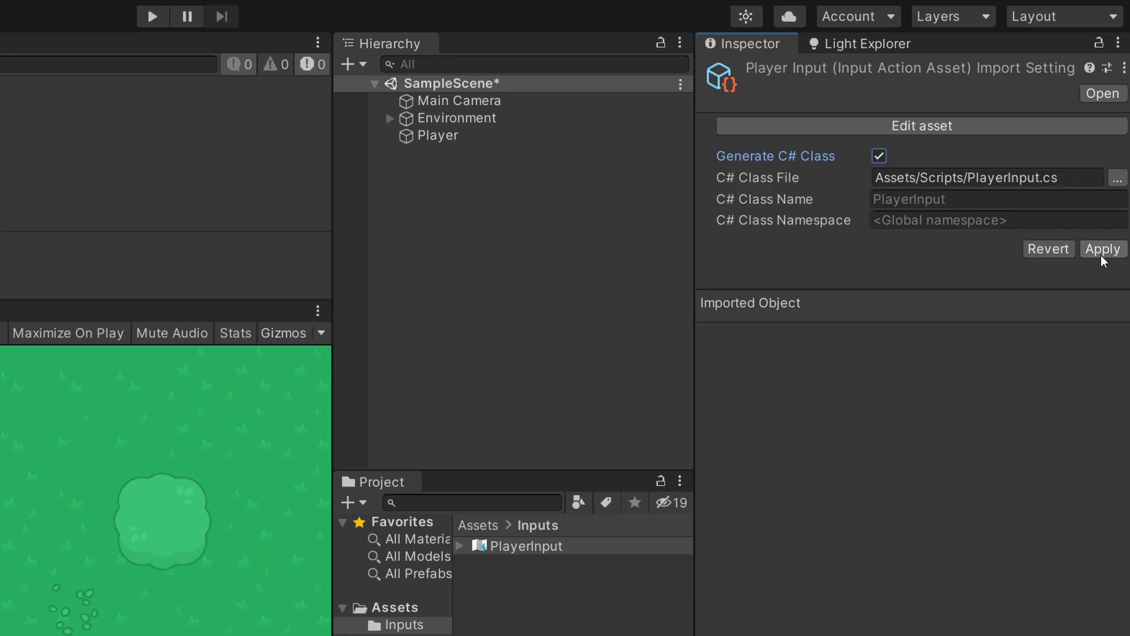
left_click(1102, 249)
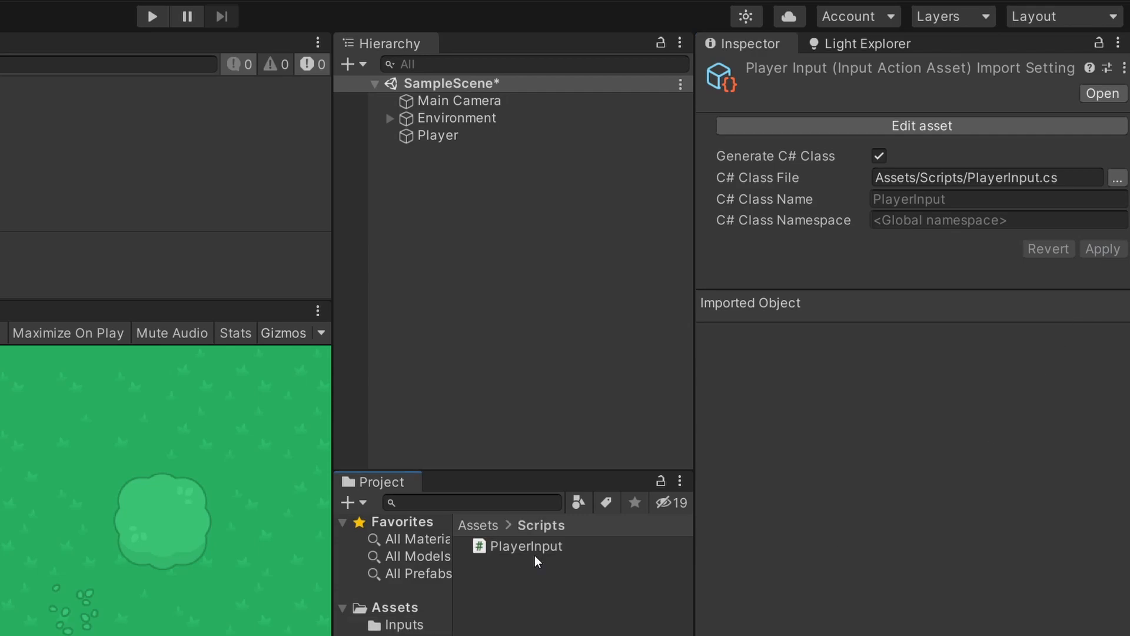
mouse_move(472, 151)
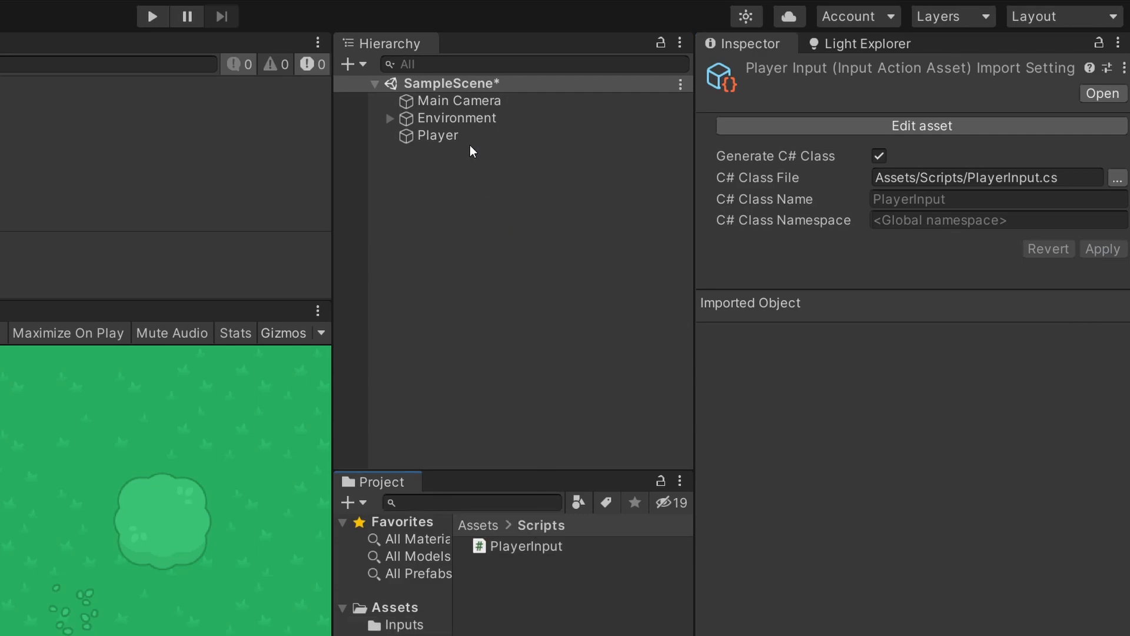
Add a Rigidbody 2D component to Player and edit its Gravity Scale.
left_click(912, 334)
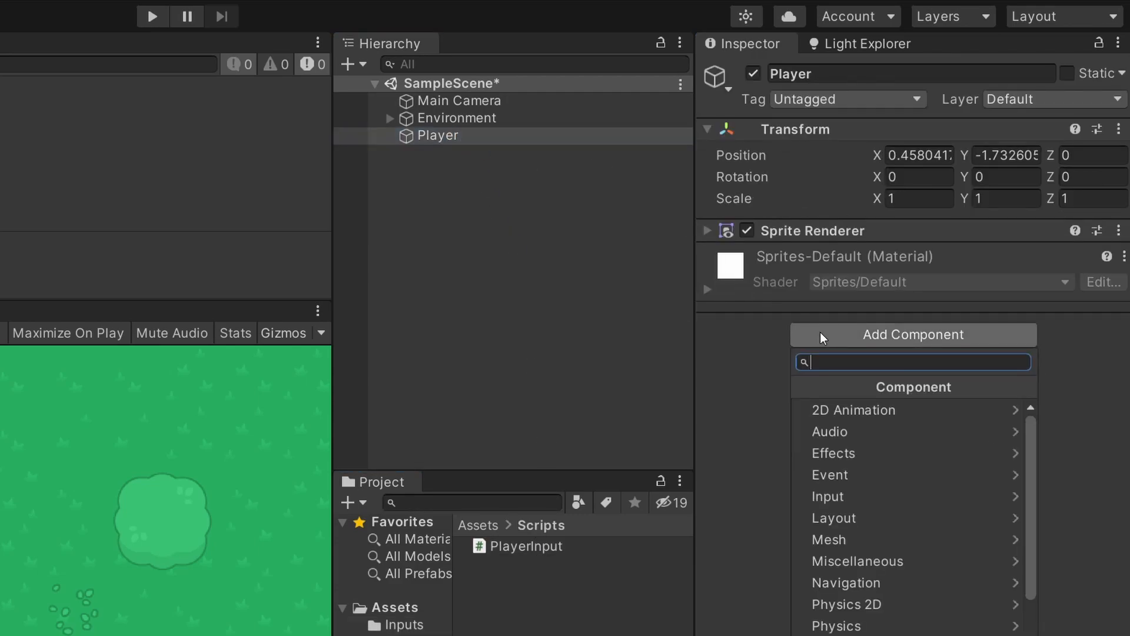
type("rigid")
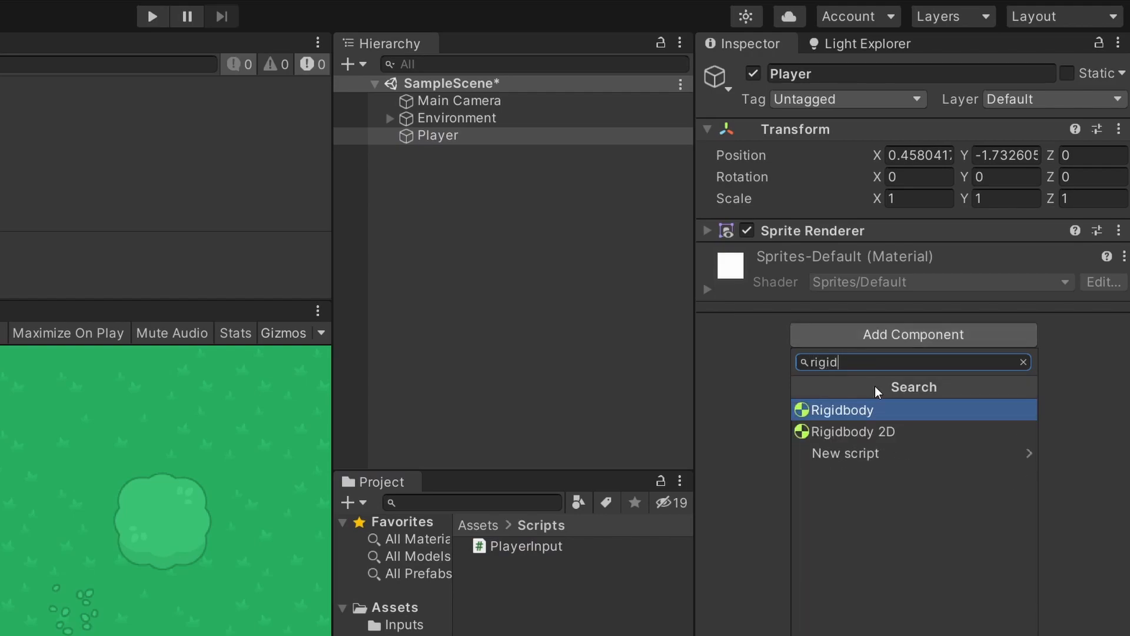
left_click(851, 431)
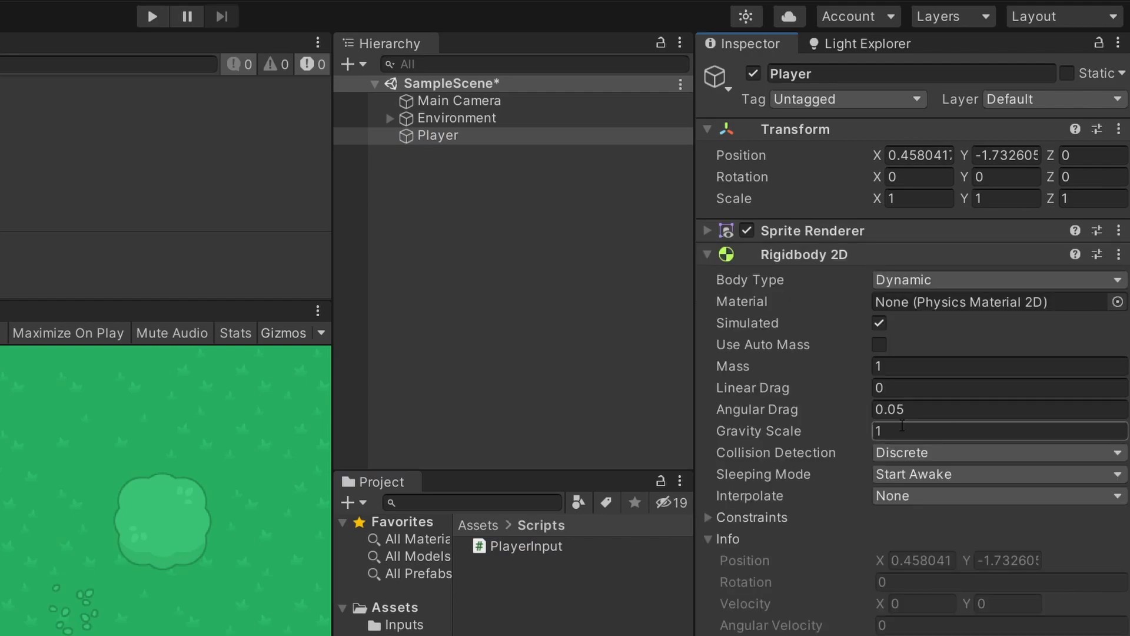
left_click(998, 430)
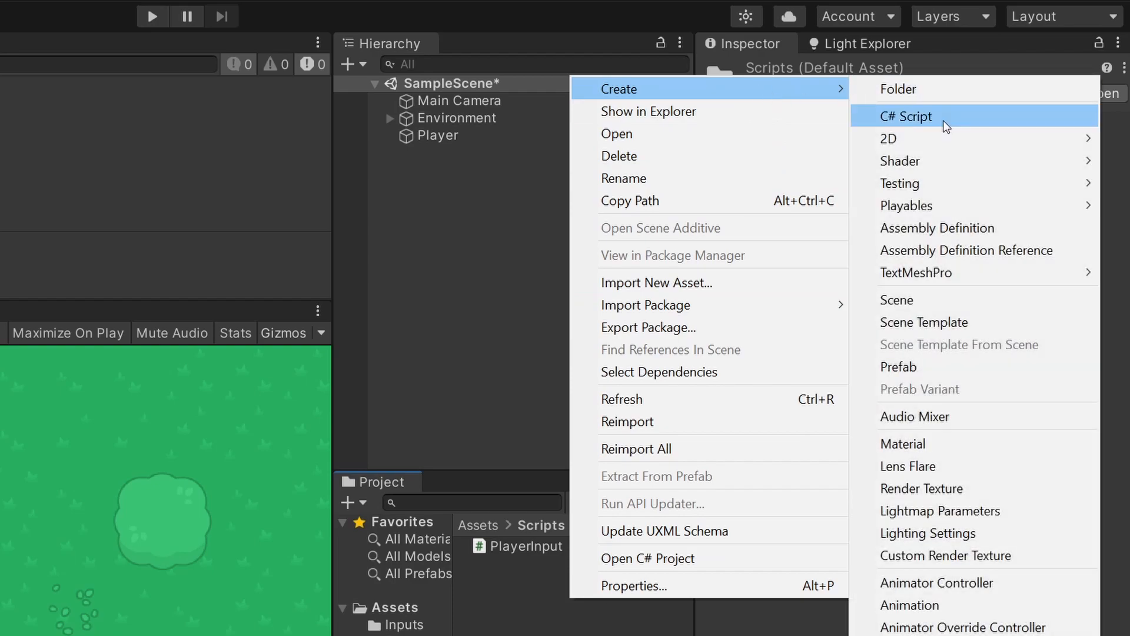
Create a C# script named PlayerMovement in the Scripts folder.
left_click(906, 116)
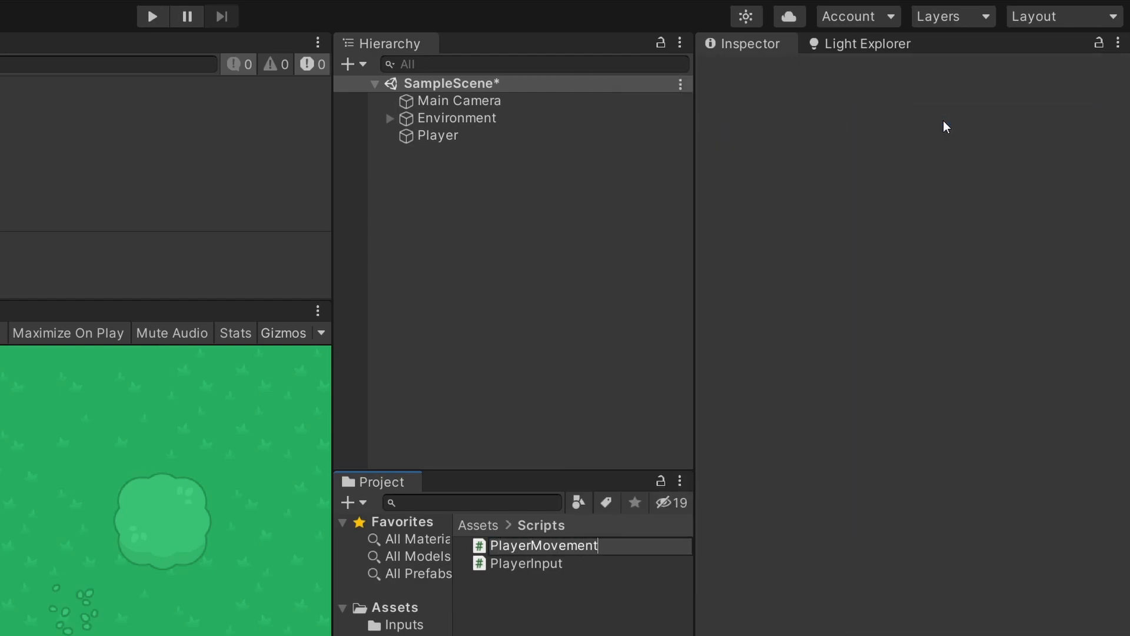
left_click(543, 563)
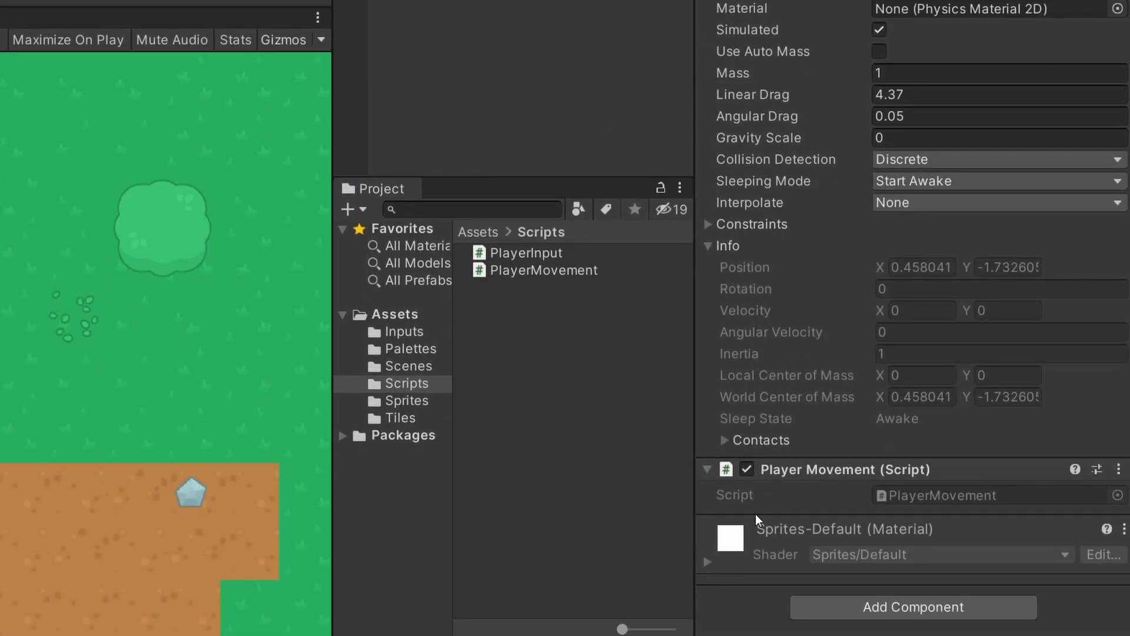
mouse_move(523, 280)
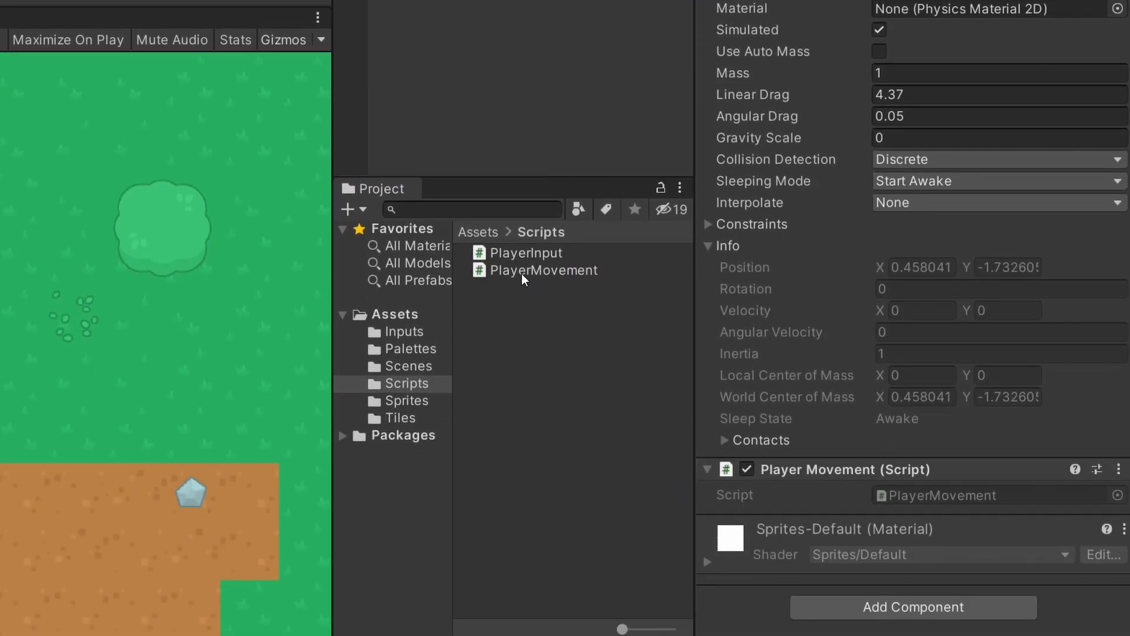
Import UnityEngine.InputSystem in PlayerMovement and declare a PlayerInput field.
double_click(545, 270)
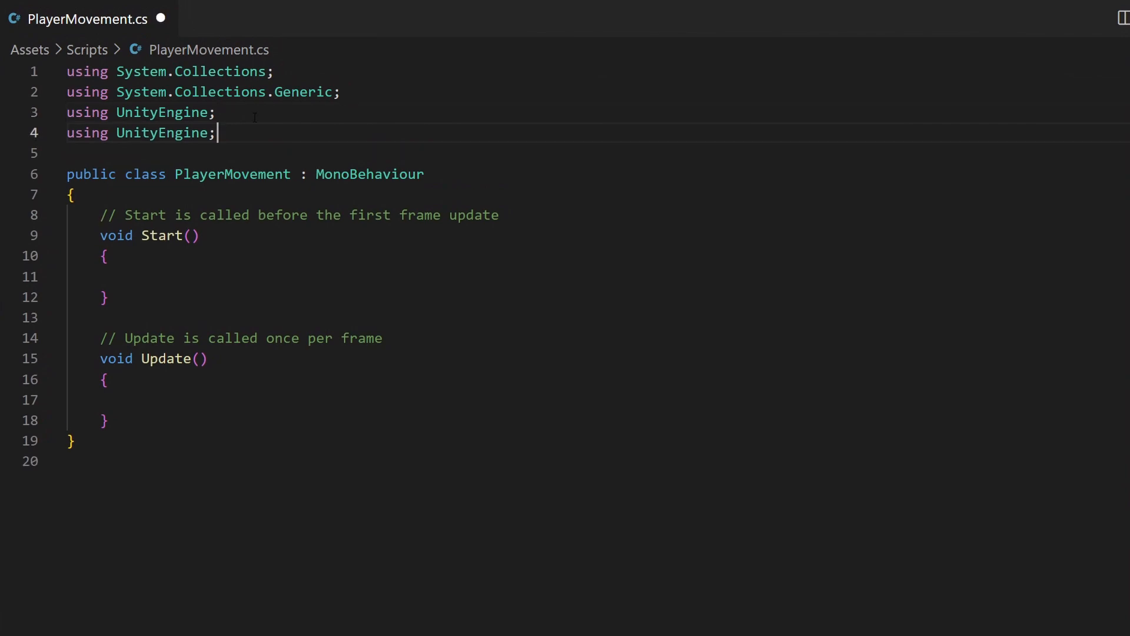
type(".InputSystem")
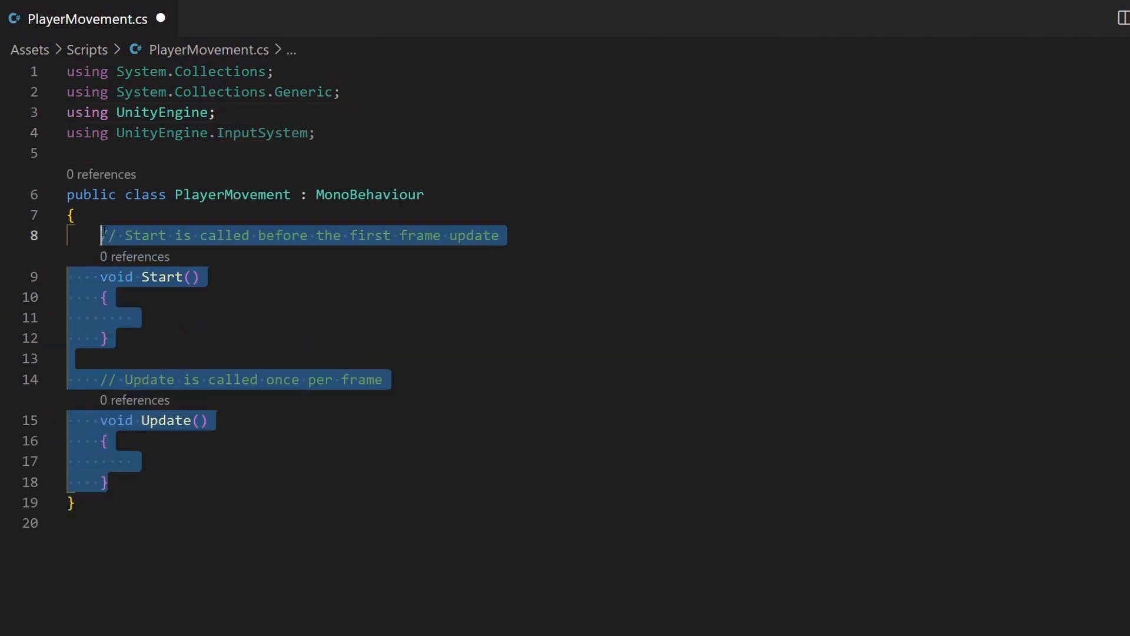
type("PlayerInput _Input;")
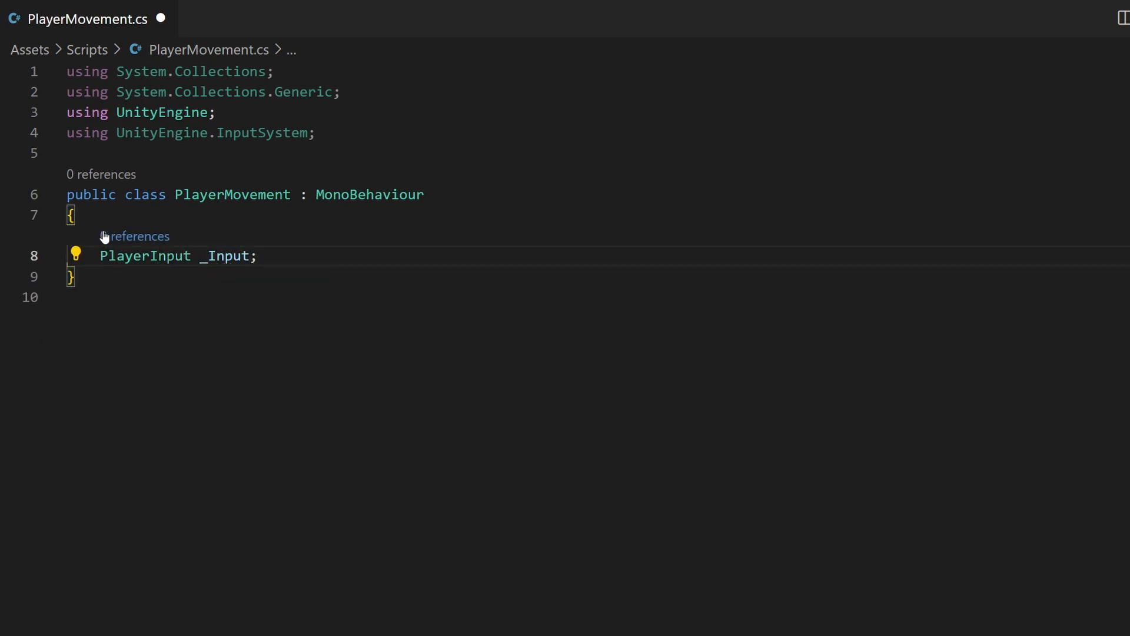
left_click(144, 256)
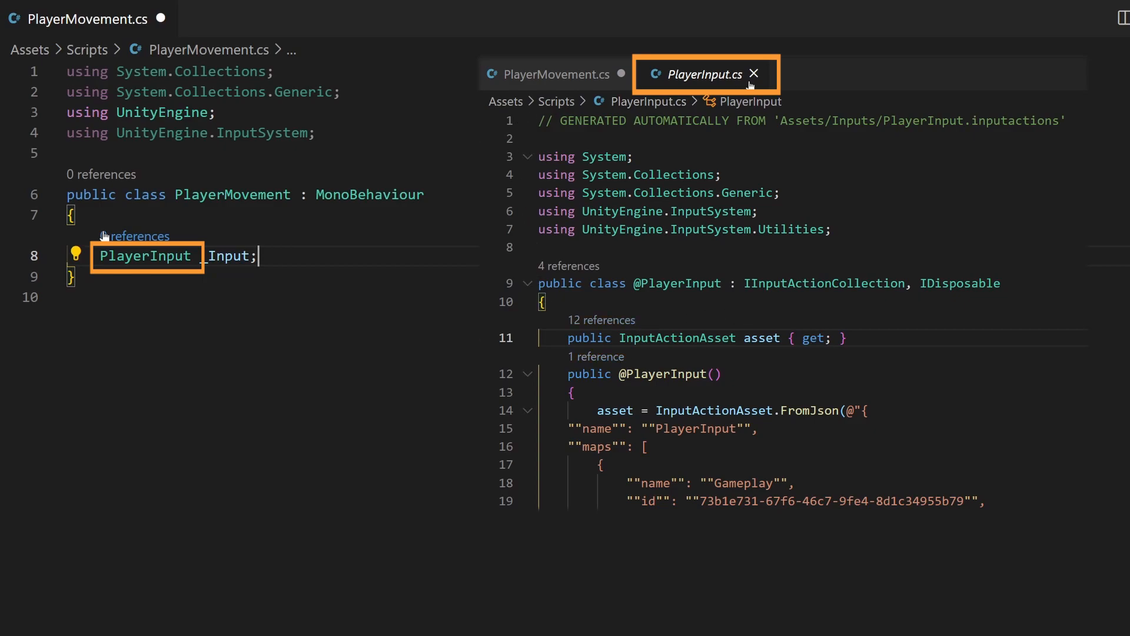
left_click(754, 73)
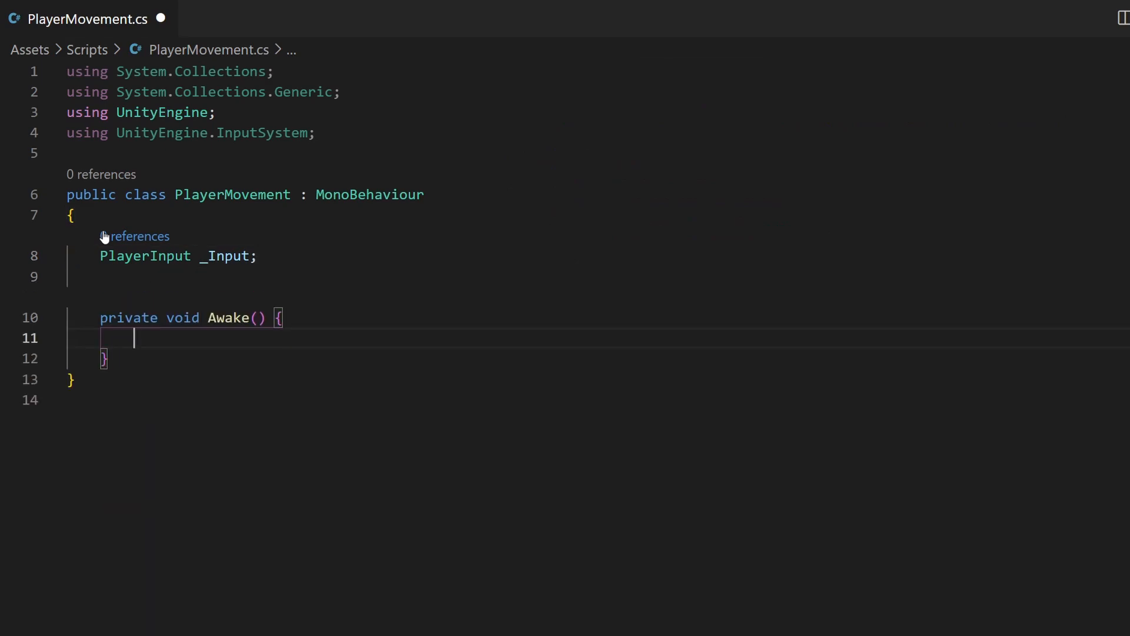
Create _Input = new PlayerInput() in Awake and call _Input.Enable() in OnEnable.
type("_Input = new")
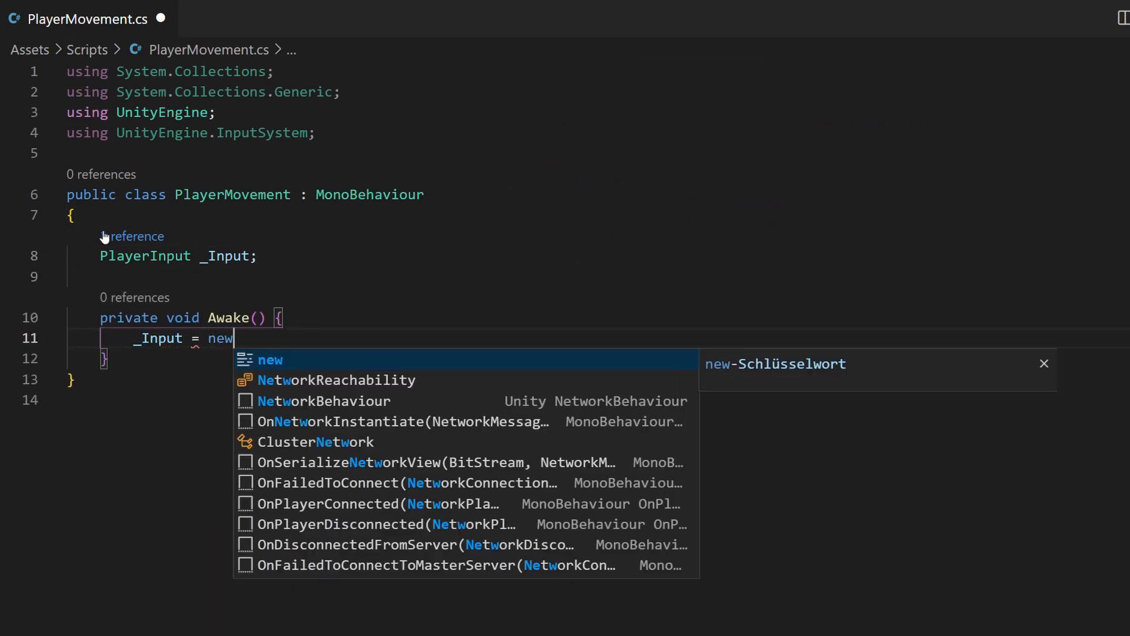
type("PlayerInput();")
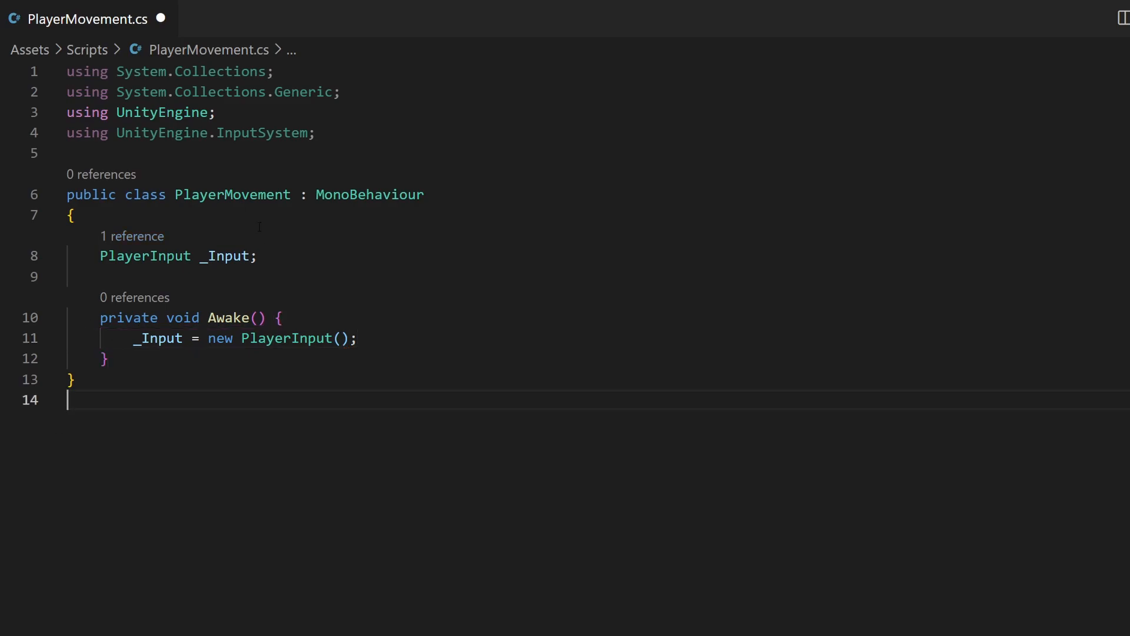
type("private void OnEnable() {")
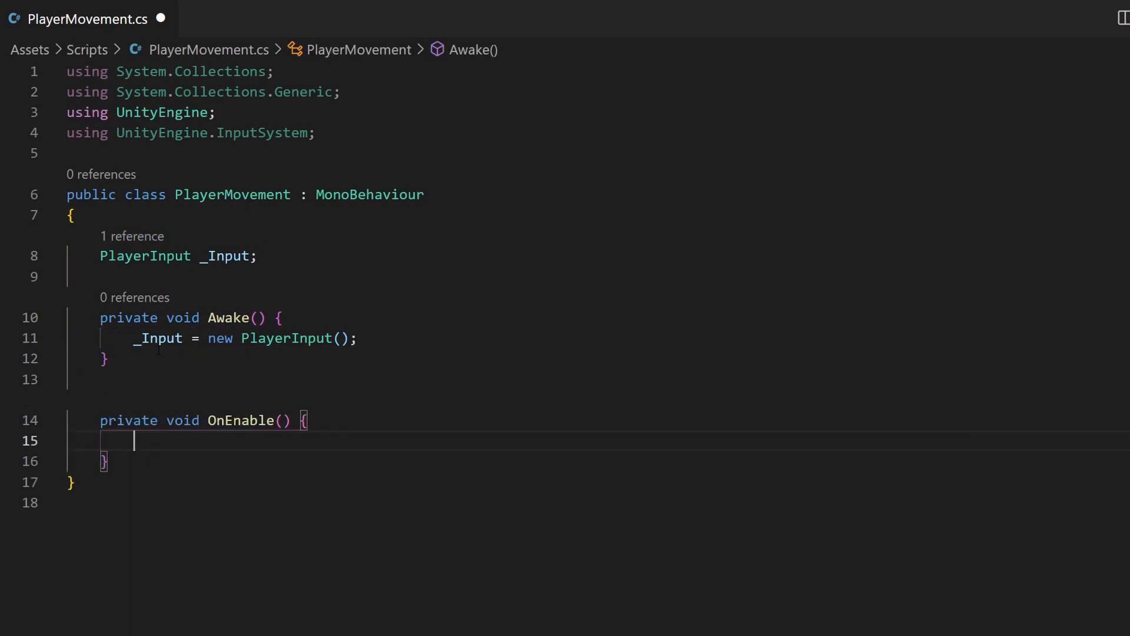
type("_Input.Enable")
type("_Input.Disable")
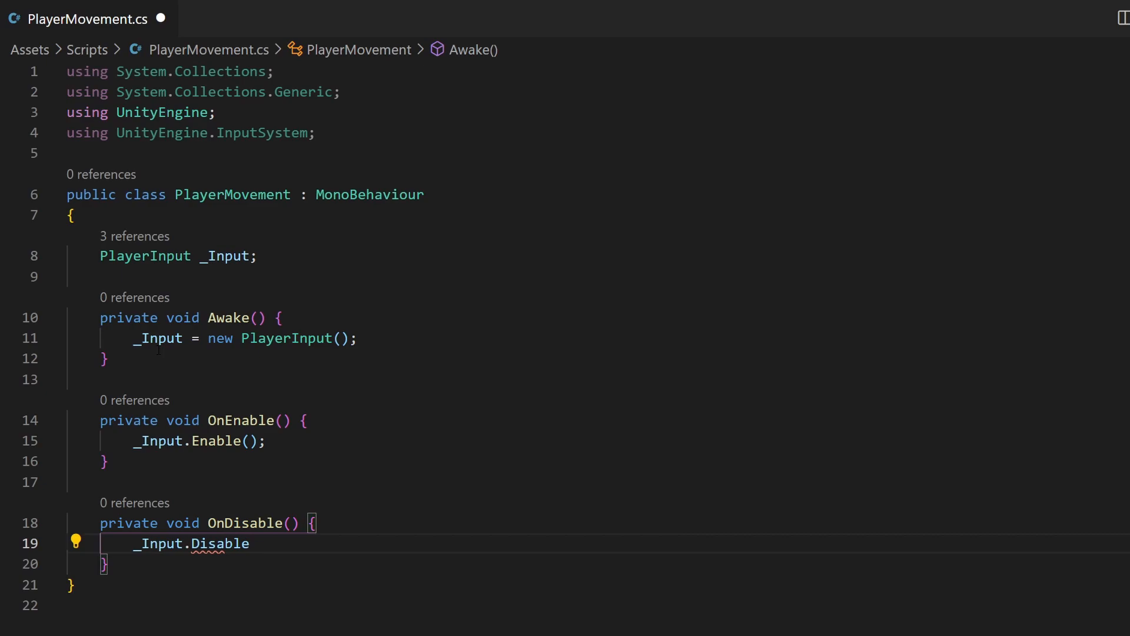
type("();")
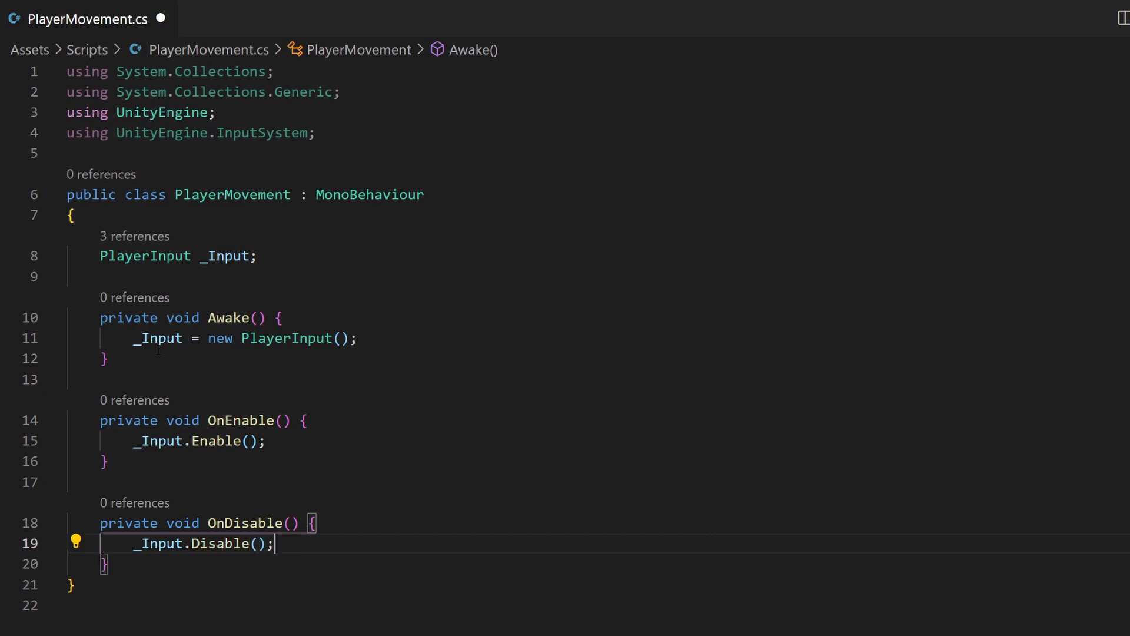
Add OnMovement(InputAction.CallbackContext context) and subscribe it to Gameplay.Movement performed and canceled.
key("enter")
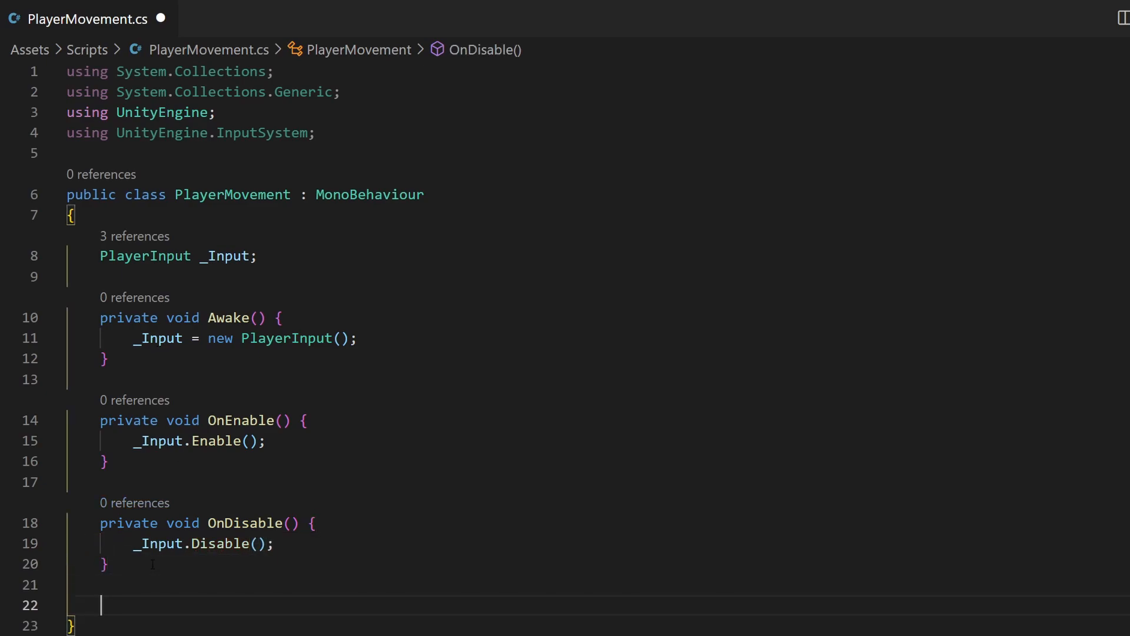
type("private void OnMovement()")
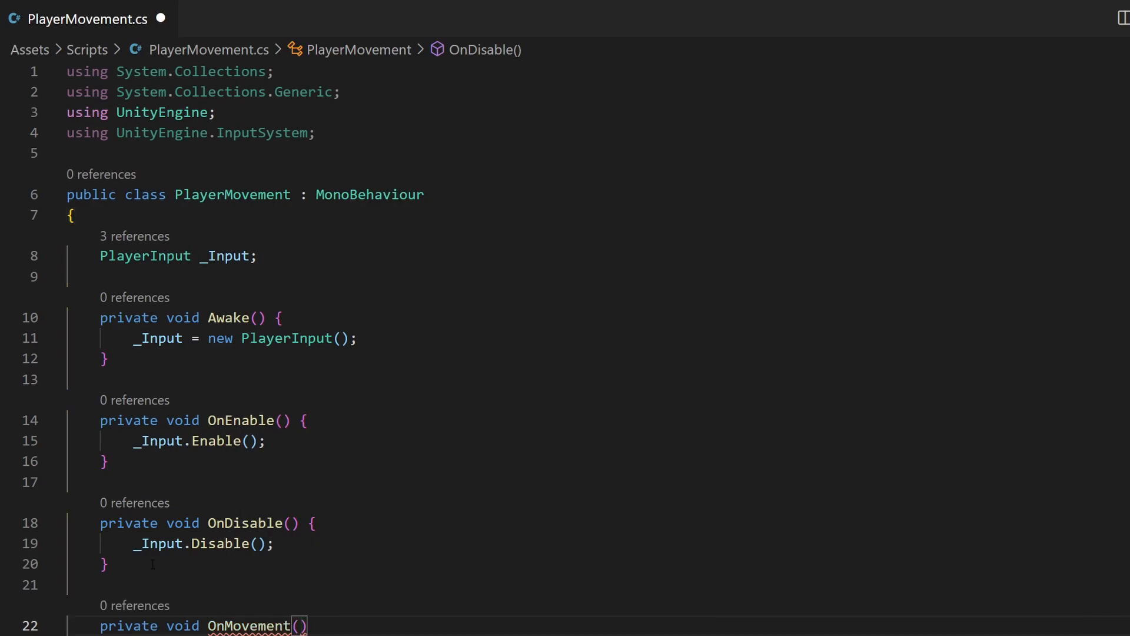
type("InputAction.CallbackContext")
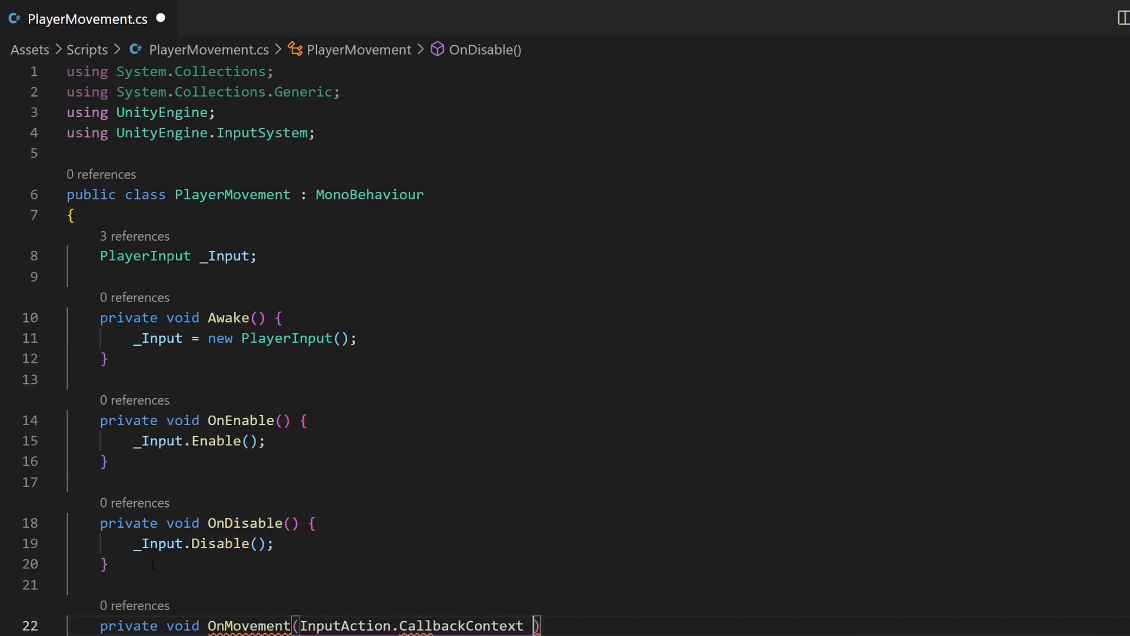
type("context) {")
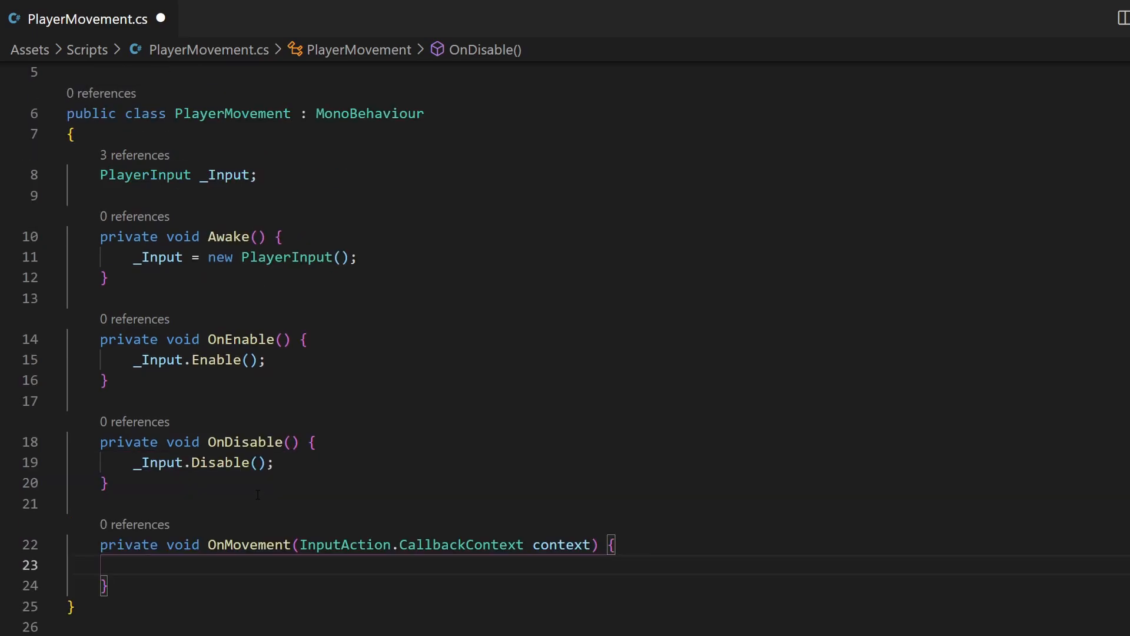
type("_")
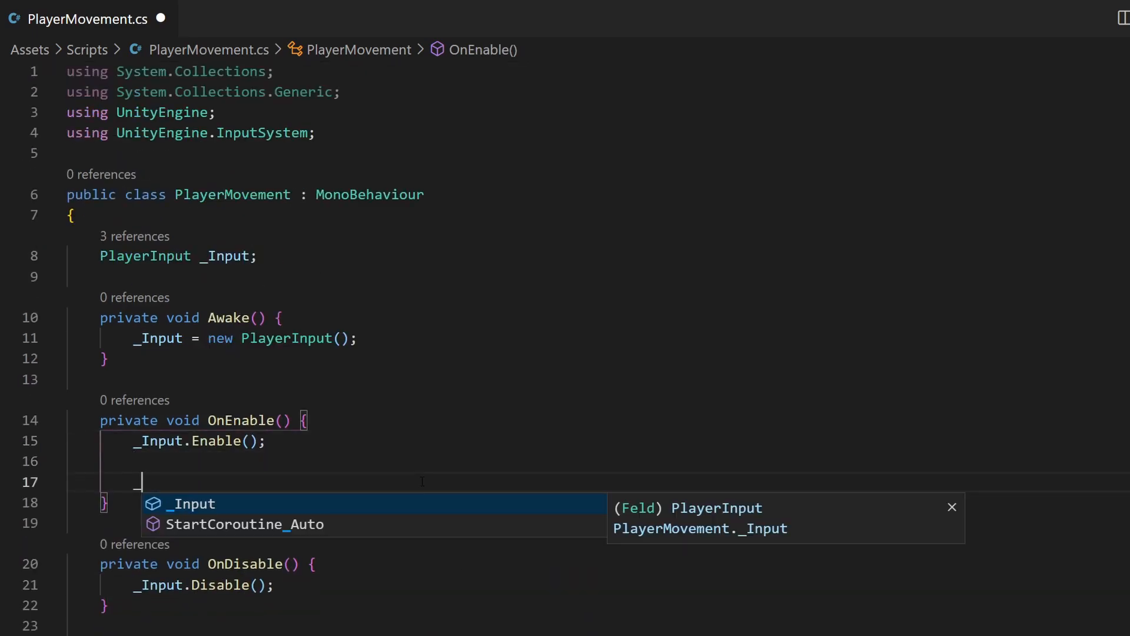
type("Input.Gameplay.Movement.performed +=")
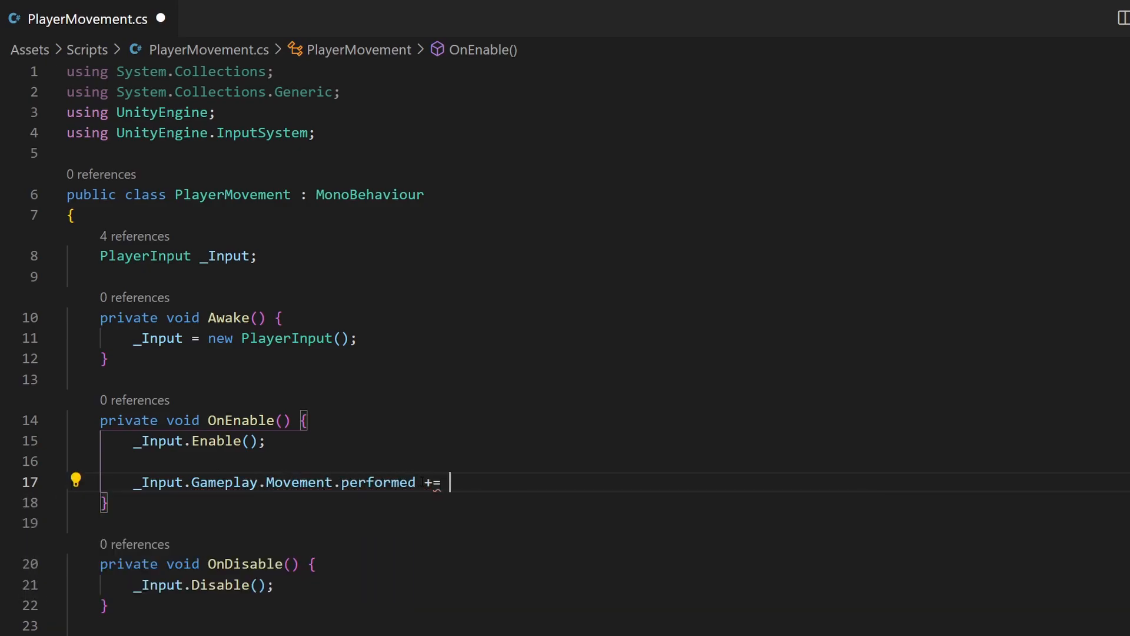
type("OnMovement;")
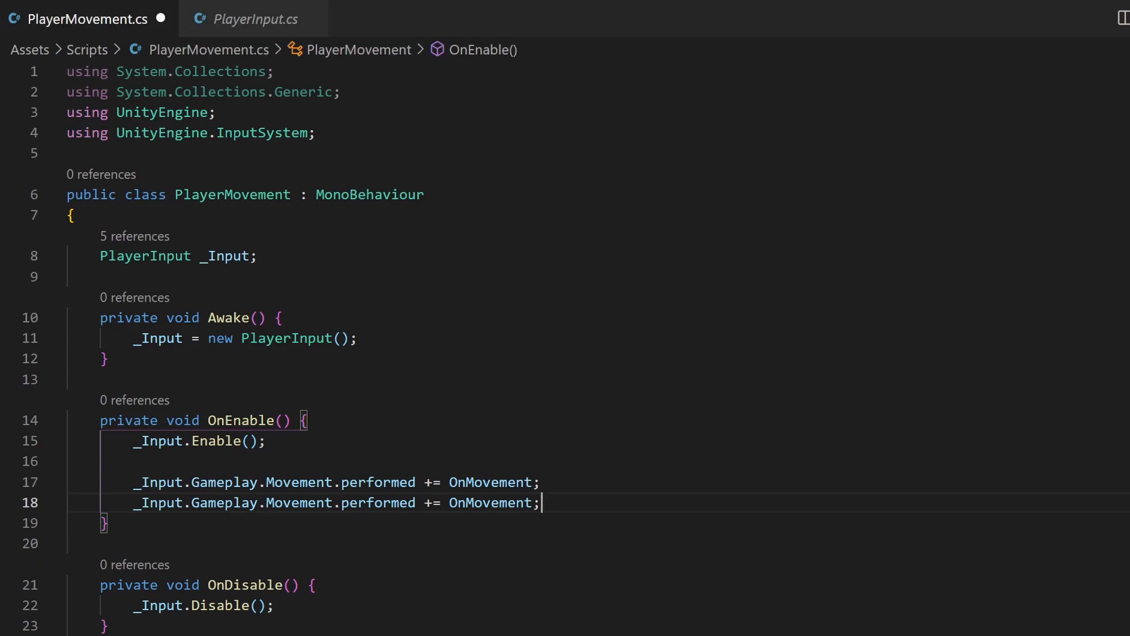
type("cancel")
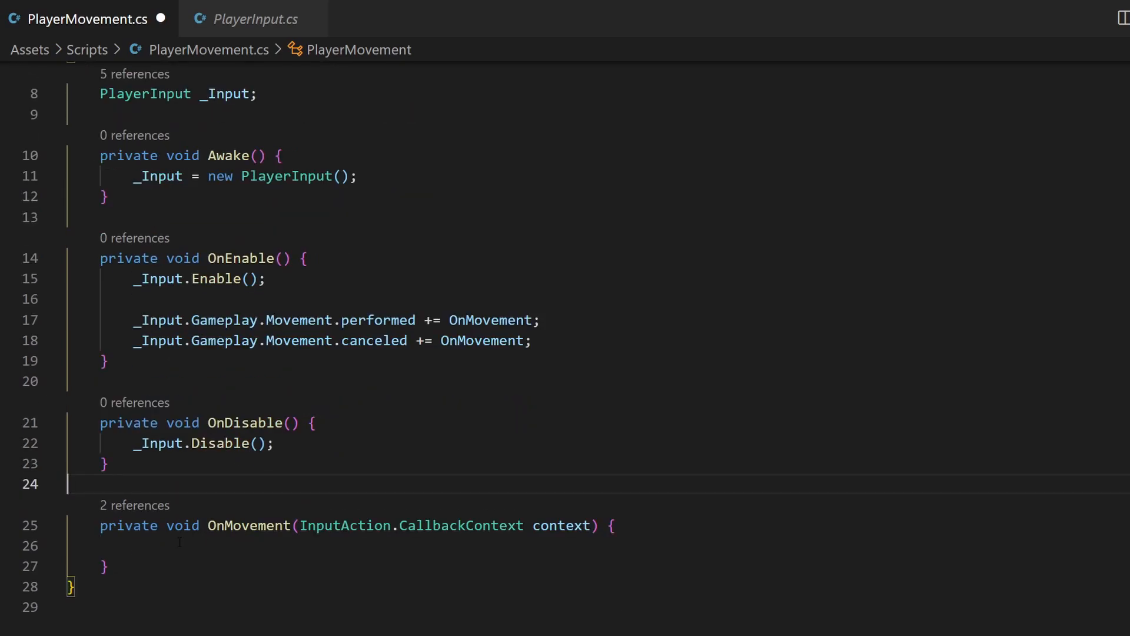
Add a Vector2 _Movement field assigned from context.ReadValue<Vector2>() in OnMovement.
type("Vector2")
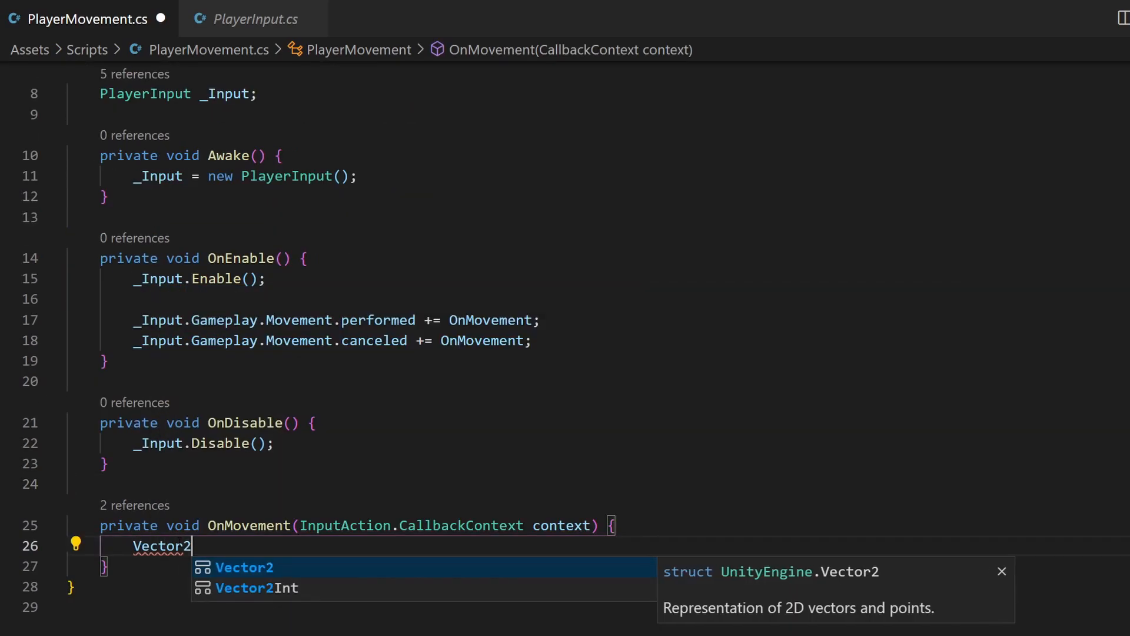
type("_Movement = context.ReadValue<Vector2> ()")
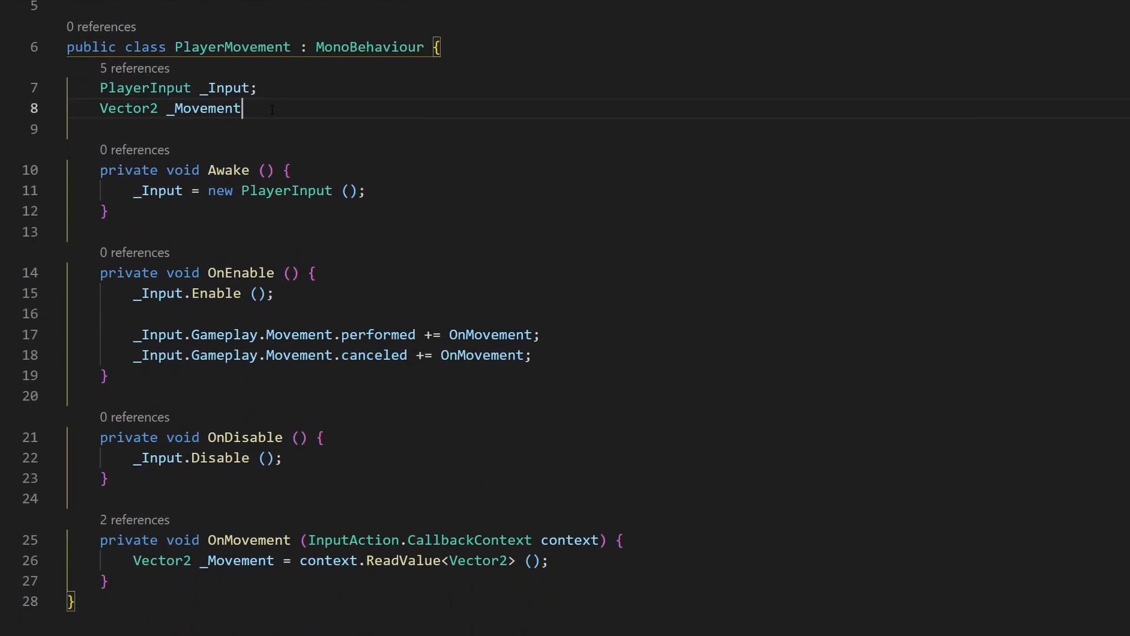
type(";")
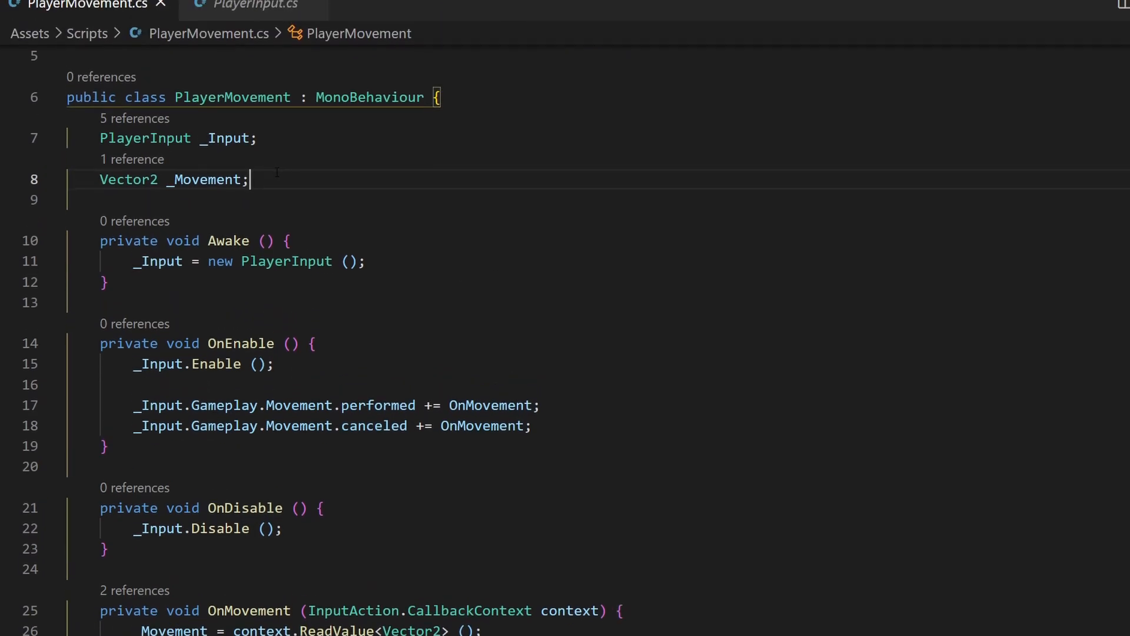
Add a Rigidbody2D _Rigidbody field set via GetComponent<Rigidbody2D>() in Awake.
type("Rigidbody2D")
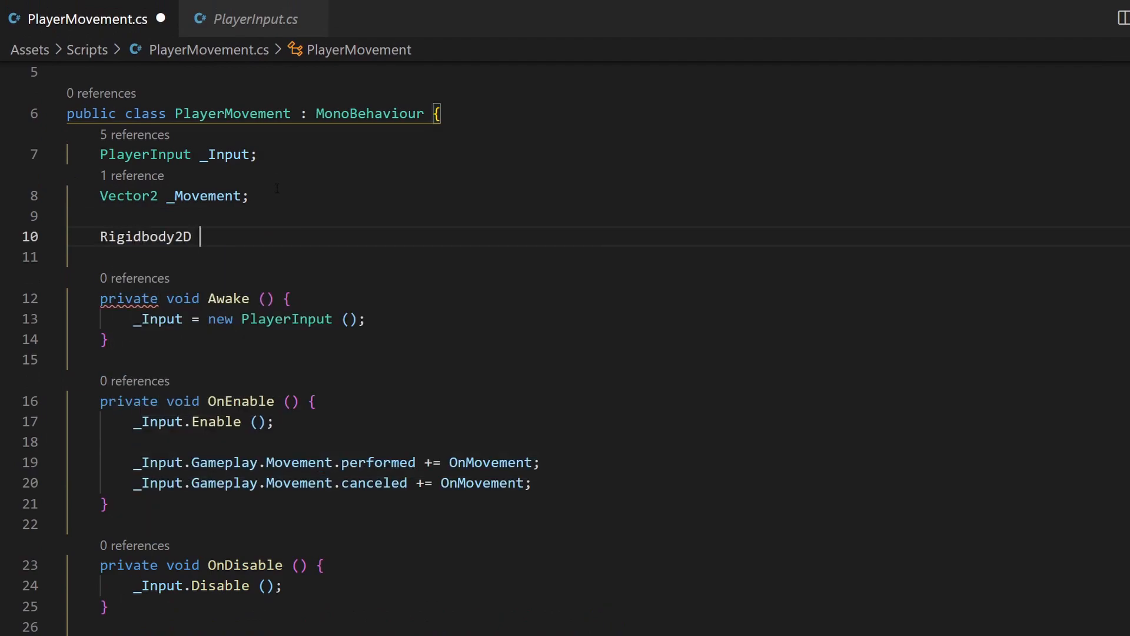
type("_Rigidbody;")
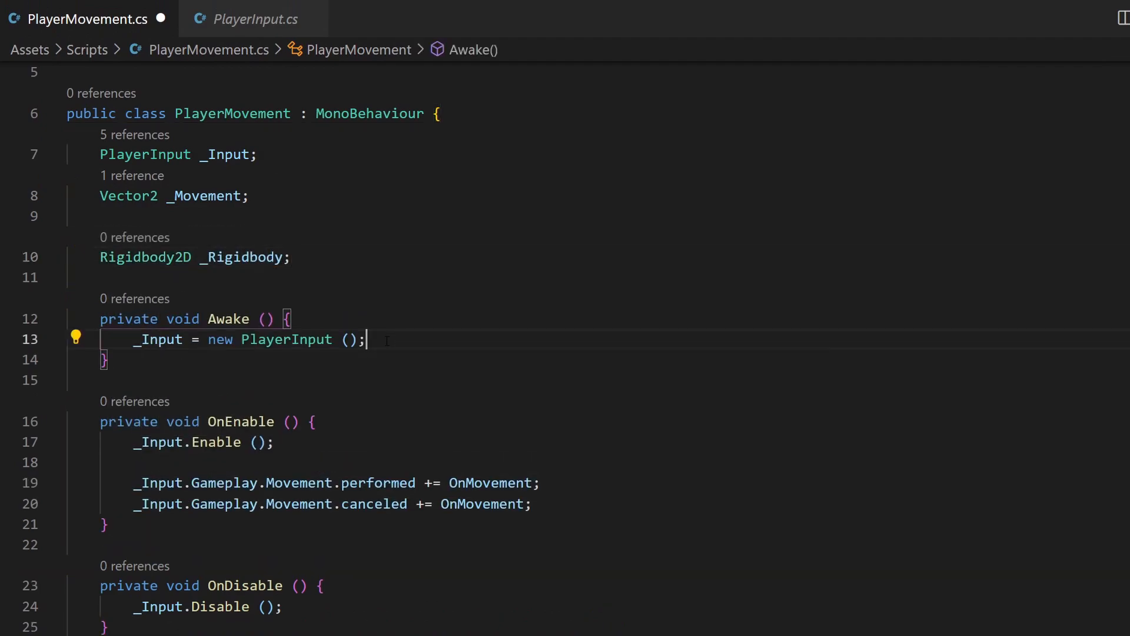
type("_Rigidbody = GetComponent")
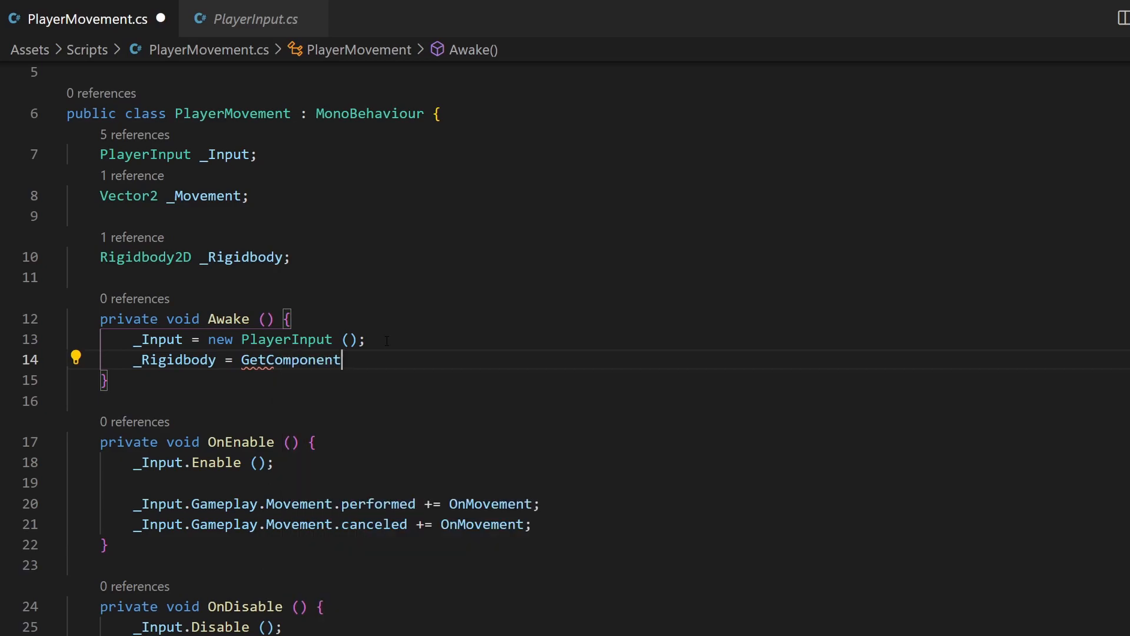
type("<Rigidbody2D>()")
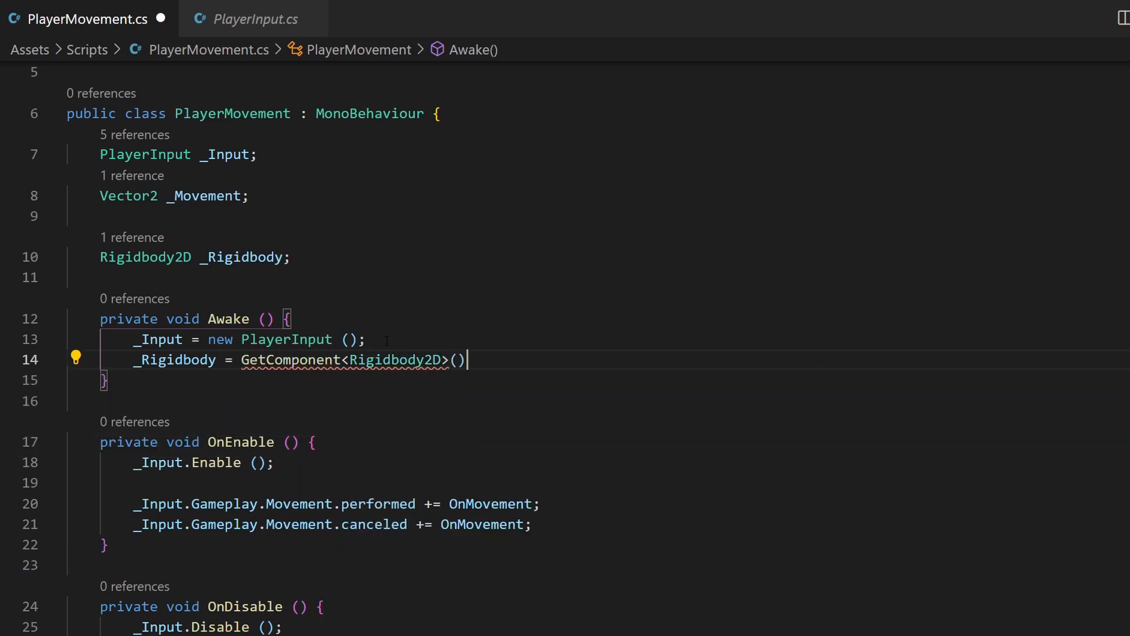
Add FixedUpdate setting _Rigidbody.velocity from _Movement, plus a serialized _Speed field of 3.
scroll("down", 3)
type("private void FixedUpdate() {")
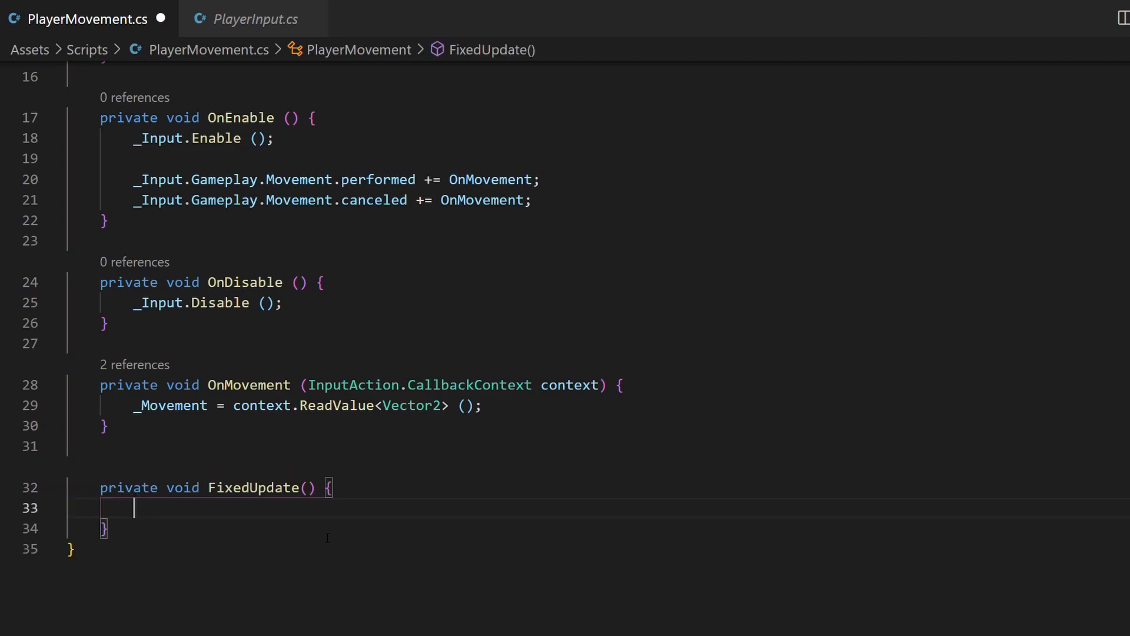
type("_Rigidbody.velocity = _Movement;")
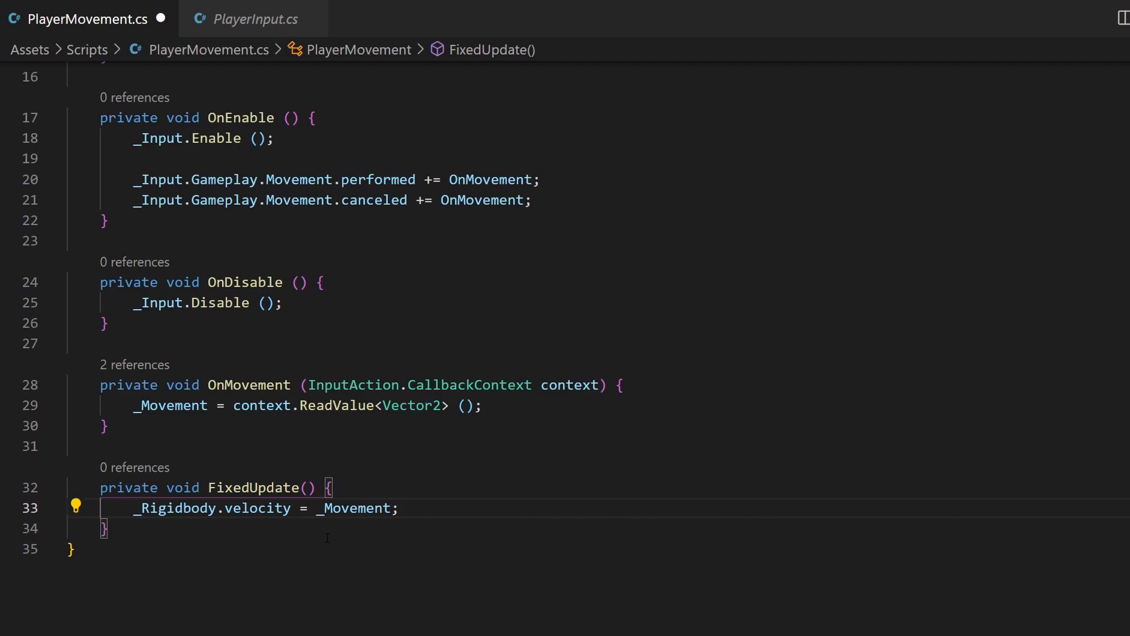
scroll("up", 3)
type("[SerializeField] float _Speed;")
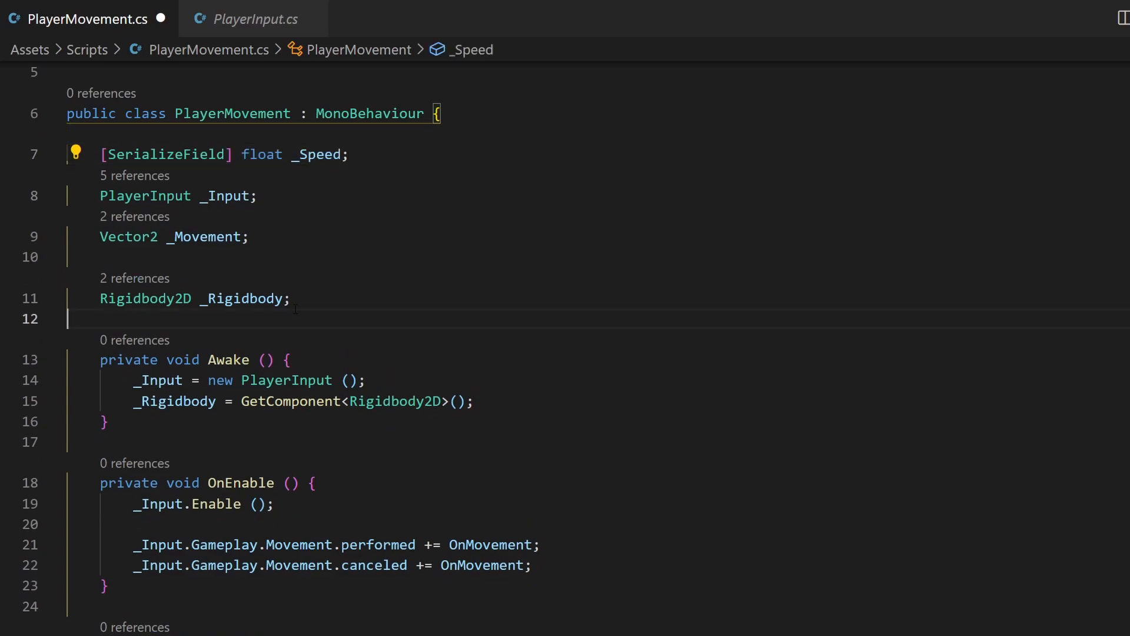
type("= 3")
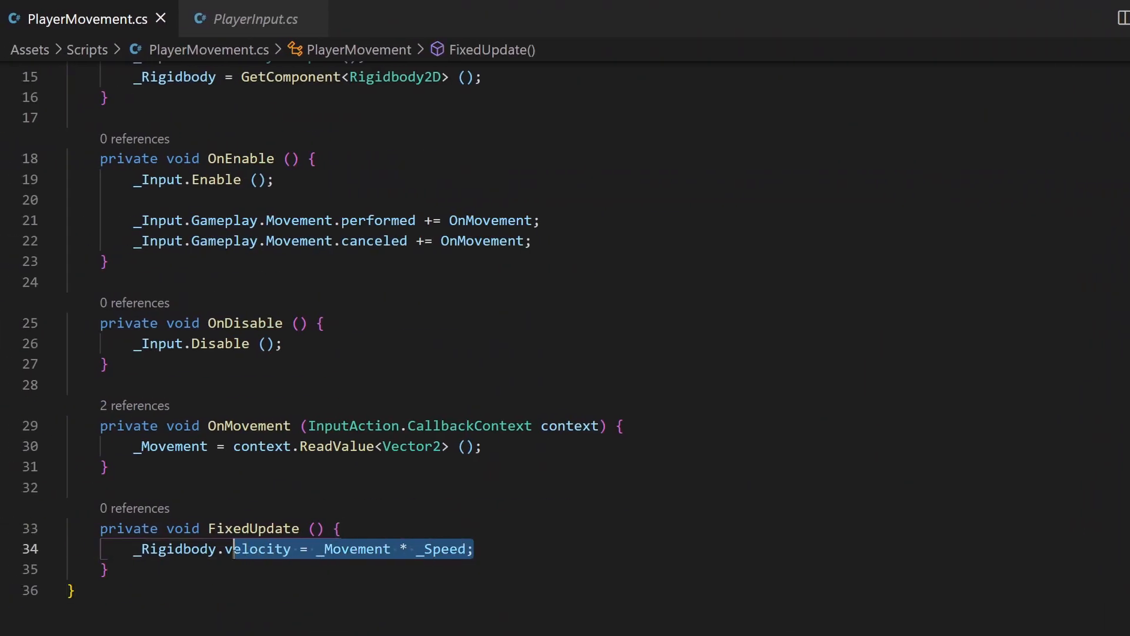
Replace the velocity assignment in FixedUpdate with _Rigidbody.AddForce(_Movement * _Speed).
type("AddForc")
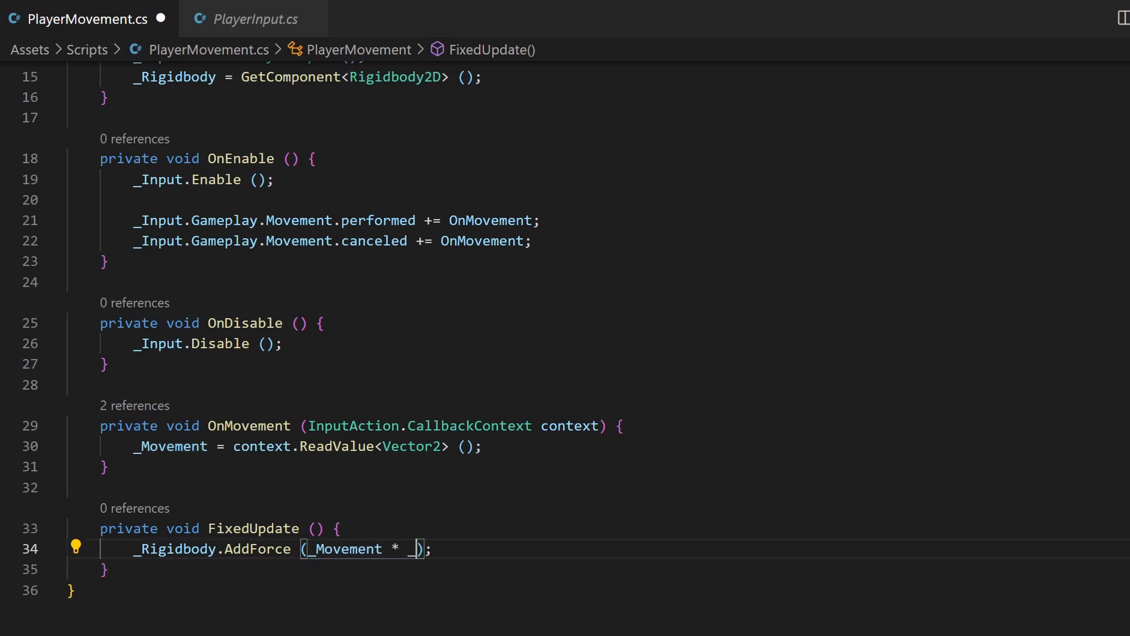
type("_Speed")
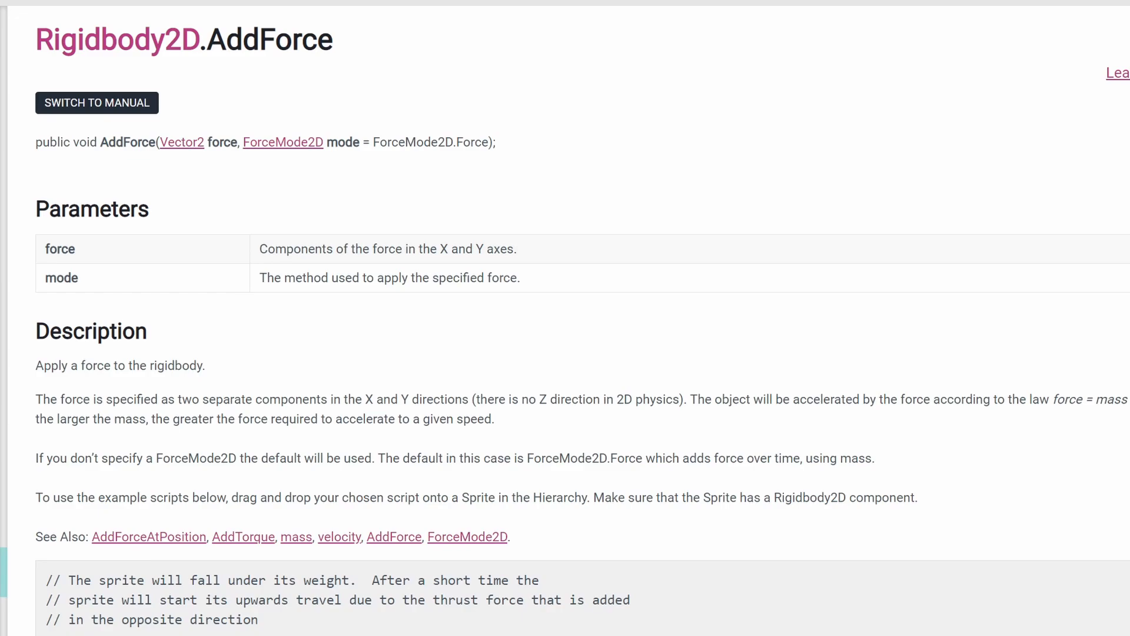
mouse_move(551, 325)
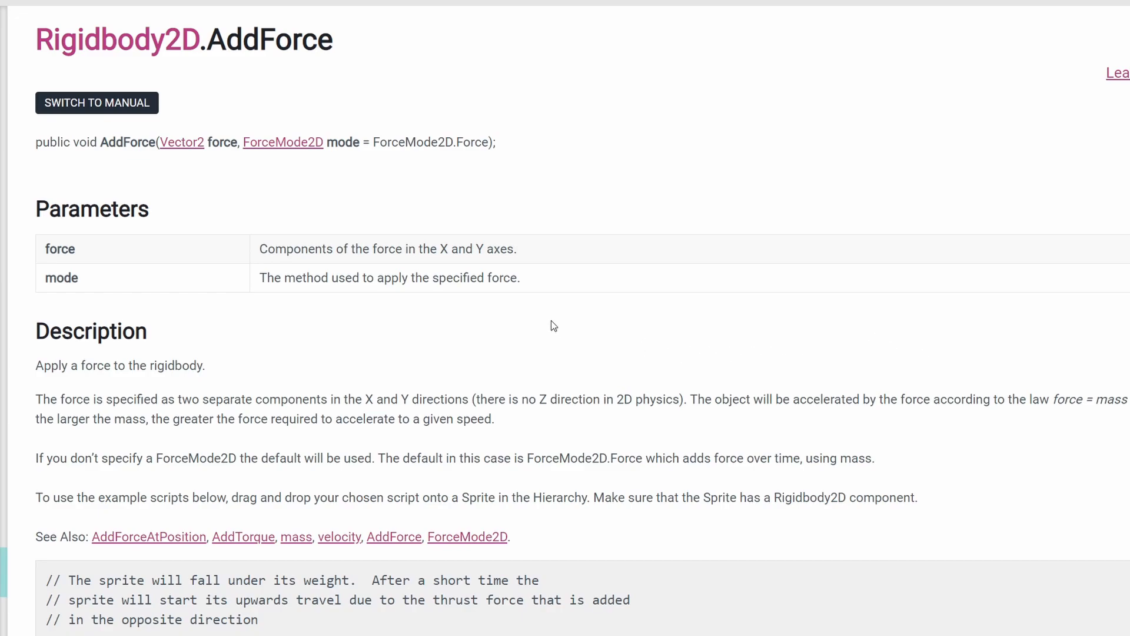
mouse_move(283, 142)
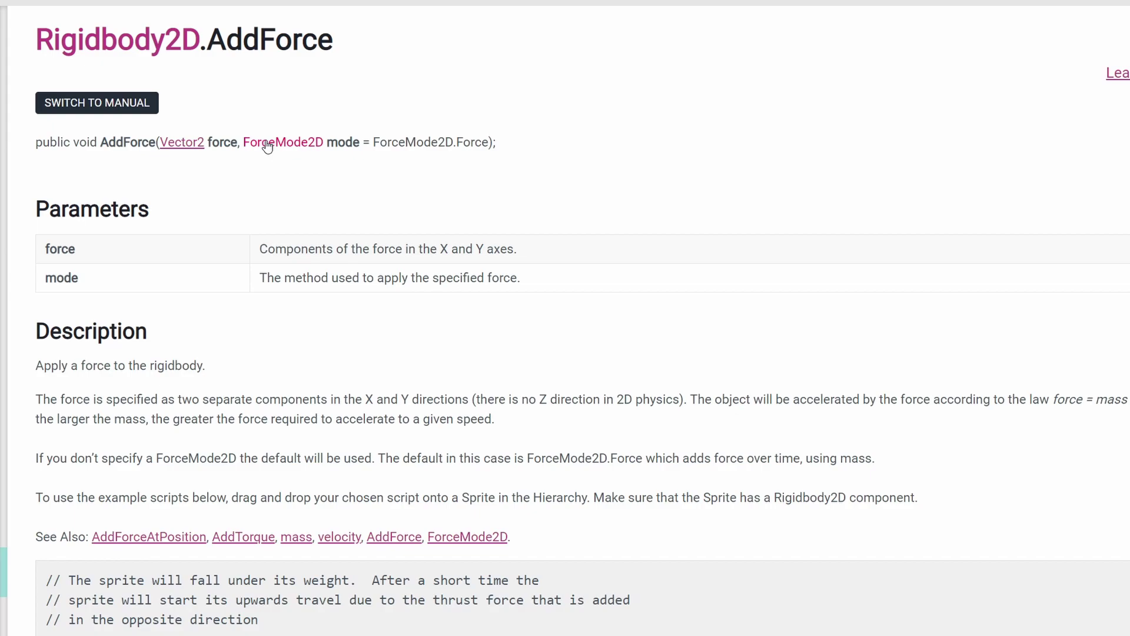
Scroll through the Rigidbody2D.AddForce page's force and ForceMode2D parameter descriptions.
scroll("down", 3)
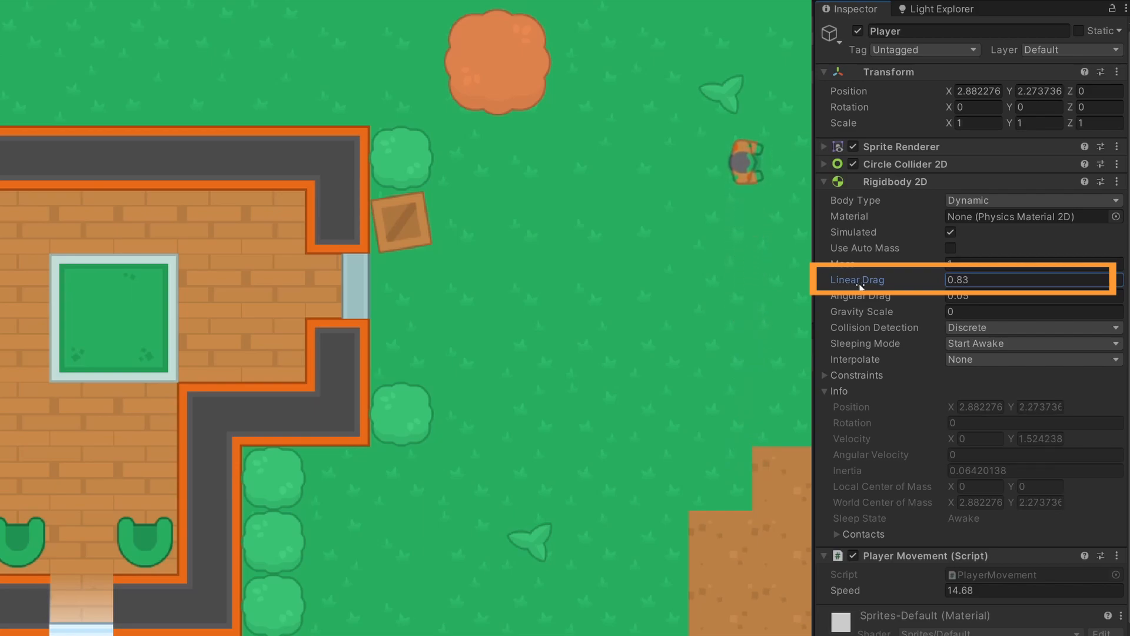
Enter 9.88 while tuning the Player in the Inspector, then bring up the PlayerInput asset.
type("9.88")
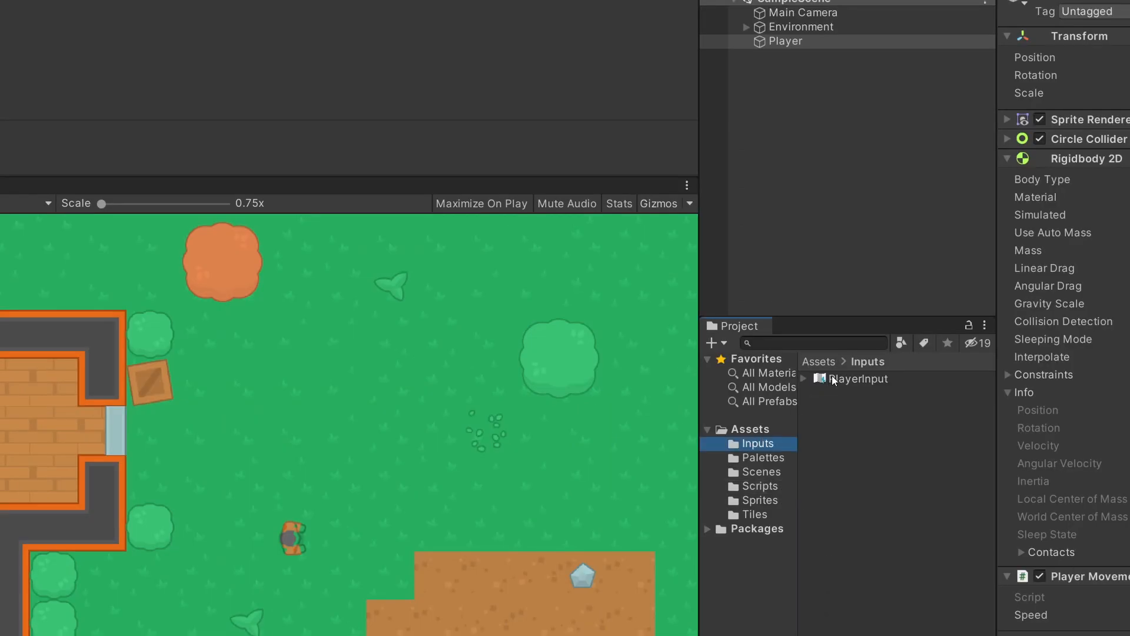
double_click(857, 378)
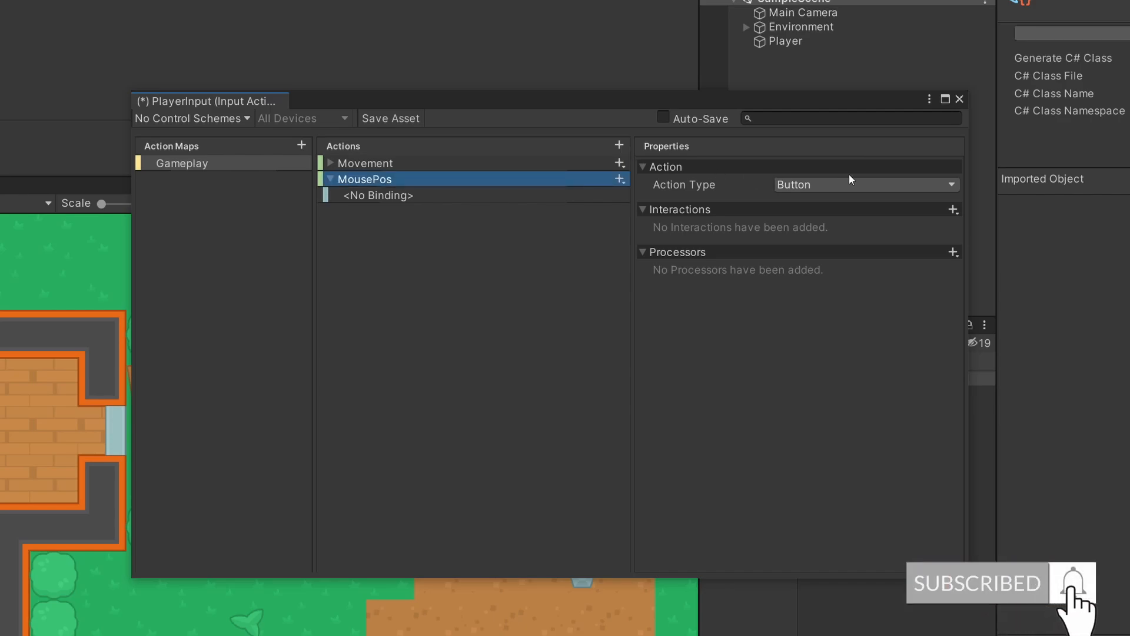
Set the MousePos action's type and bind it to Position [Mouse].
left_click(865, 184)
type("mouse")
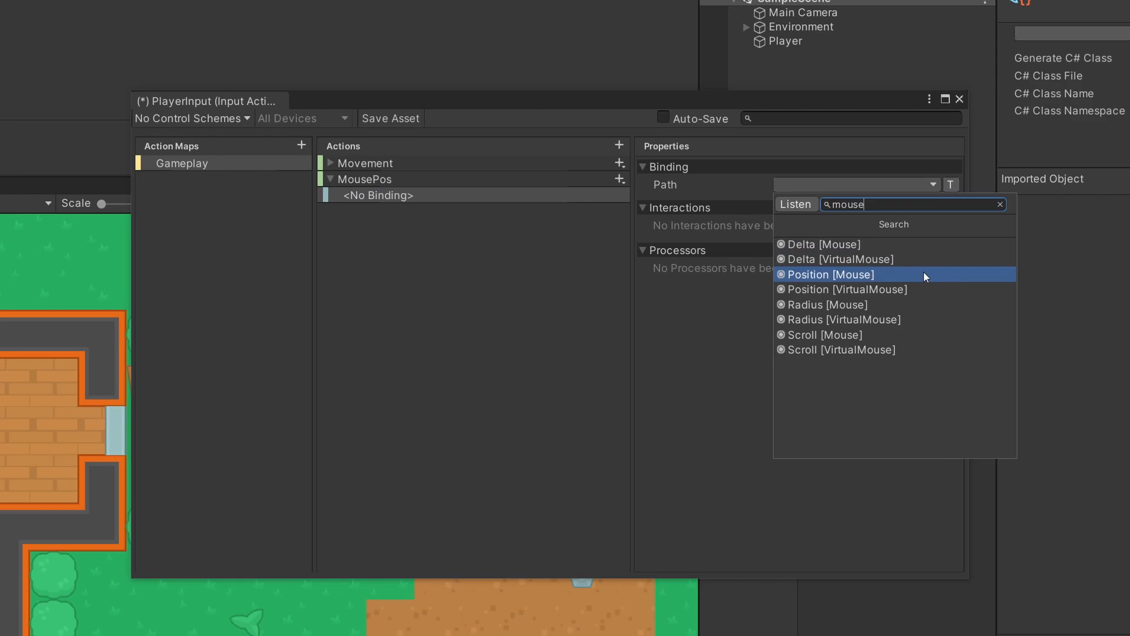
left_click(830, 274)
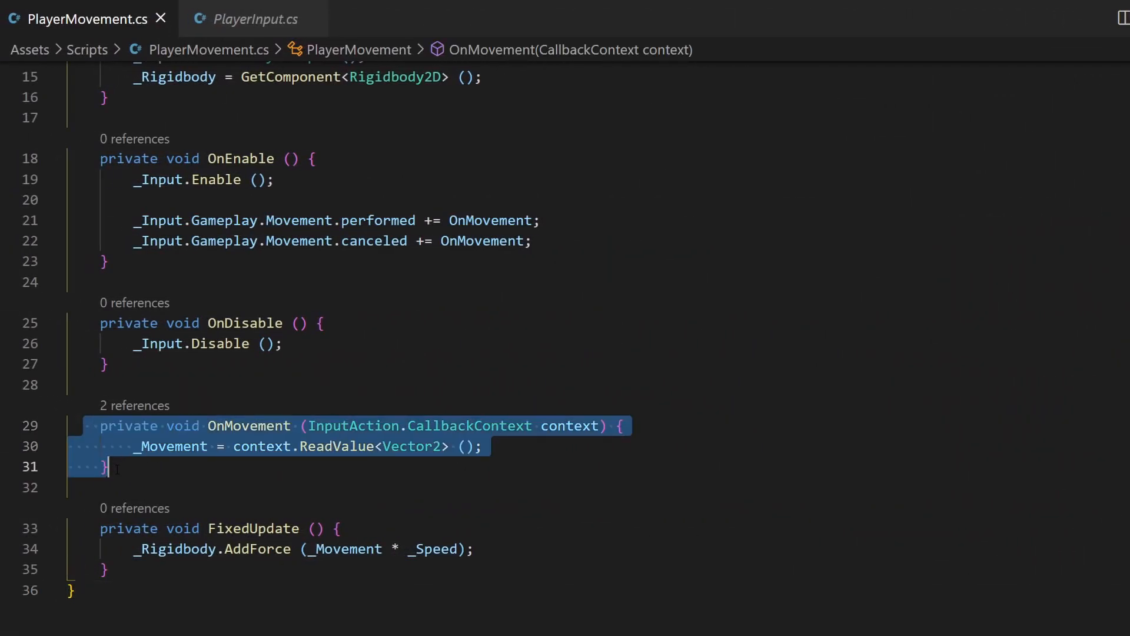
Duplicate the OnMovement handler as OnMousePos, storing the value in _MousePos.
key("ctrl+v")
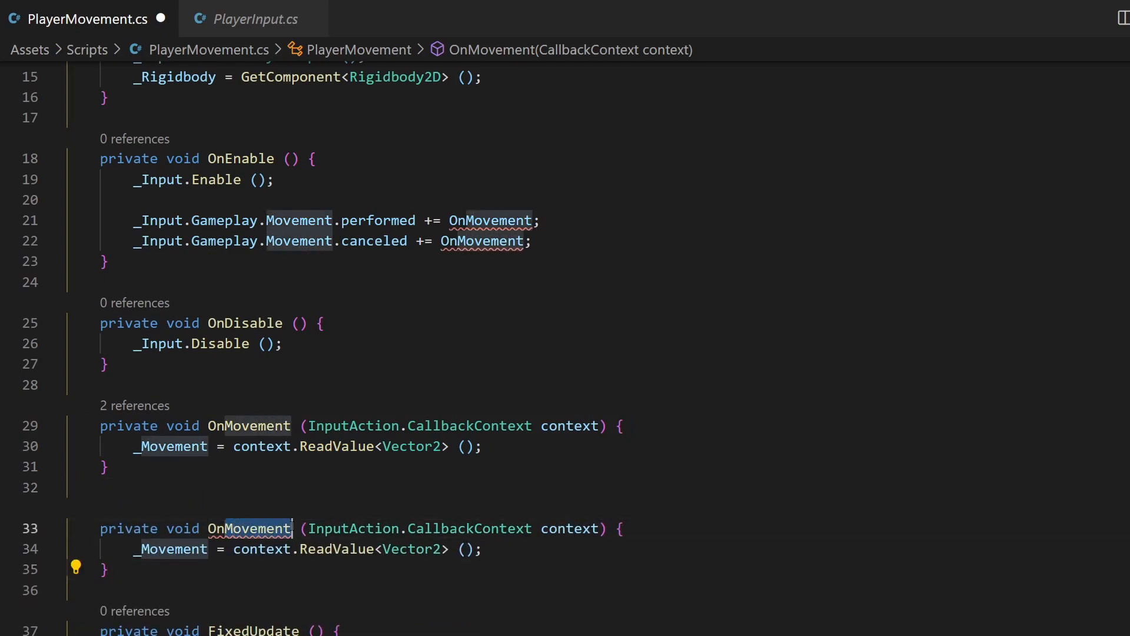
type("OnMousePos")
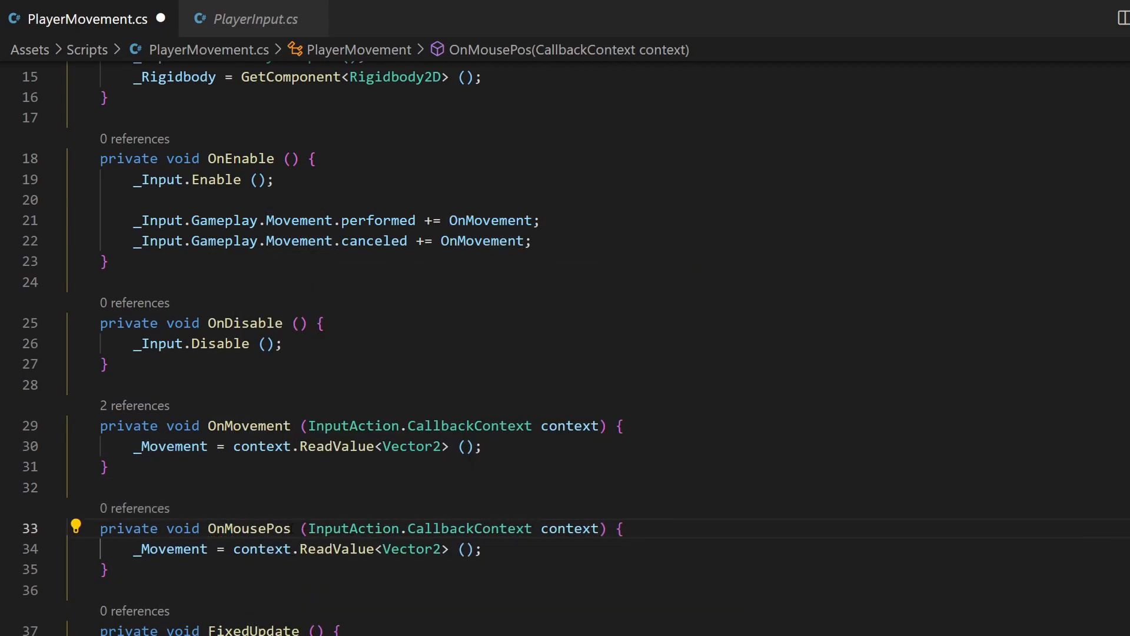
double_click(170, 549)
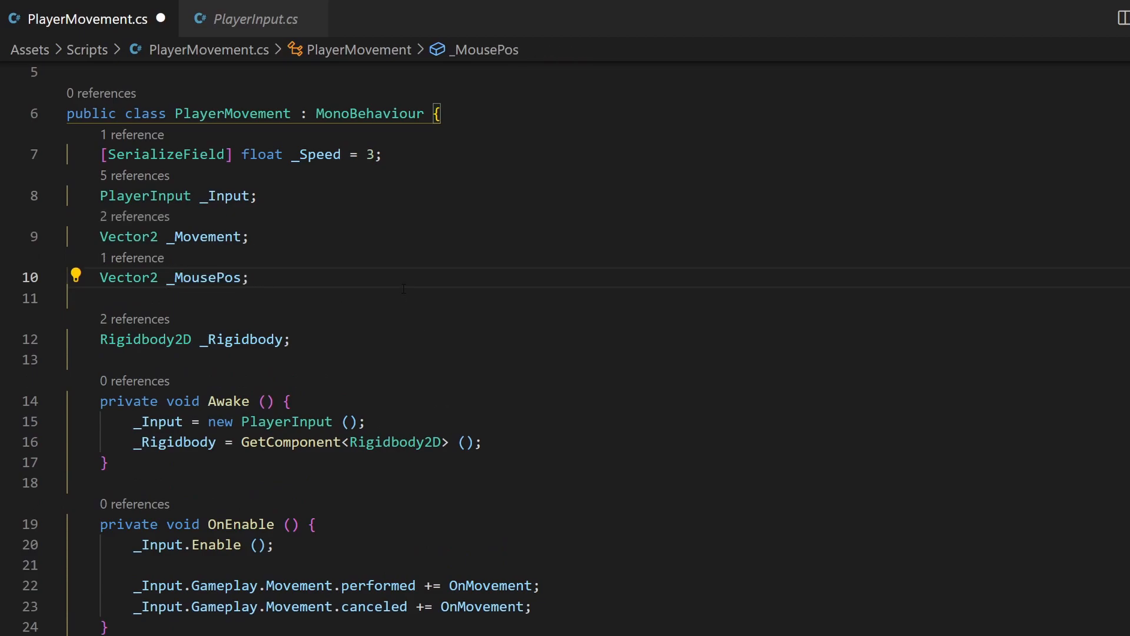
Subscribe OnMousePos to _Input.Gameplay.MousePos.performed in OnEnable.
scroll("down", 3)
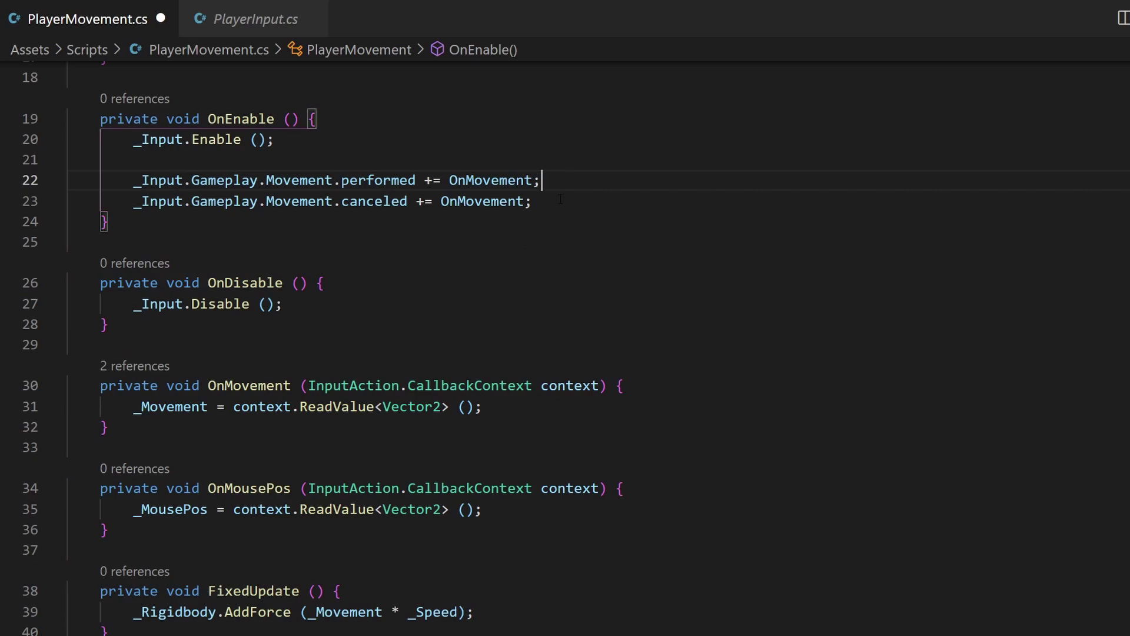
type("_Input.Gameplay.Movement.performed += OnMovement;")
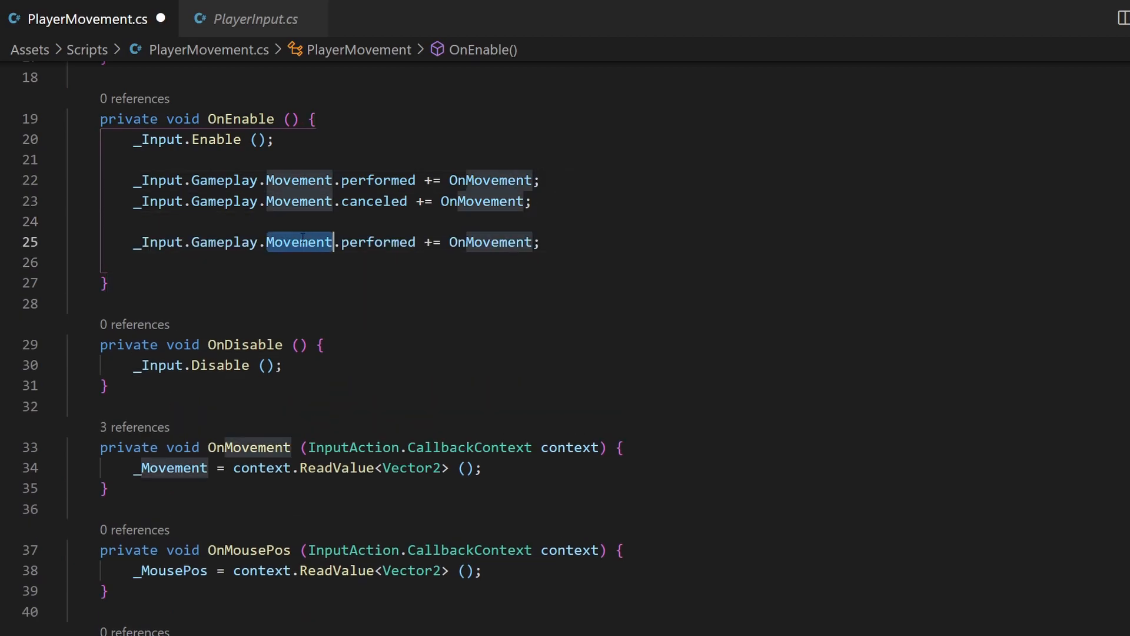
type("MousePos")
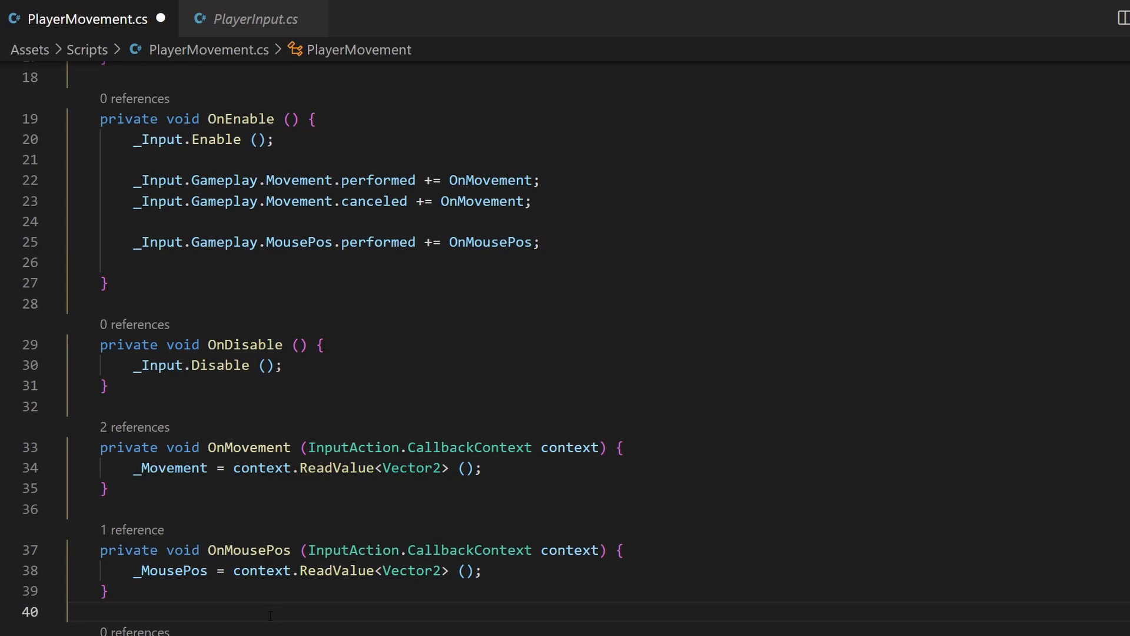
left_click(68, 613)
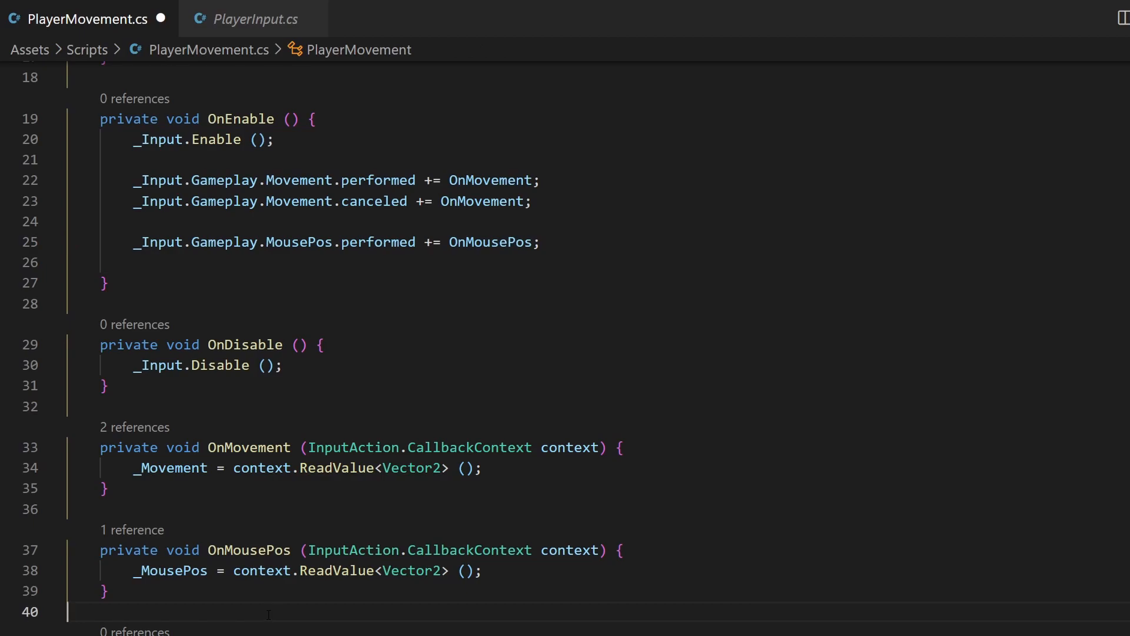
Add a [SerializeField] Camera _Camera and wrap the mouse read in _Camera.ScreenToWorldPoint.
scroll("up", 3)
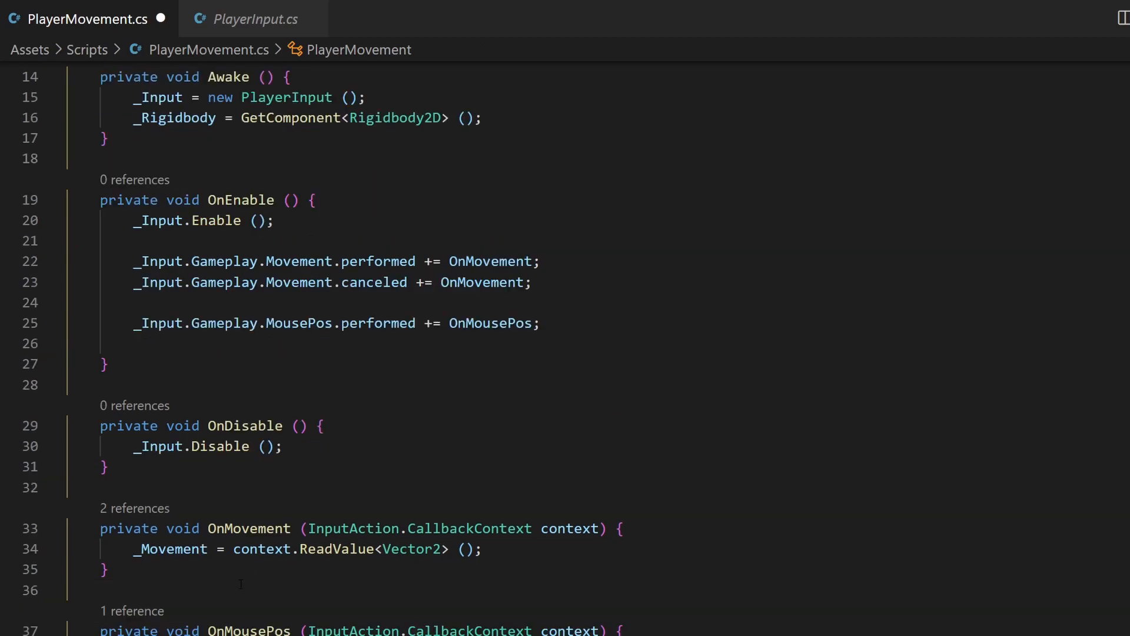
type("s")
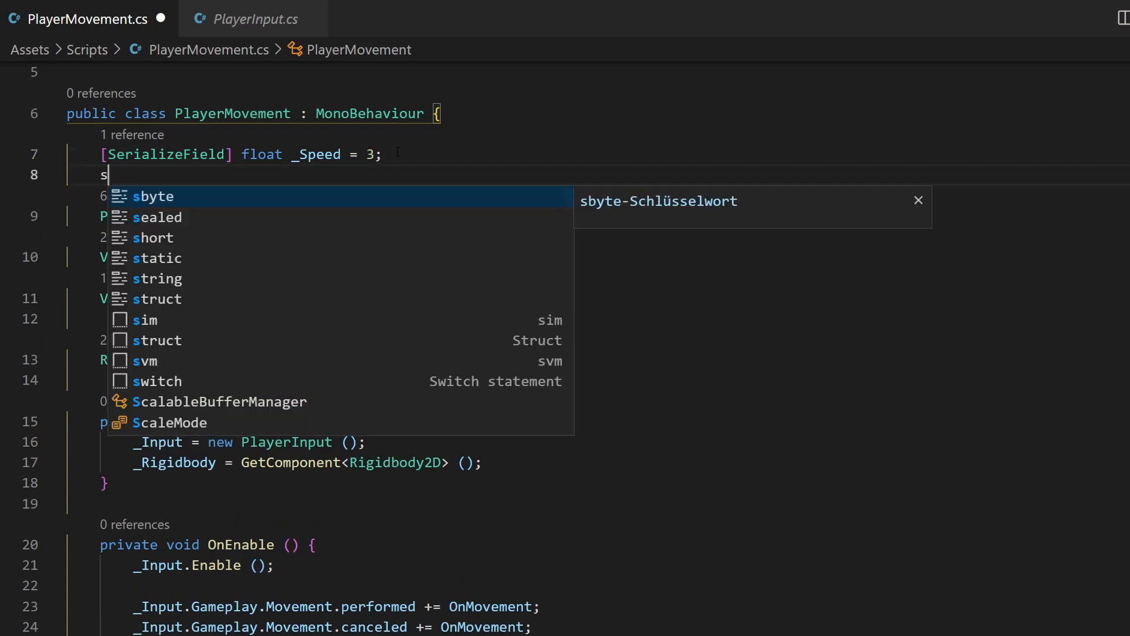
type("[SerializeField] Camera _Camera;")
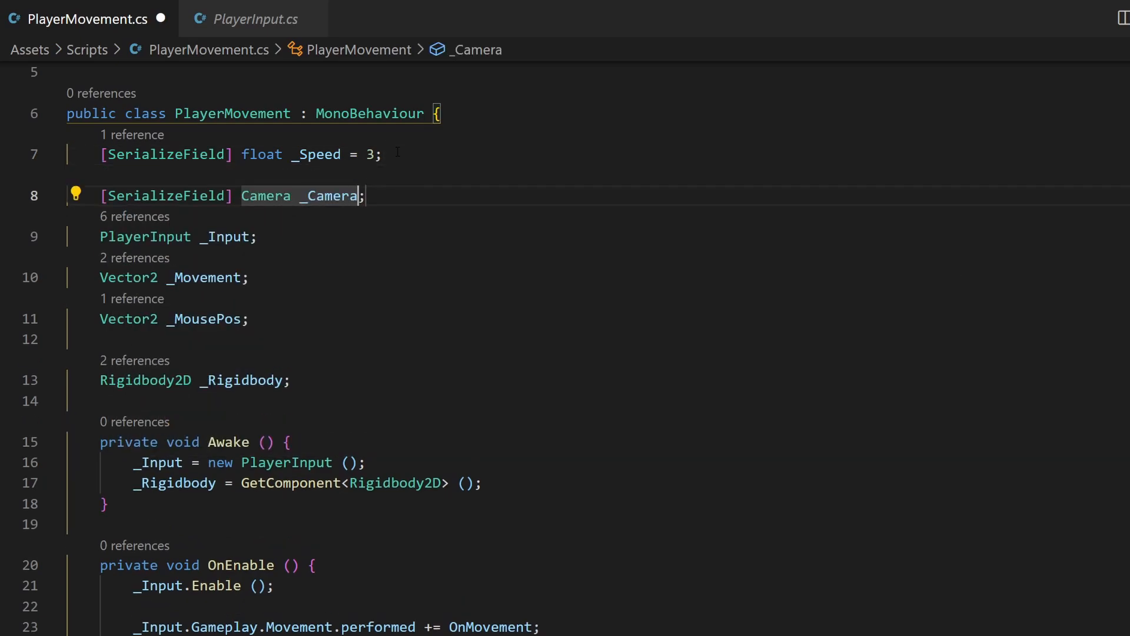
double_click(331, 195)
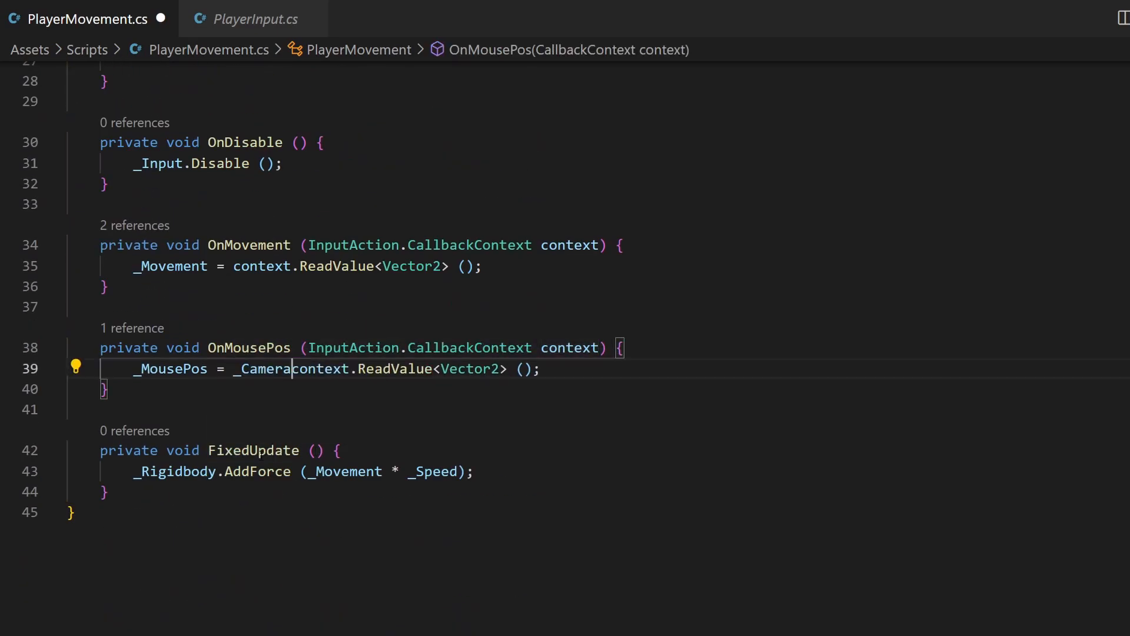
type("ScreenToWorldPoint (")
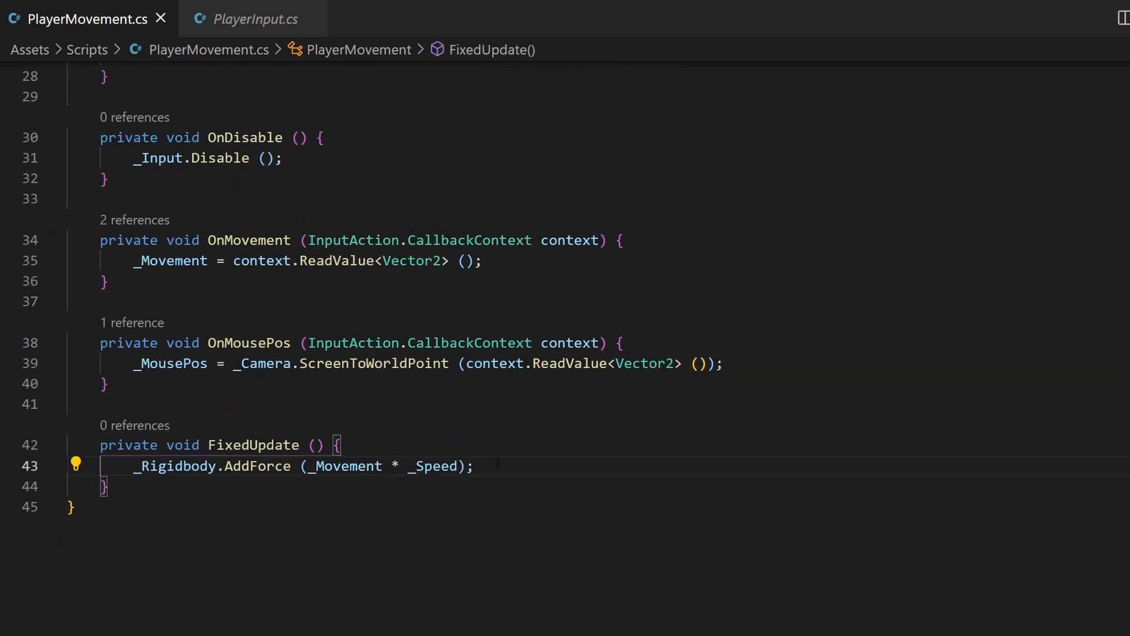
Add Vector2 facingDirection = _MousePos - _Rigidbody.position in FixedUpdate.
type("Vector2")
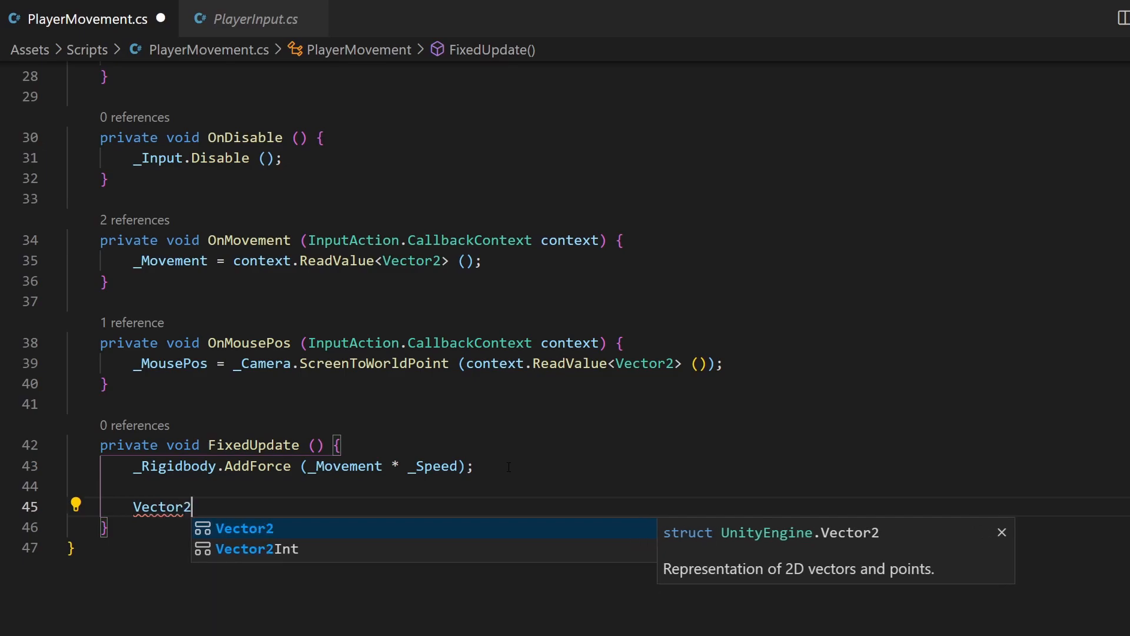
type("facingDirection =")
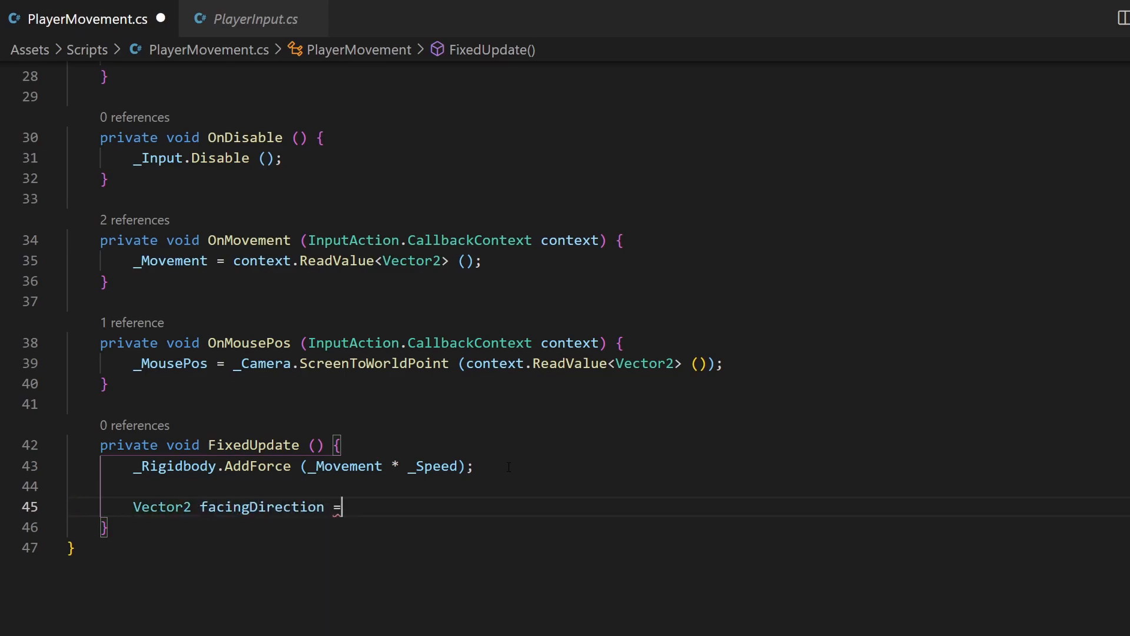
type("_MousePos - _Rigidbody.position;")
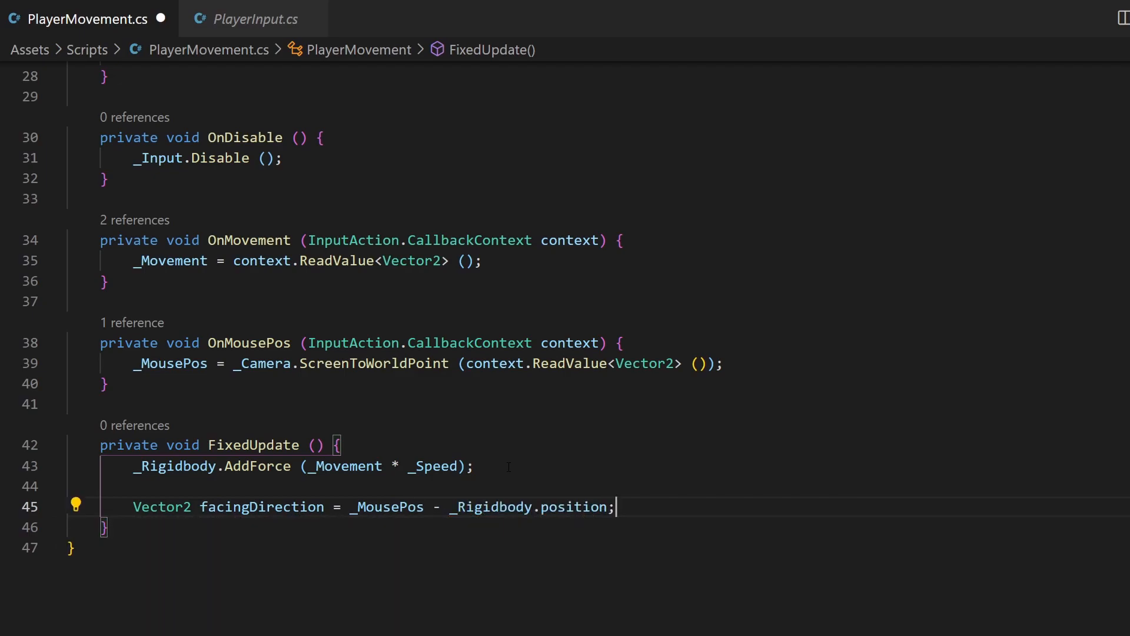
Add float angle = Mathf.Atan2(facingDirection.y, facingDirection.x) * Mathf.Rad2Deg.
type("float angle")
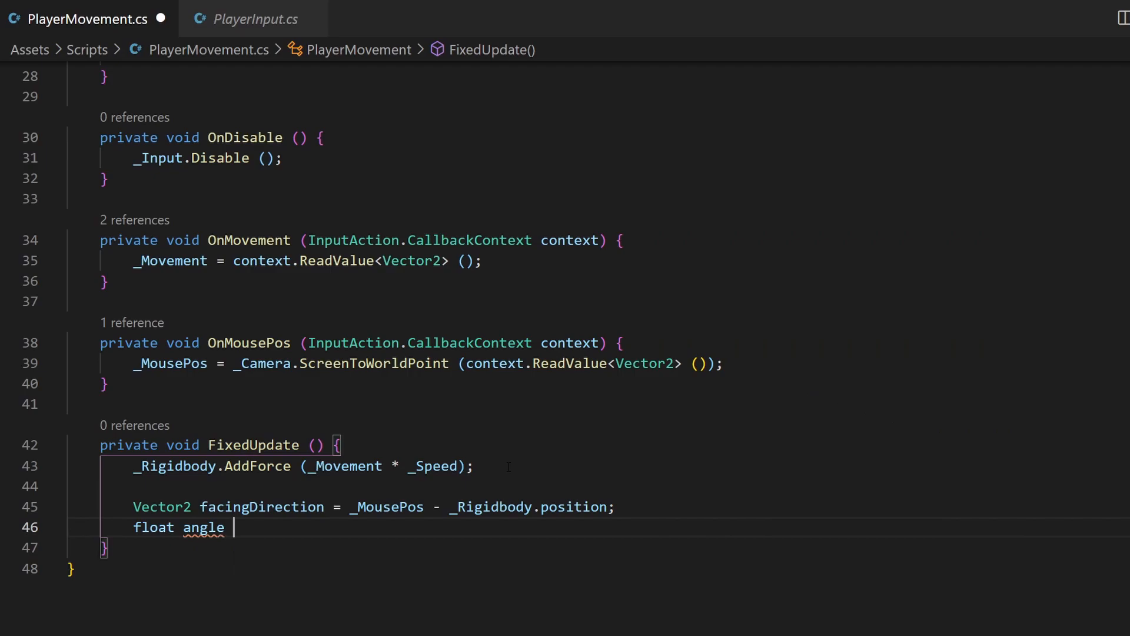
type("= Mathf")
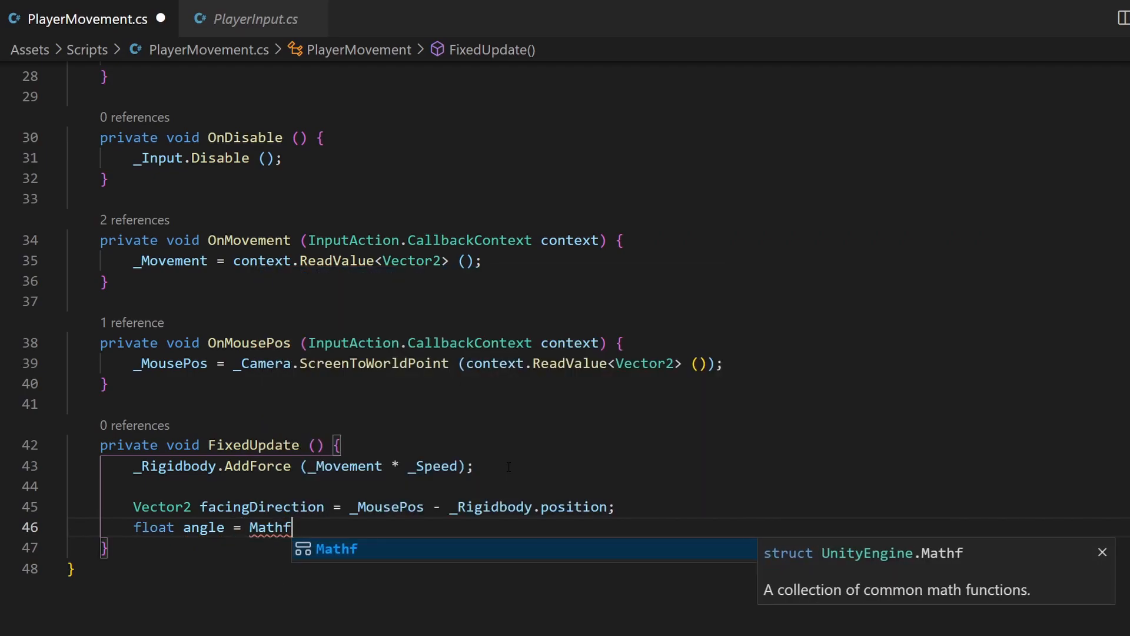
type(".Atan2")
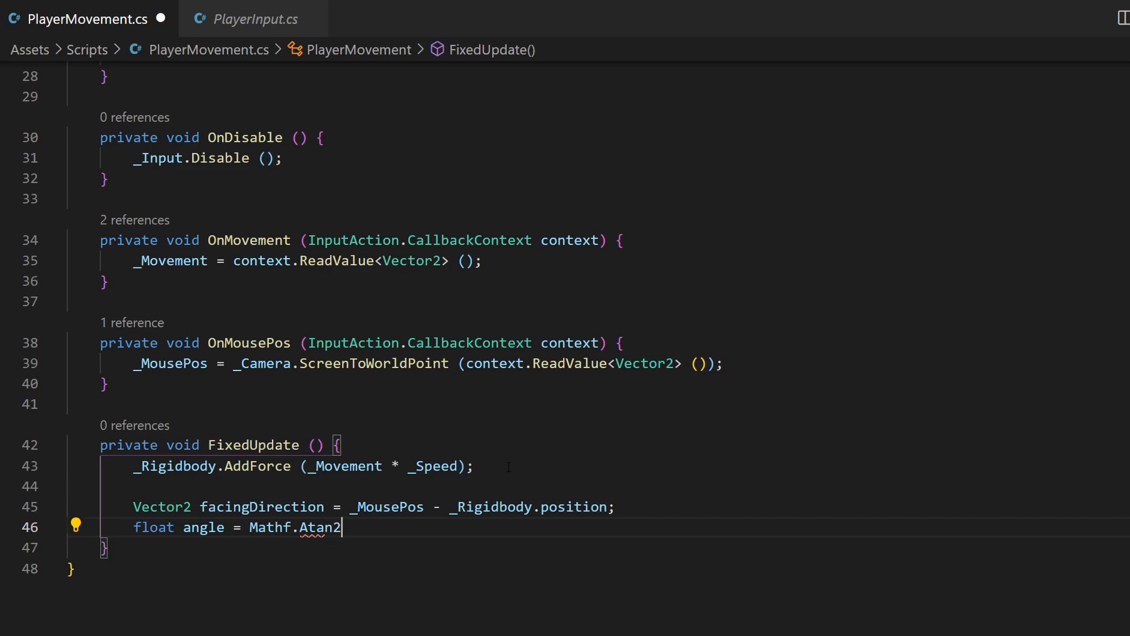
type("(facingDirection.y")
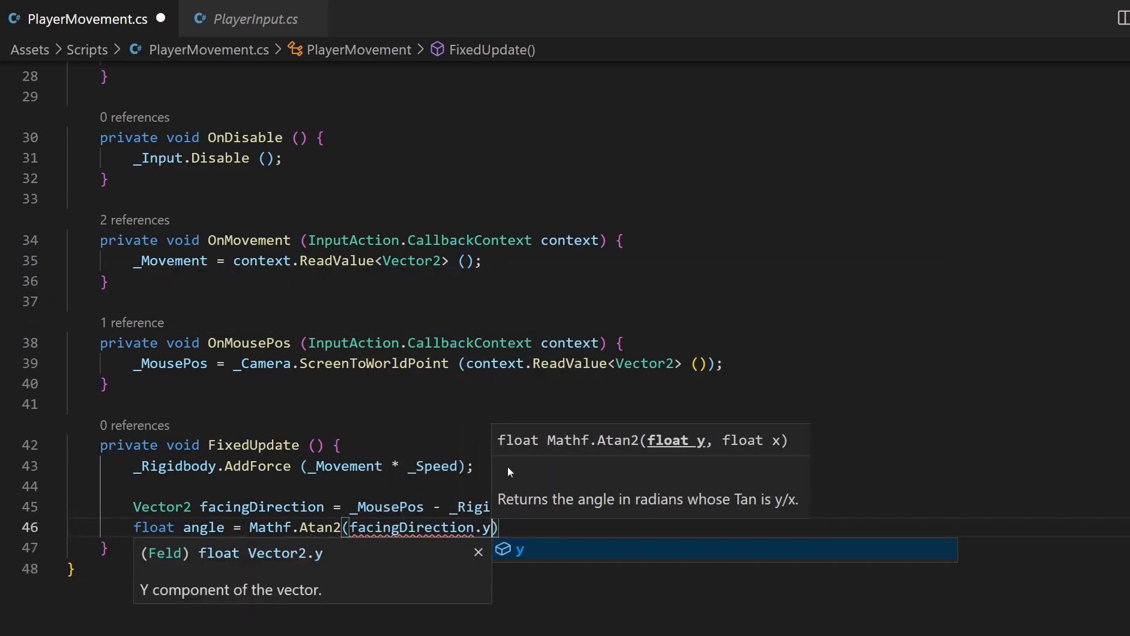
type(",")
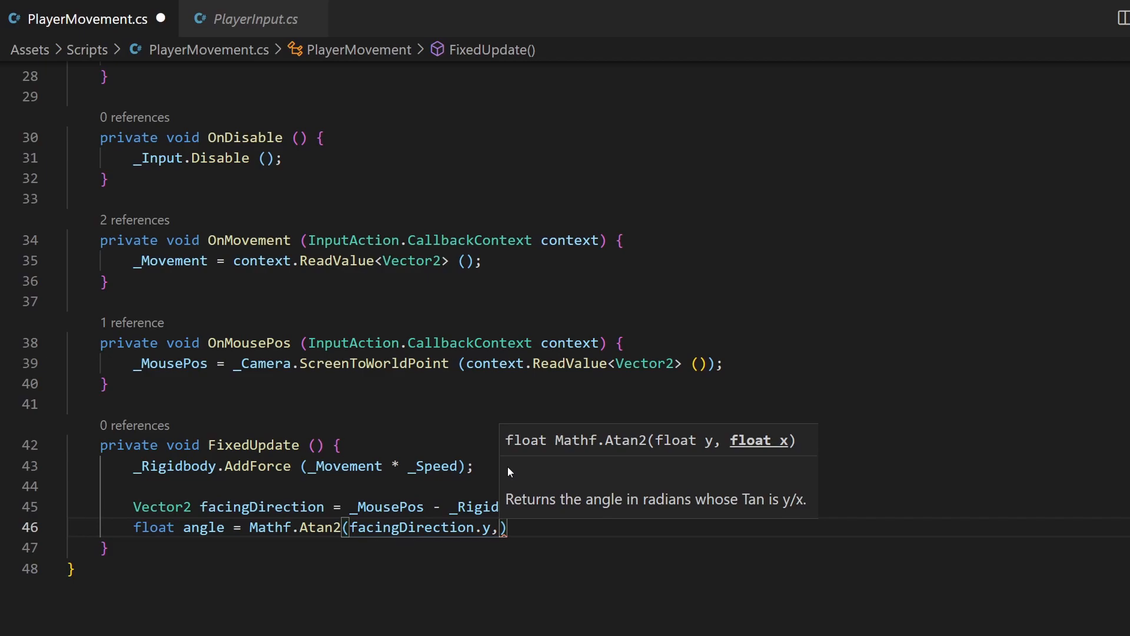
type("facingDirection.x")
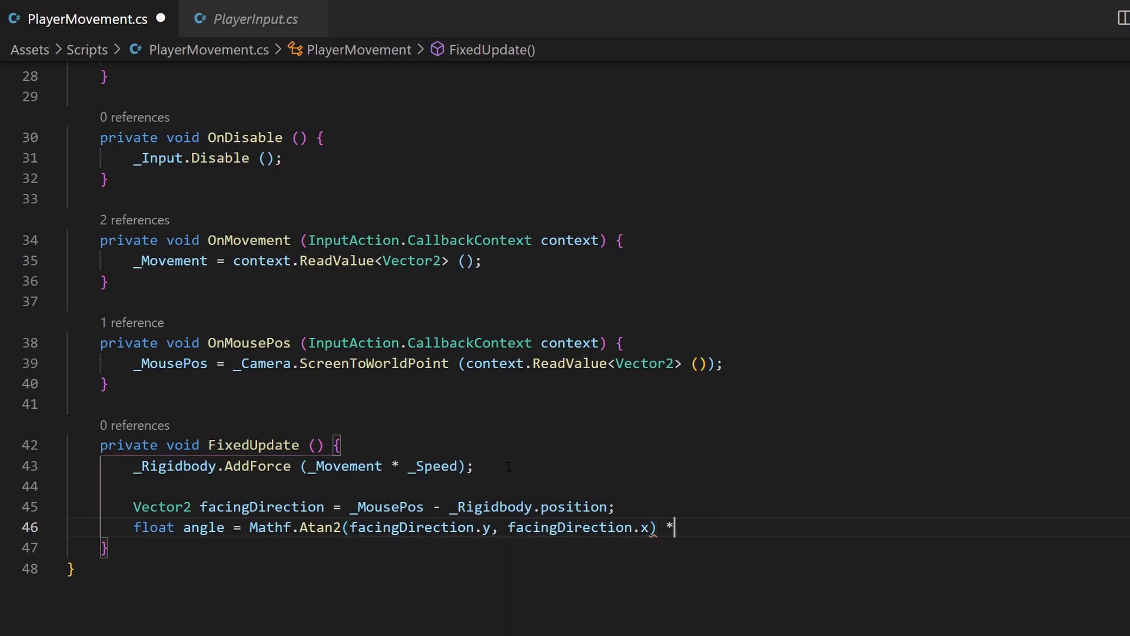
type("Mathf.")
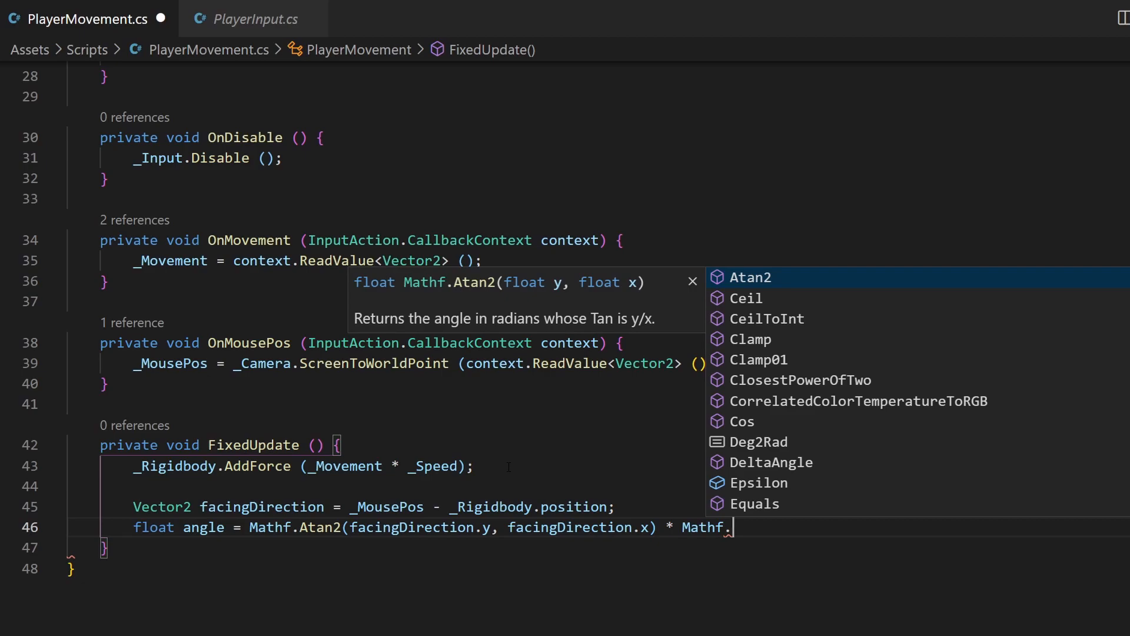
type("Rad2Deg;")
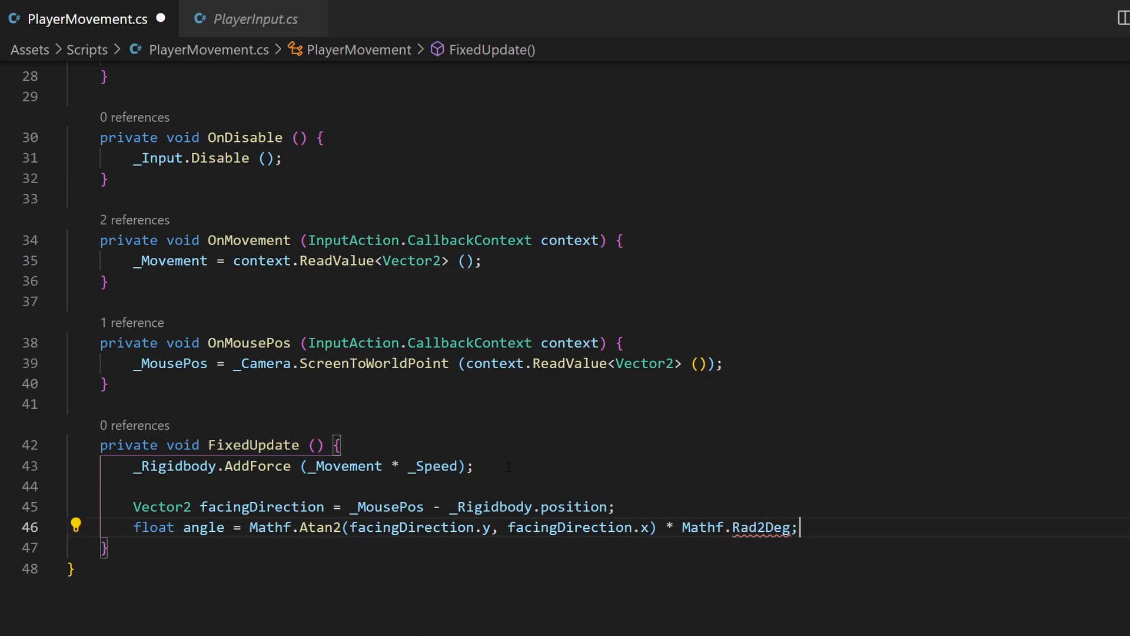
key("enter")
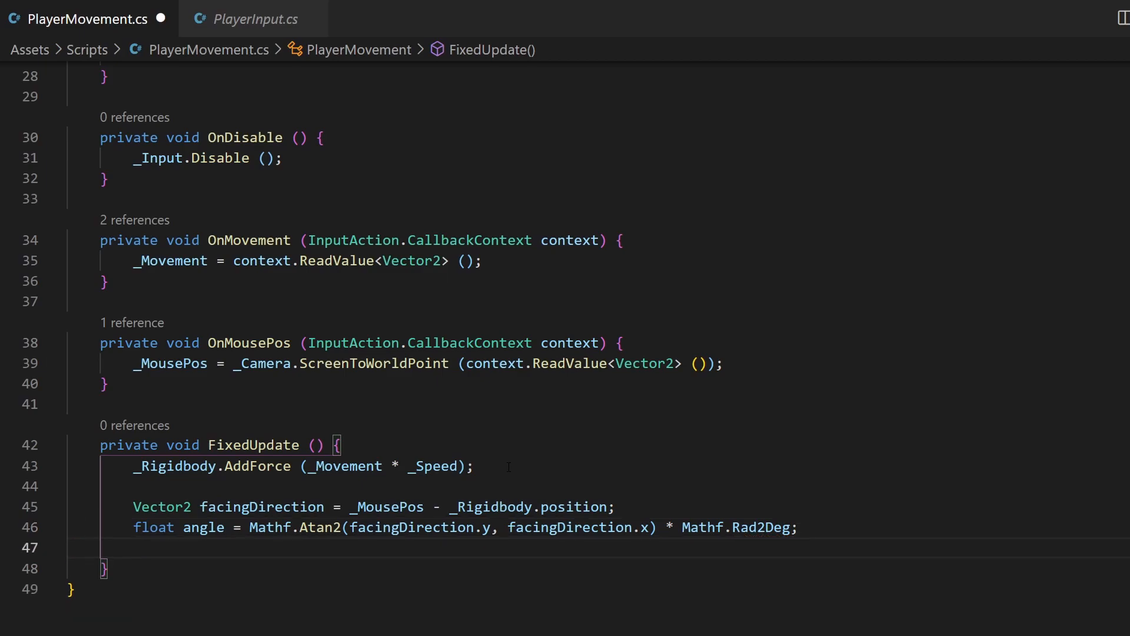
Call _Rigidbody.MoveRotation(angle), trying then removing a -90 offset.
type("_Rigidbody.MoveRotation (angle);")
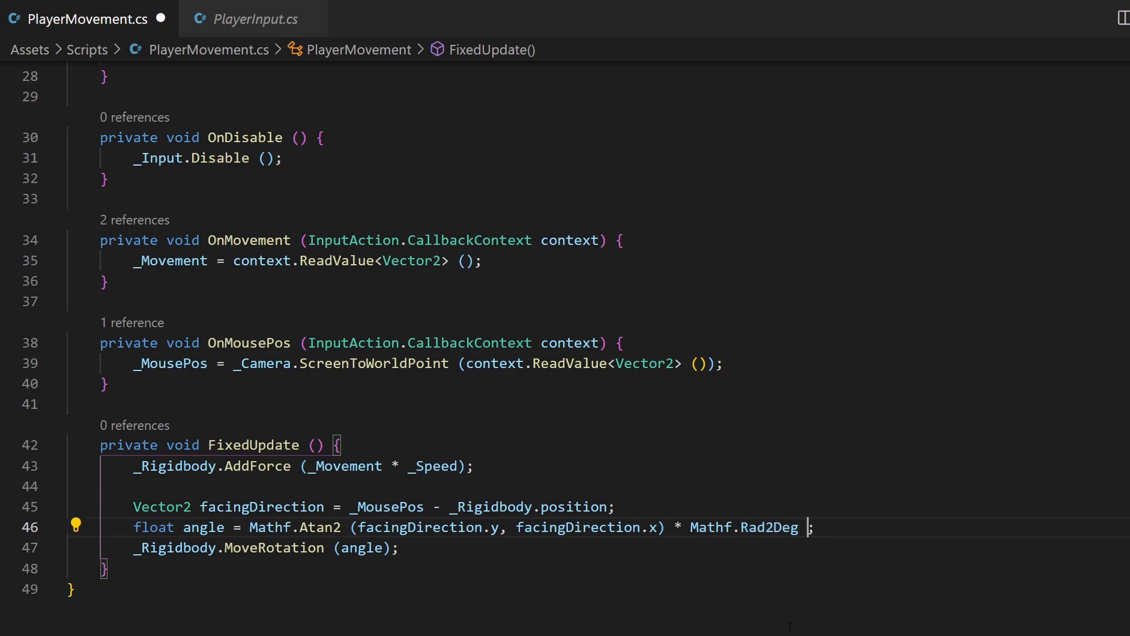
type("- 90")
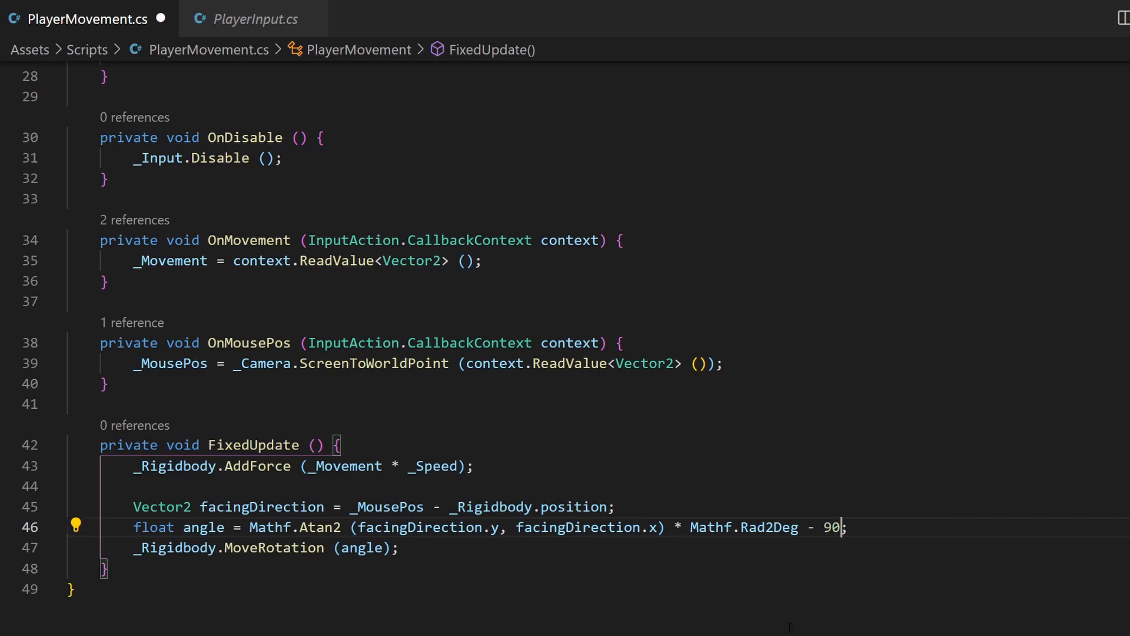
key("BackSpace")
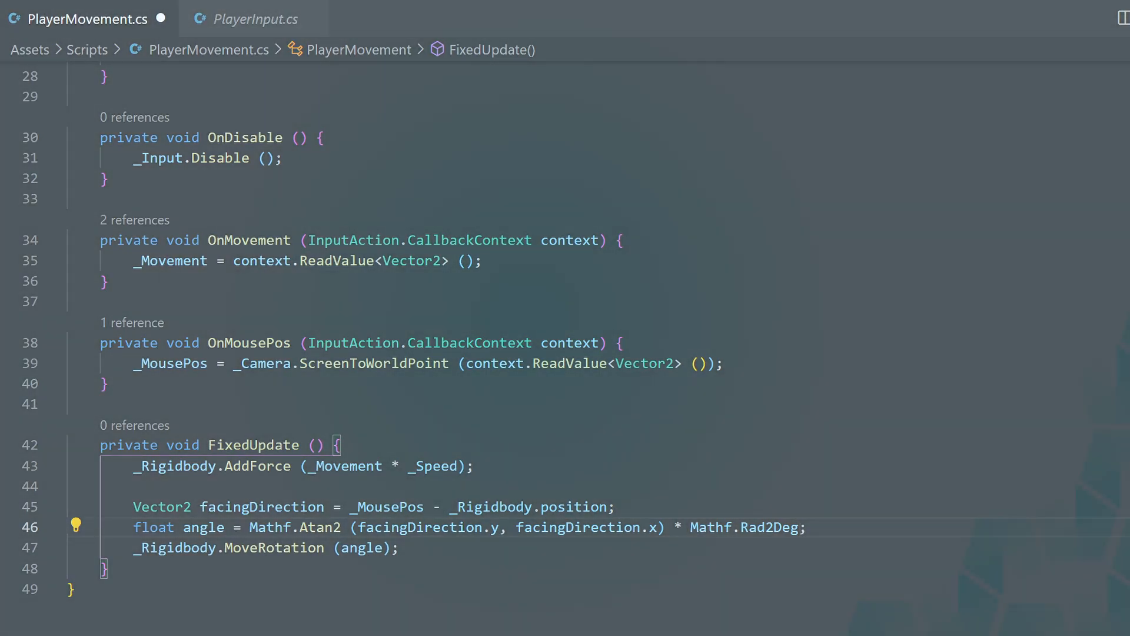